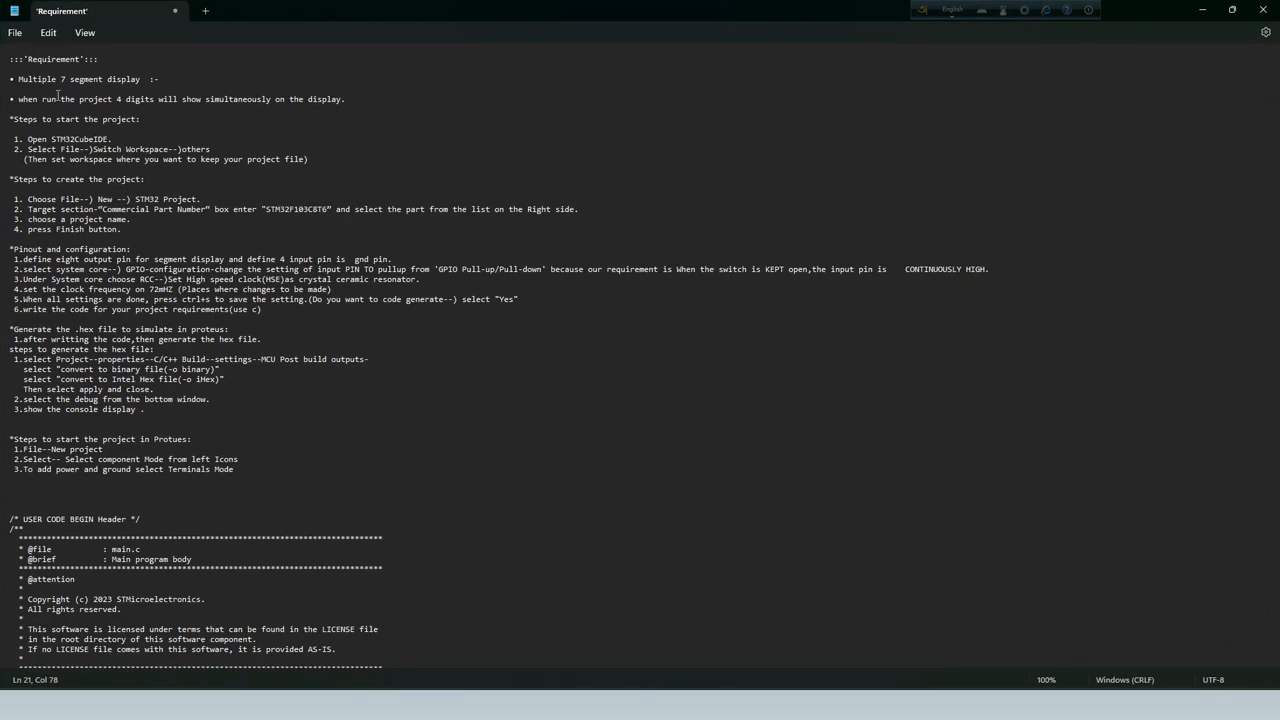
# Step: Review the 7-segment requirement notes and Proteus demo, then bring STM32CubeIDE forward
pyautogui.doubleClick(37, 79)
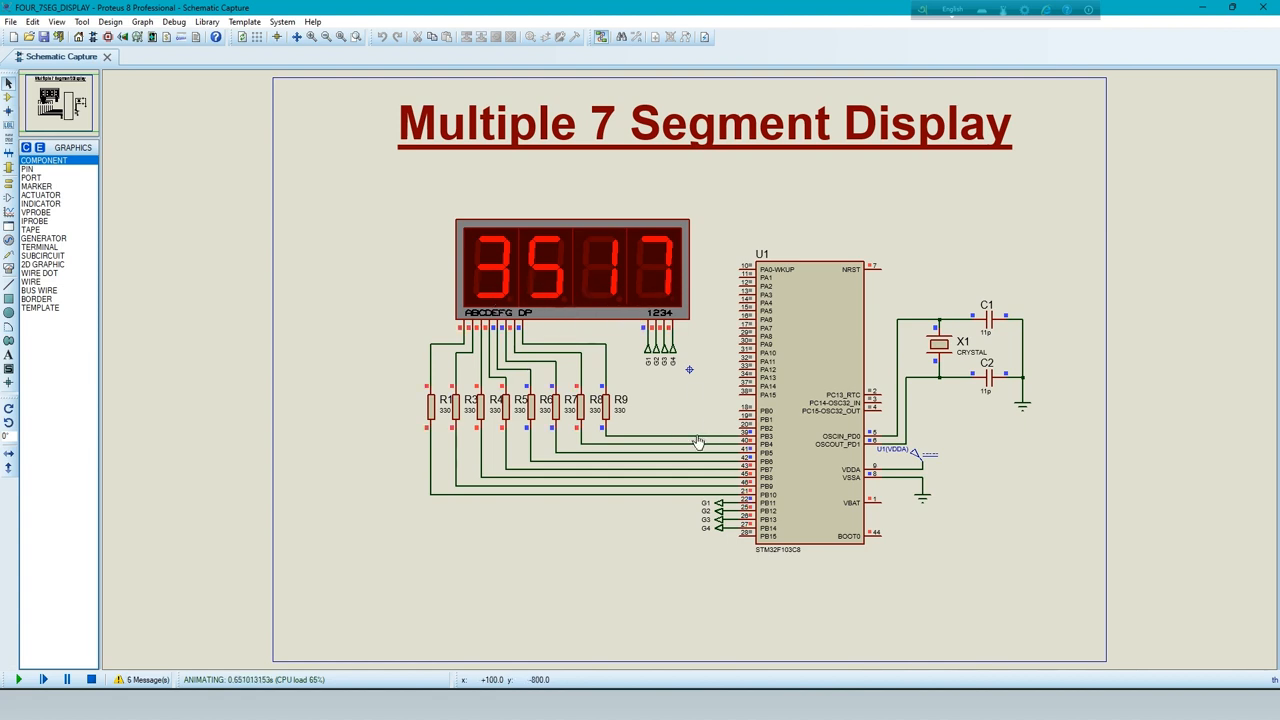
pyautogui.click(89, 679)
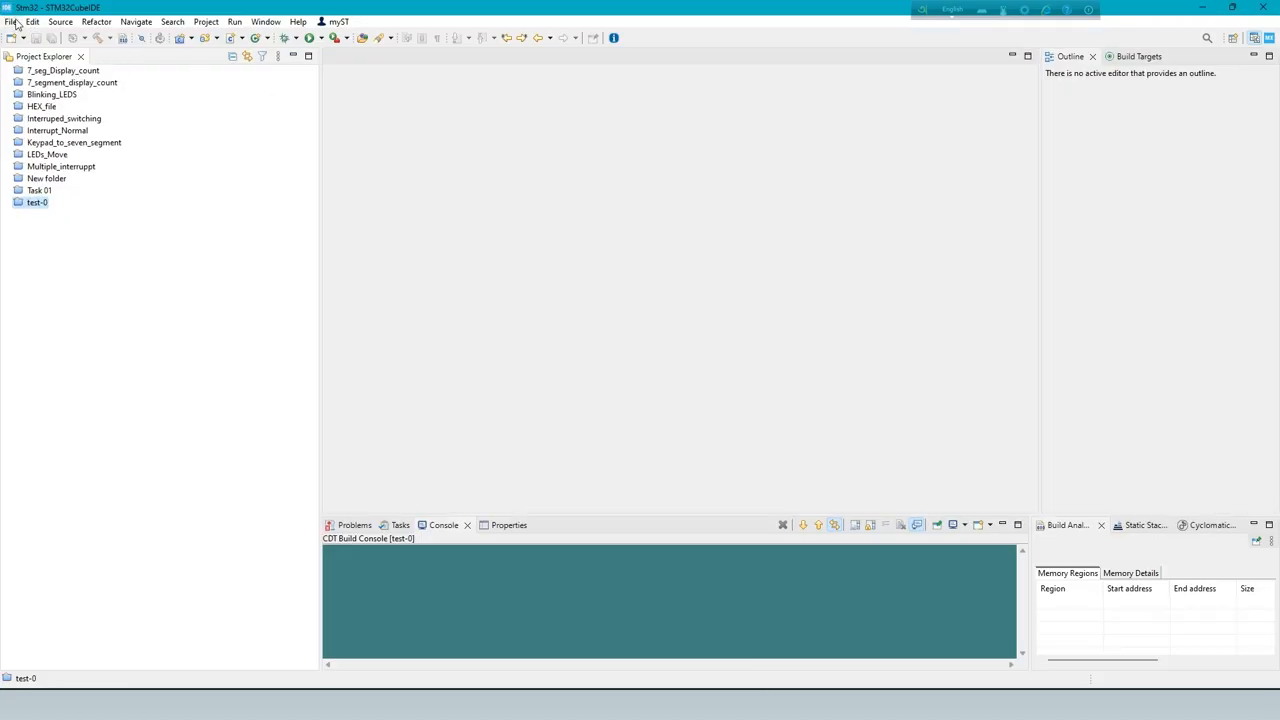
# Step: Create a new STM32F103C8T6 project named Multiple_7_segment_display
pyautogui.click(10, 21)
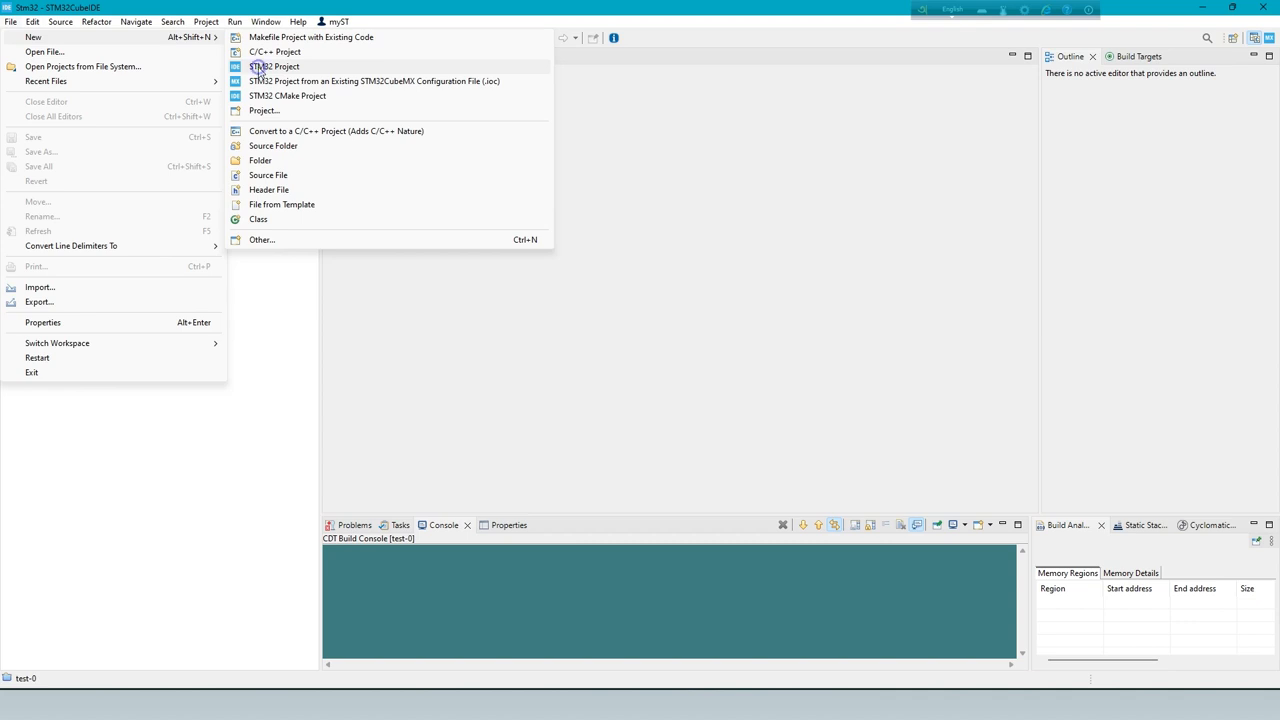
pyautogui.click(274, 66)
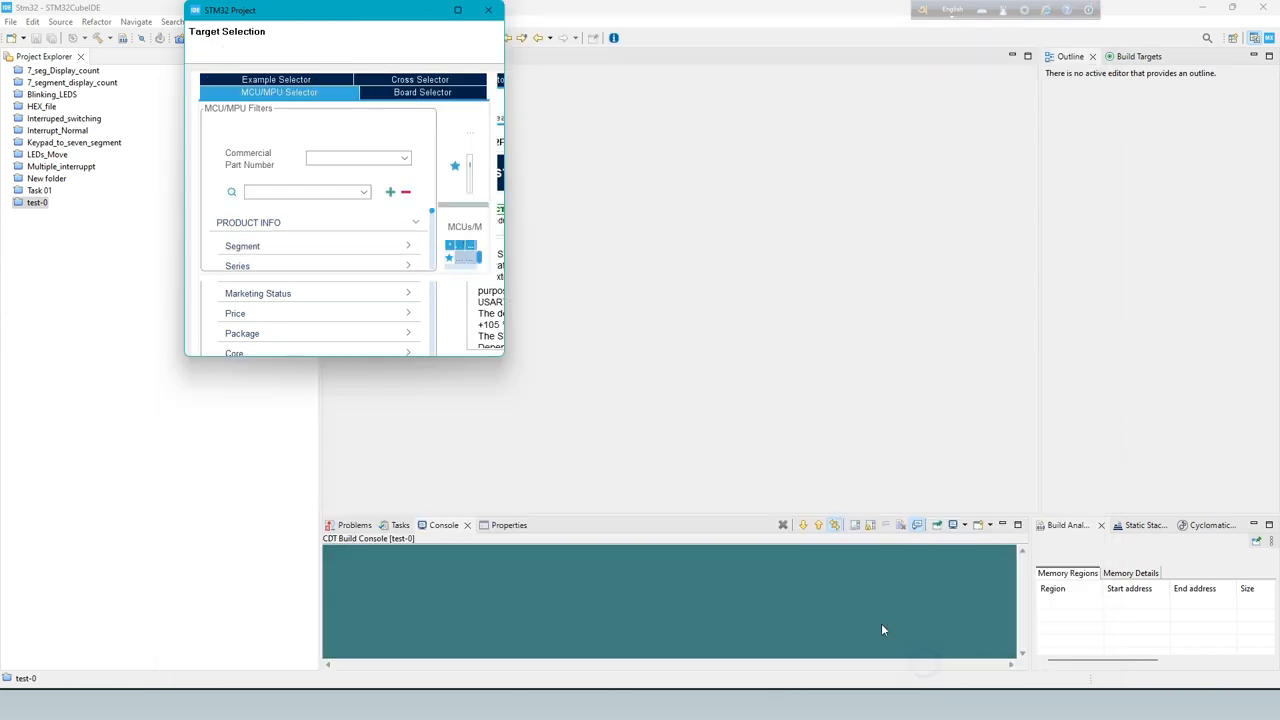
pyautogui.click(274, 338)
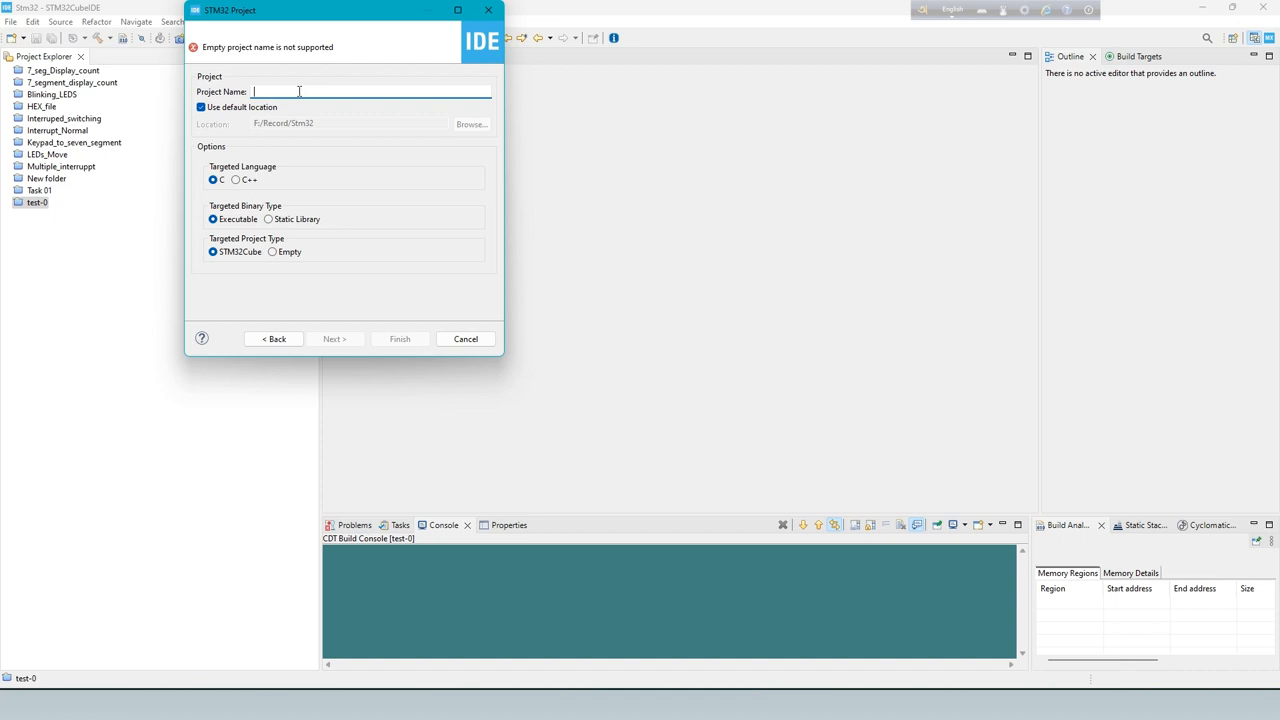
pyautogui.write('Mul')
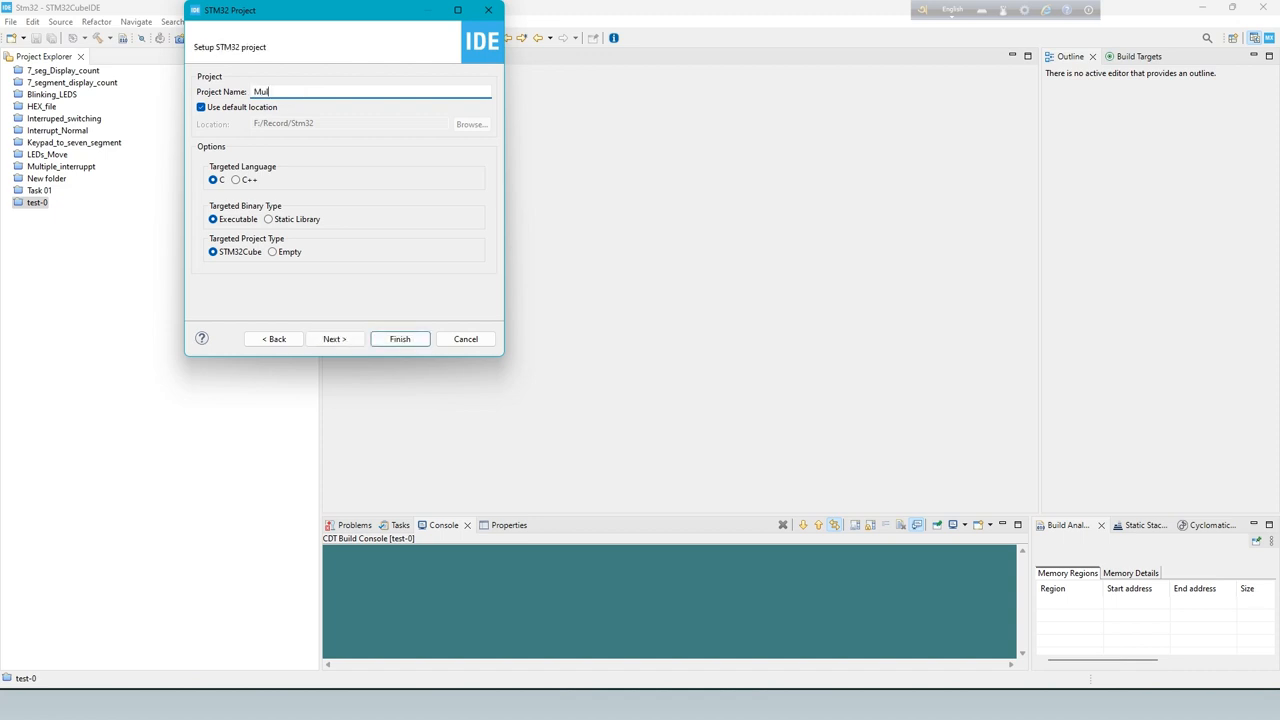
pyautogui.write('ltiple')
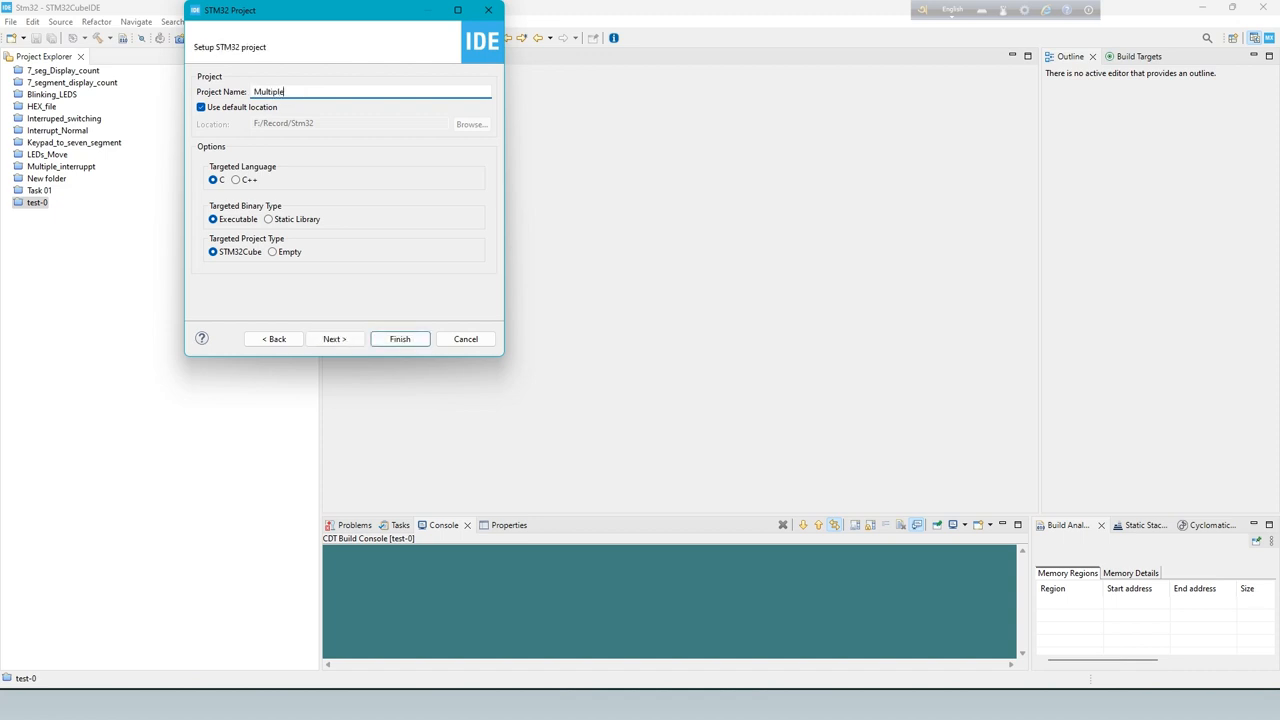
pyautogui.write('_1')
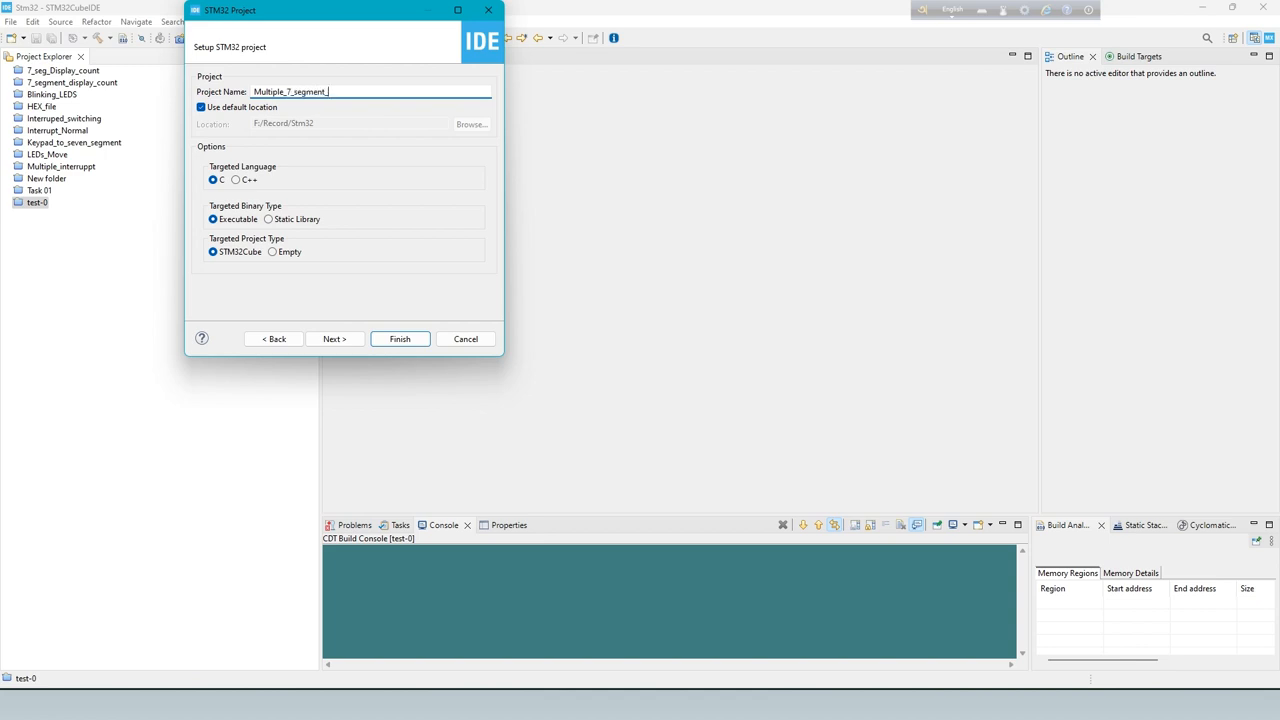
pyautogui.write('display')
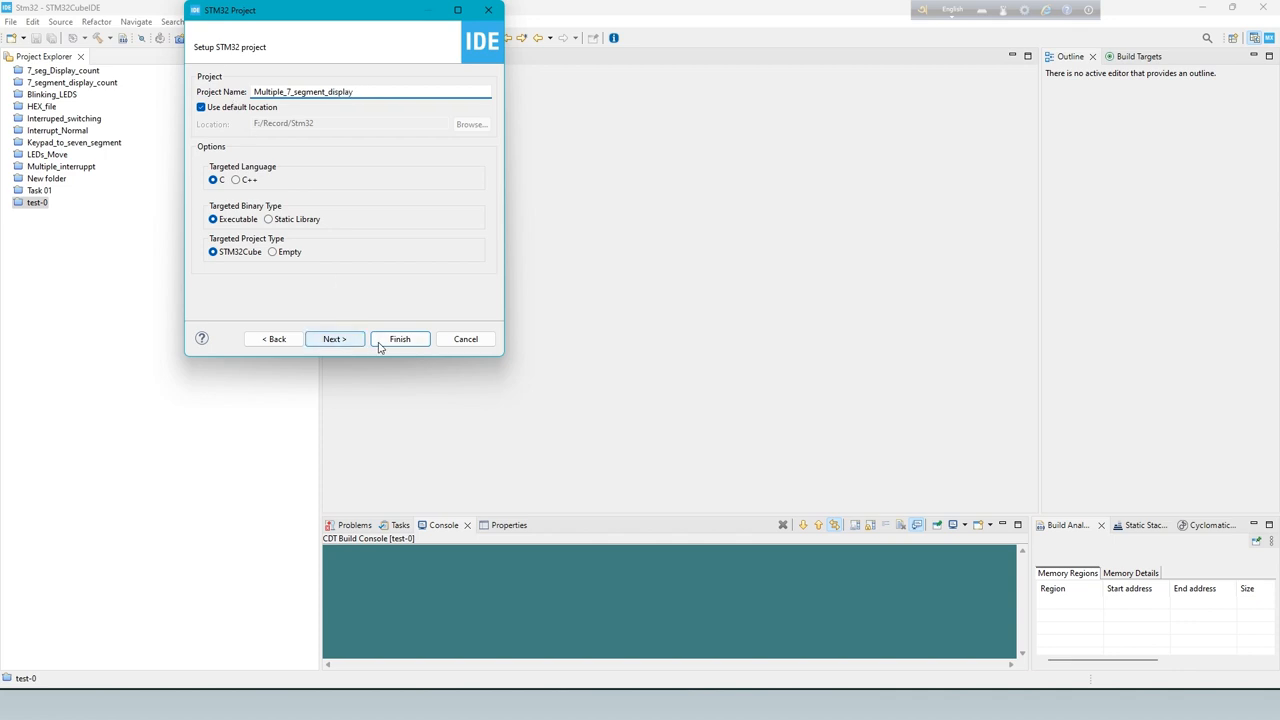
pyautogui.click(399, 338)
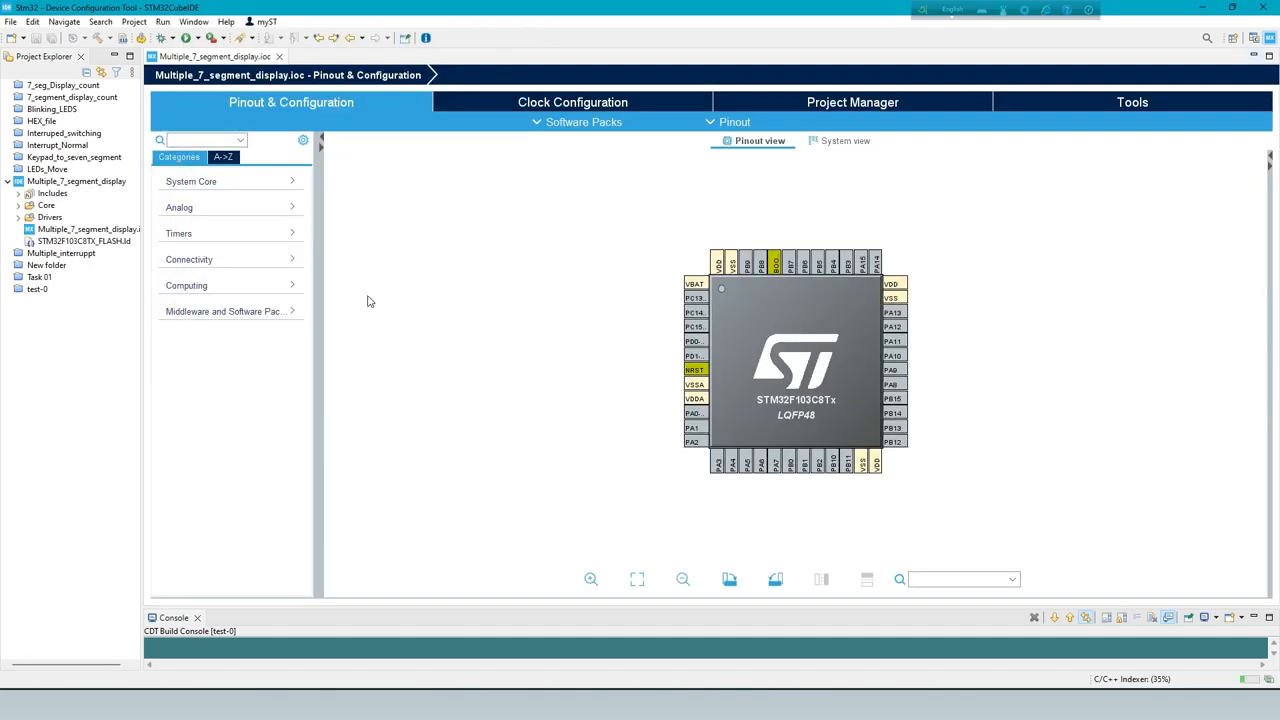
# Step: Set port B pins PB3–PB10 as GPIO_Output
pyautogui.click(851, 259)
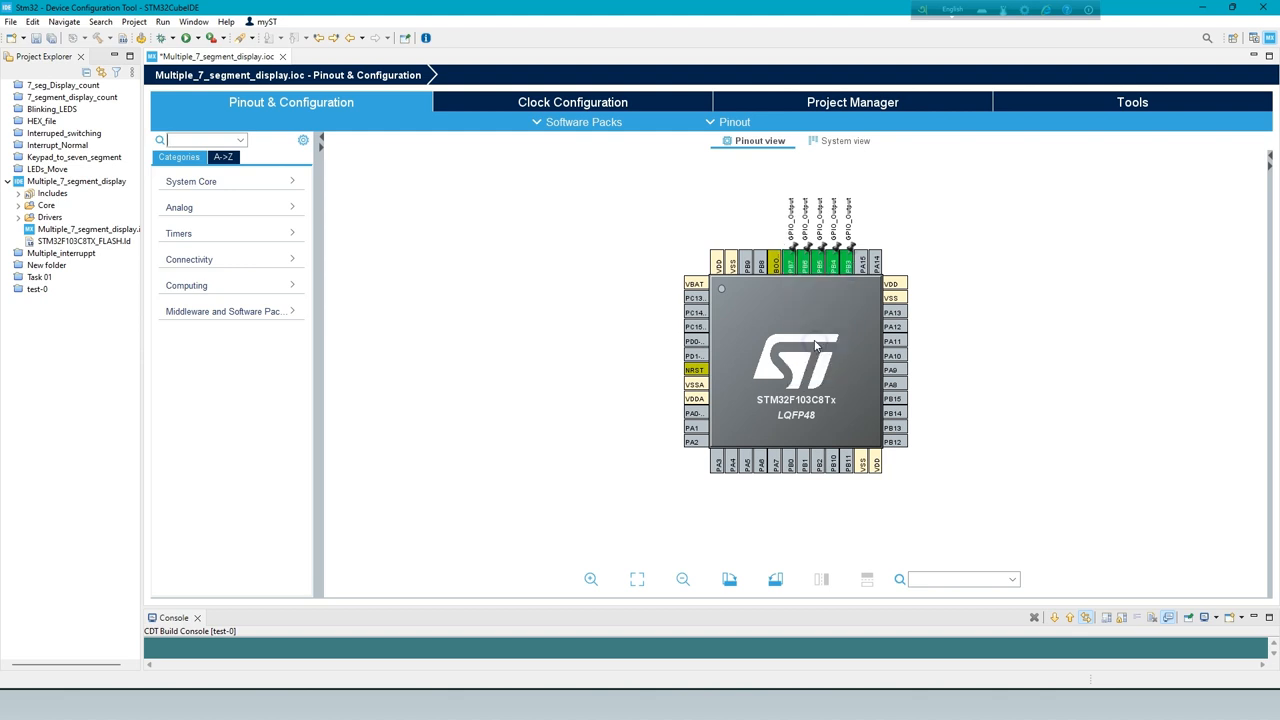
pyautogui.click(787, 262)
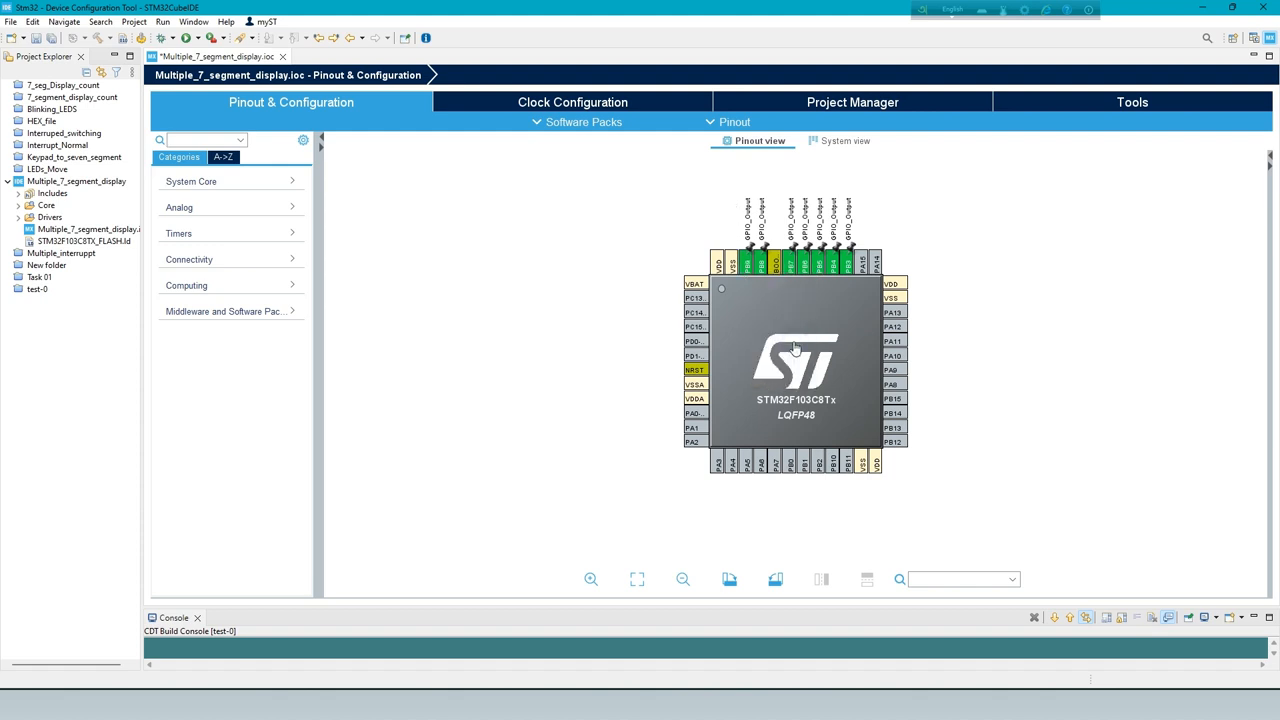
pyautogui.moveTo(835, 460)
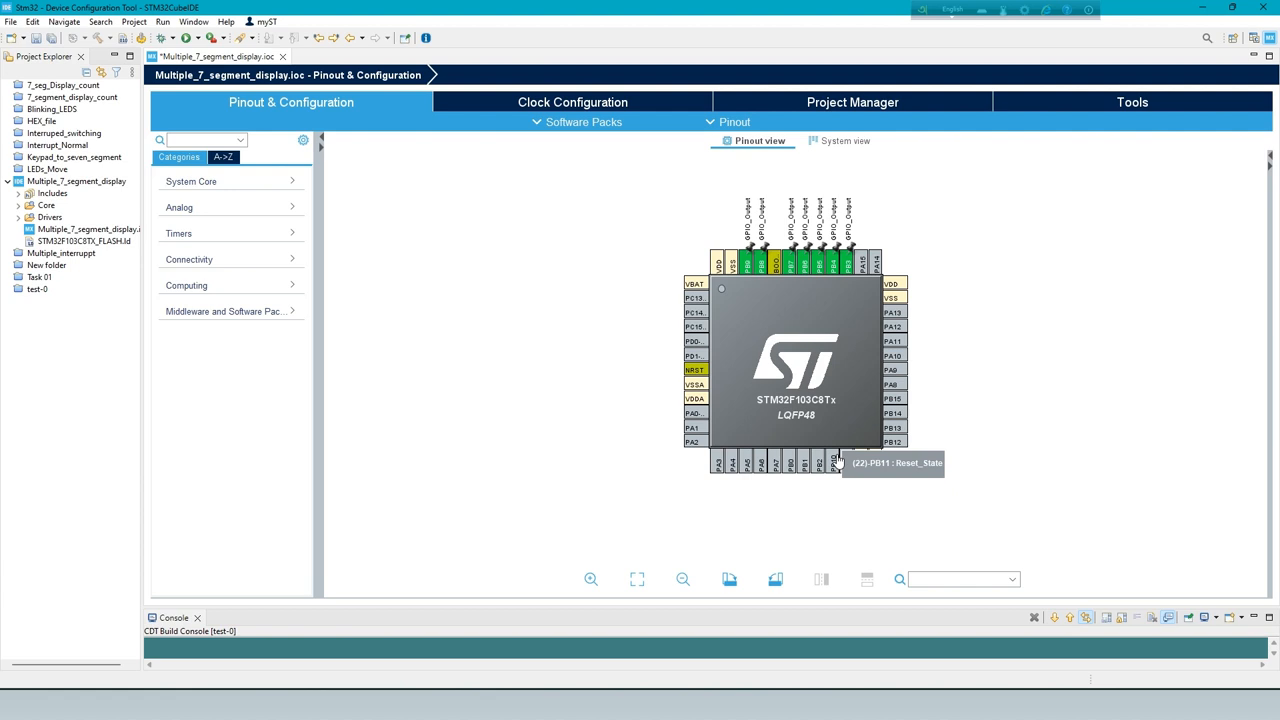
pyautogui.click(835, 462)
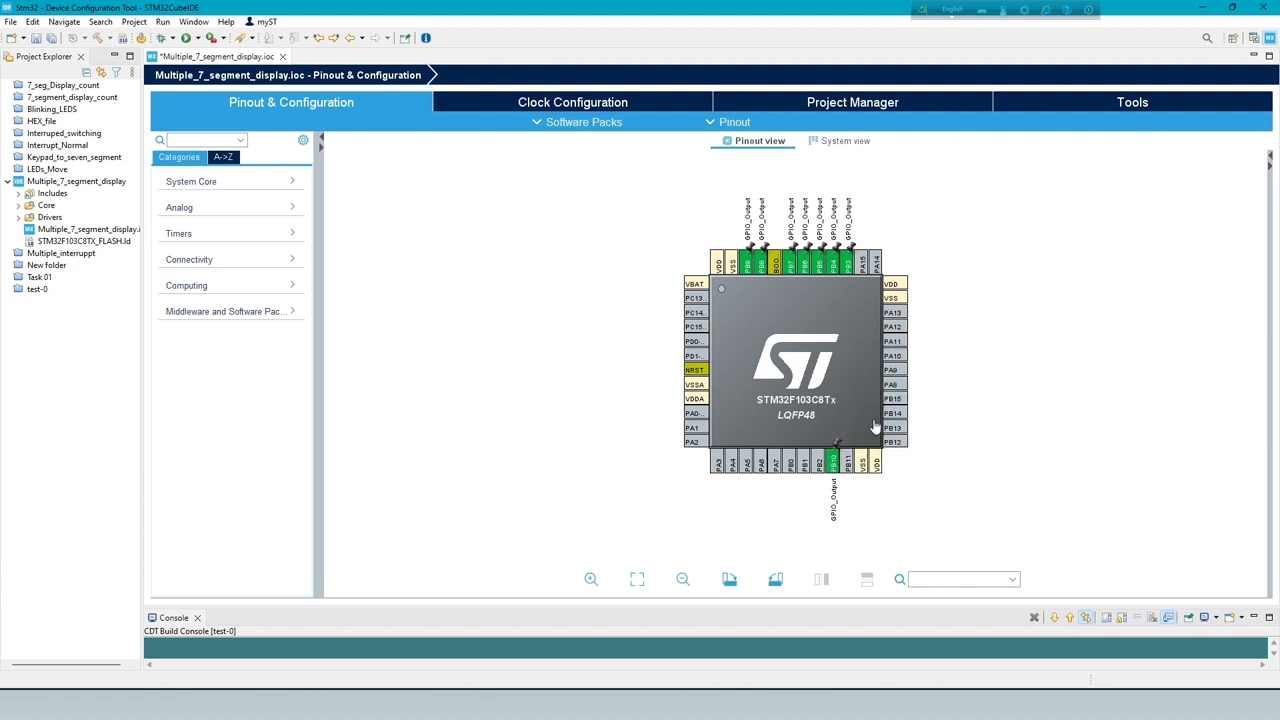
pyautogui.moveTo(792, 265)
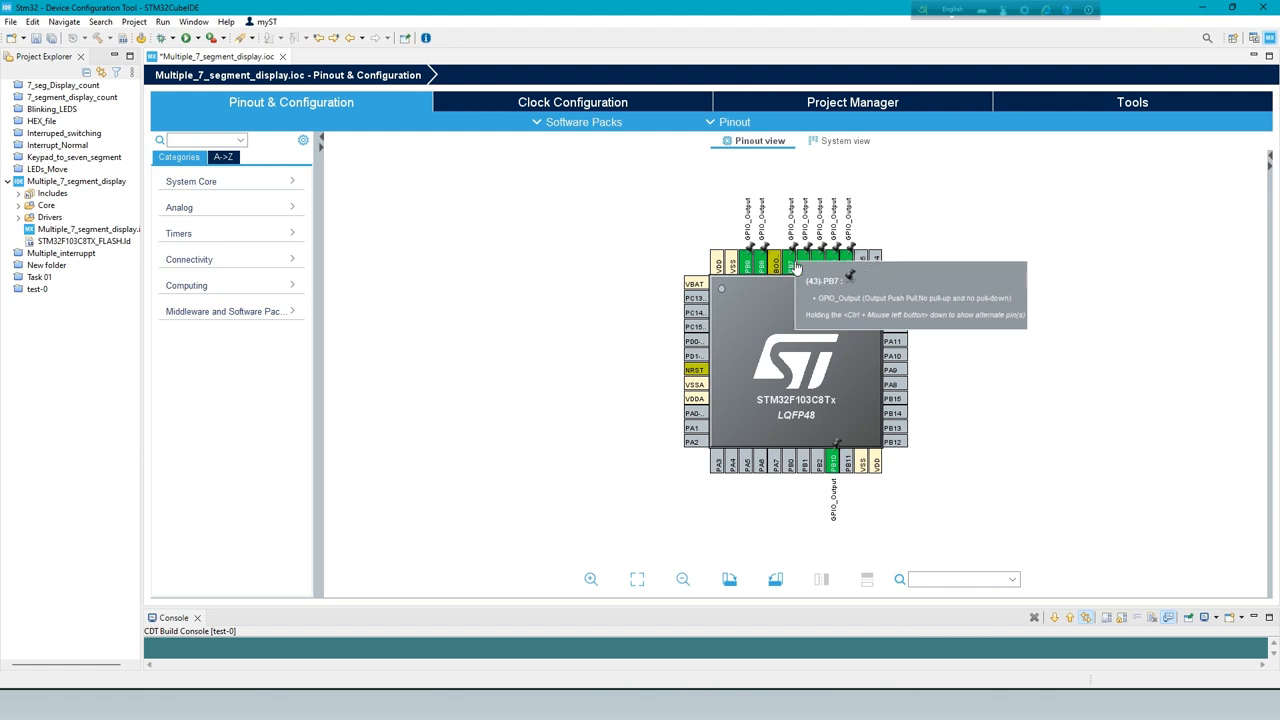
pyautogui.moveTo(978, 393)
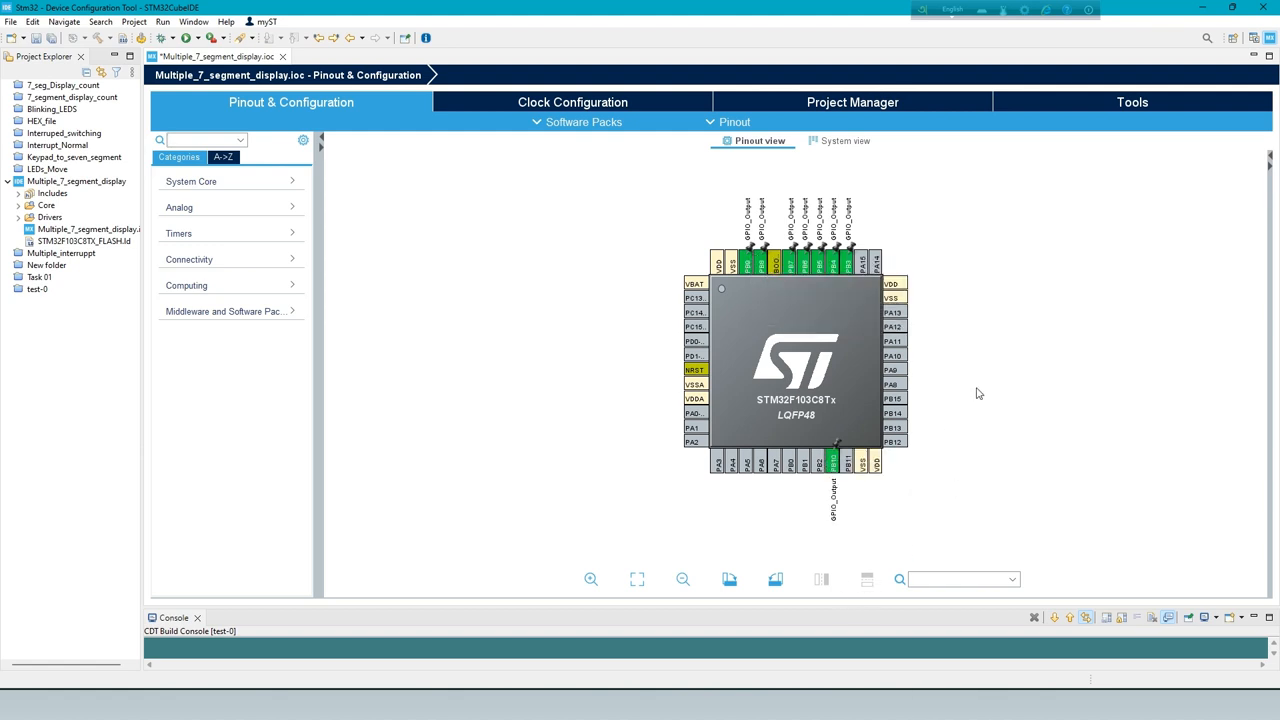
pyautogui.moveTo(944, 377)
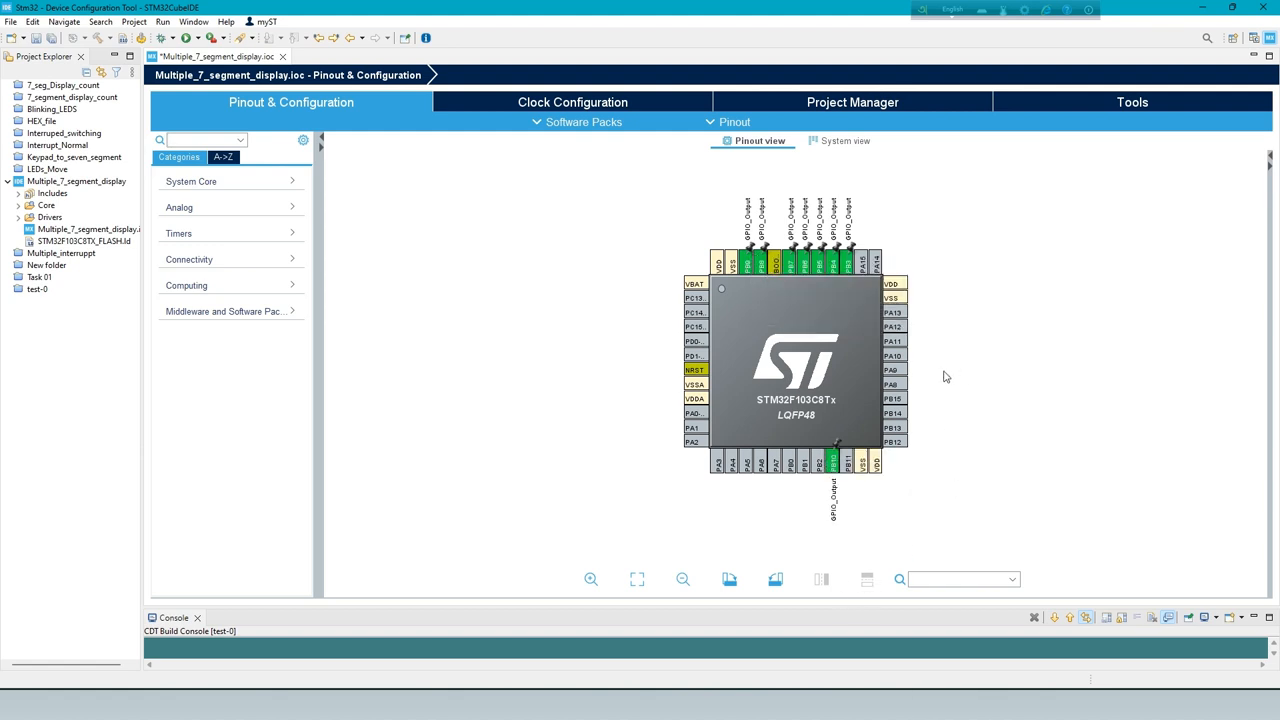
pyautogui.moveTo(835, 460)
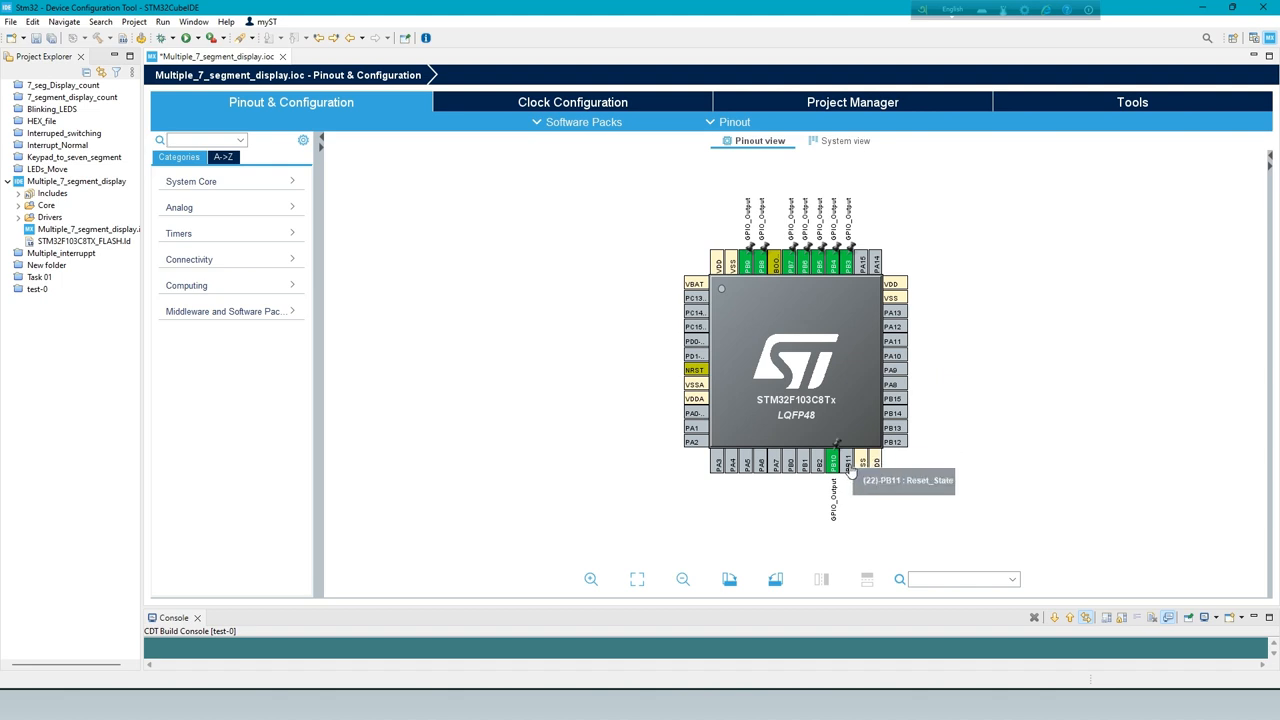
# Step: Set PB11 and PB12 (through PB14) as GPIO_Input
pyautogui.click(832, 457)
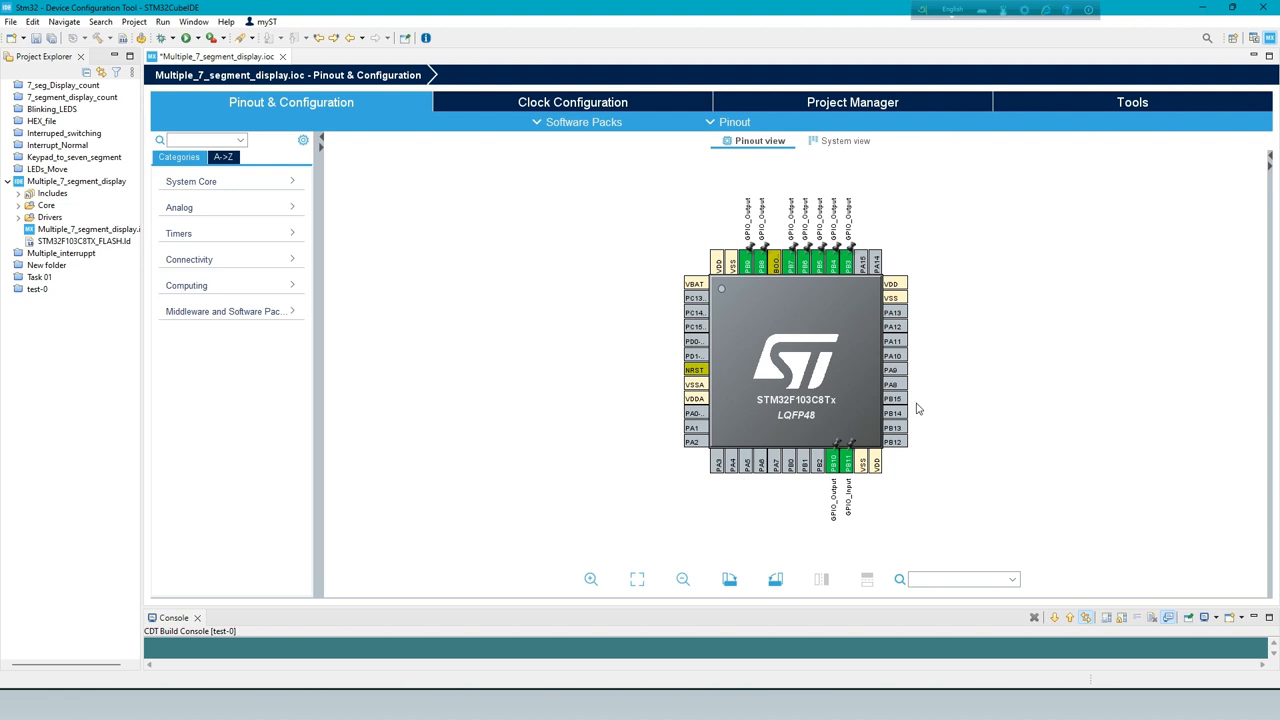
pyautogui.click(893, 441)
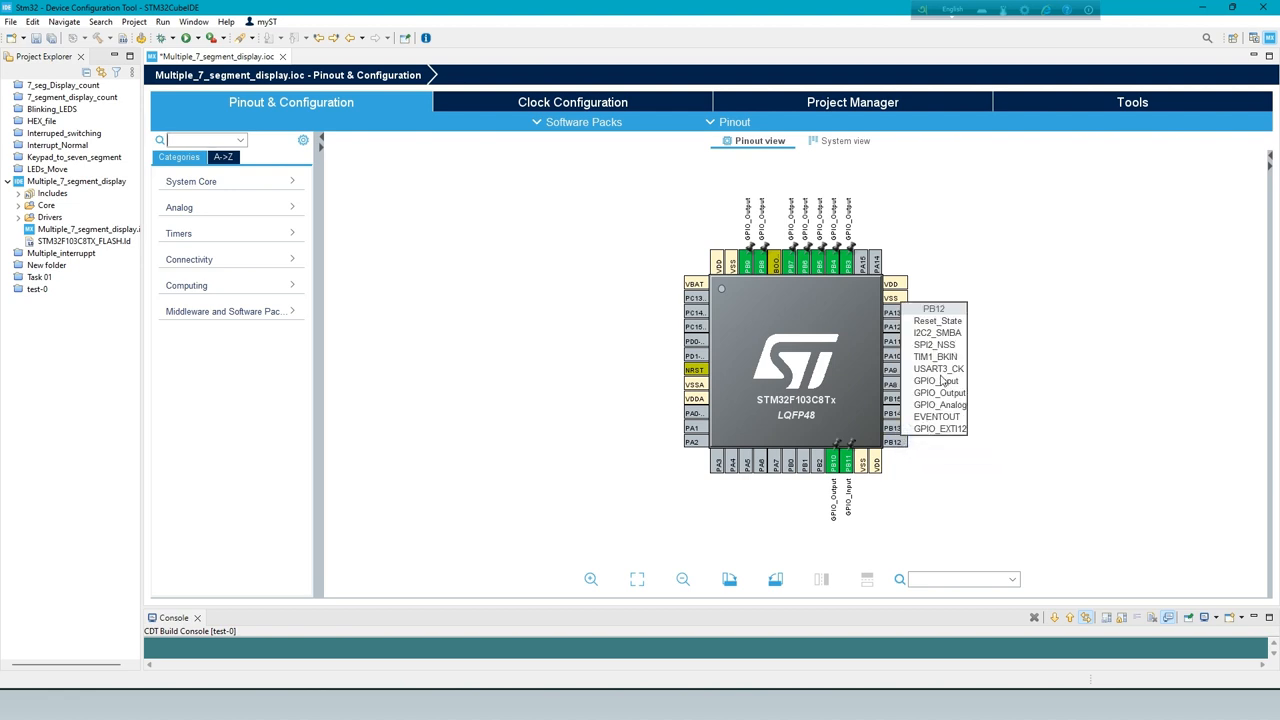
pyautogui.click(890, 441)
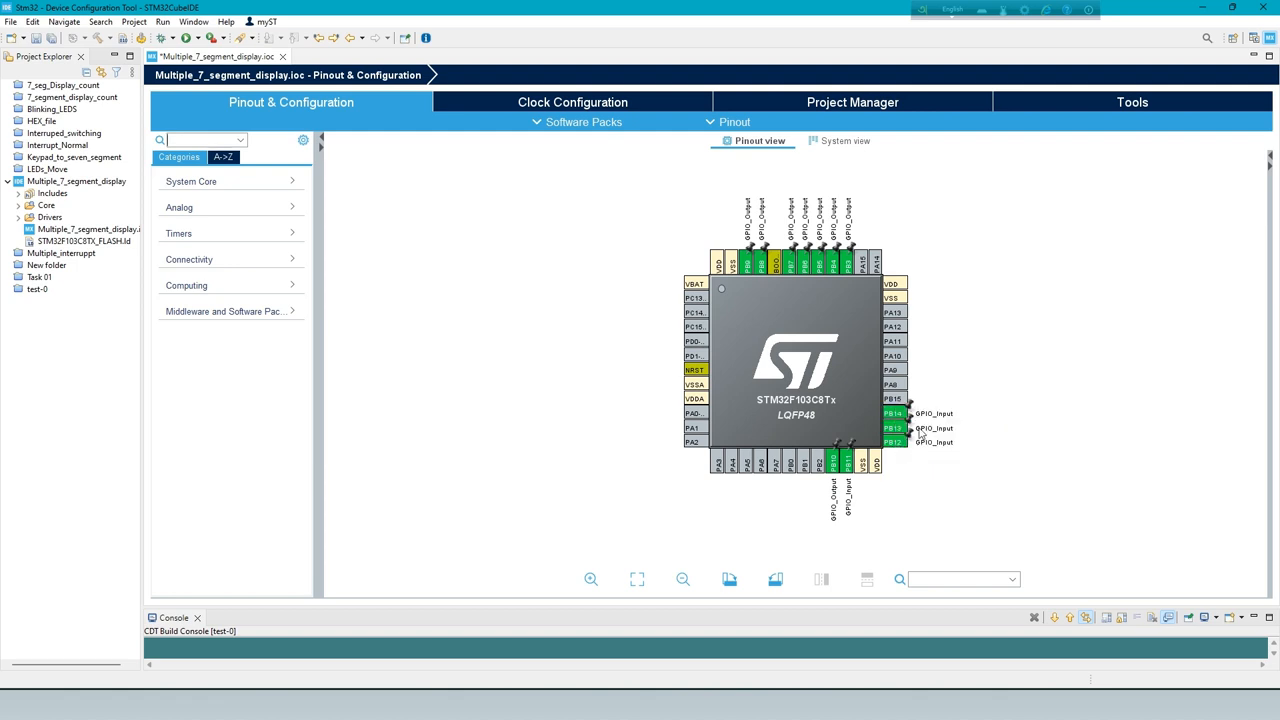
pyautogui.moveTo(250, 181)
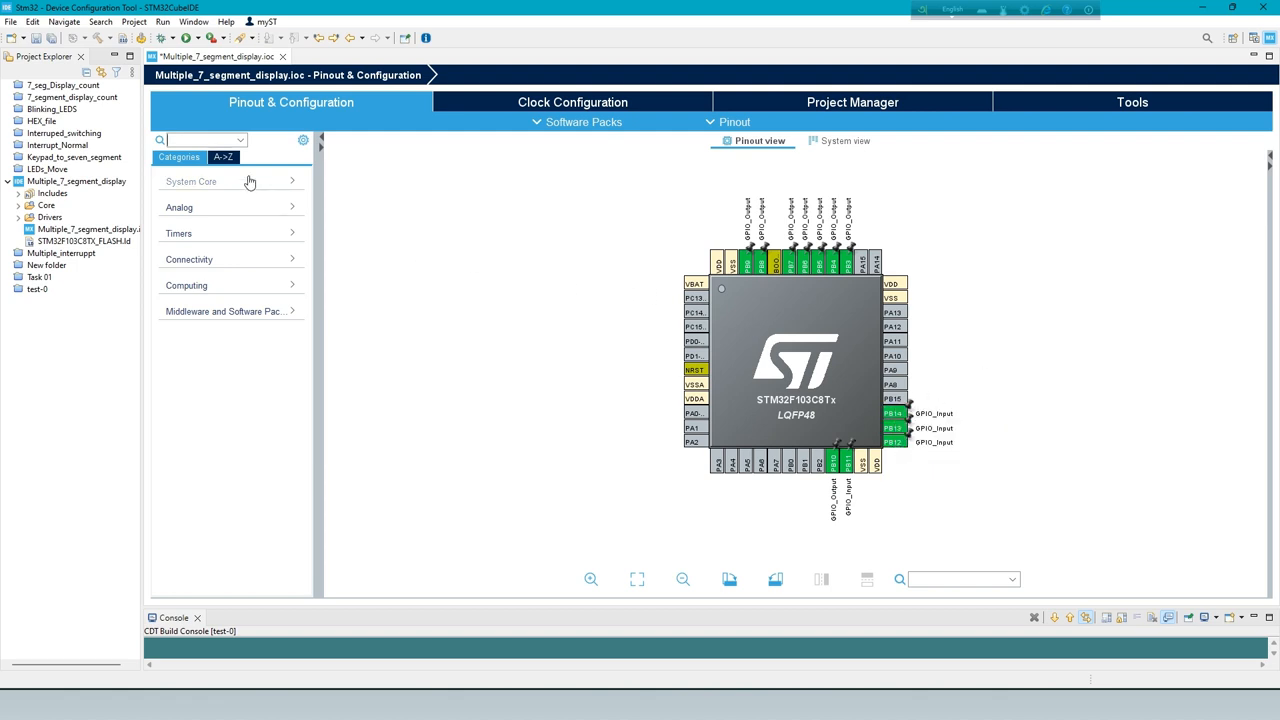
# Step: Give PB11–PB14 Pull-up in System Core GPIO, then show RCC high-speed clock options
pyautogui.click(190, 181)
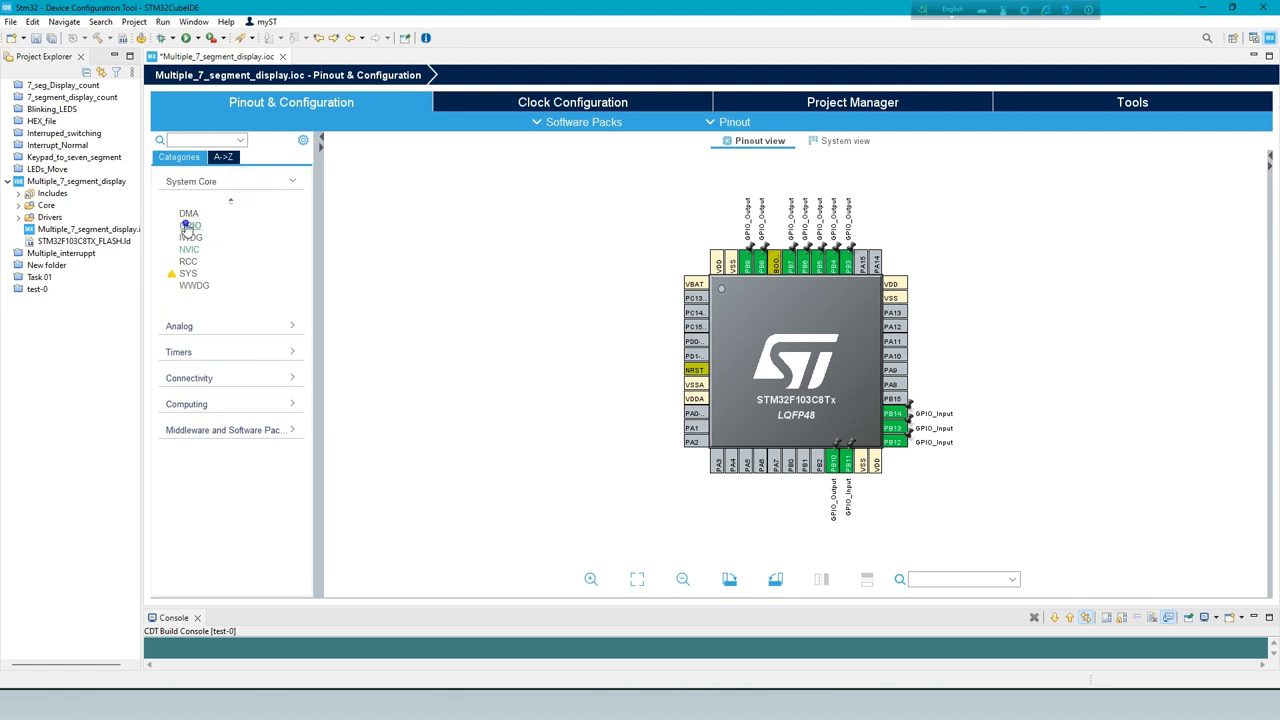
pyautogui.click(189, 225)
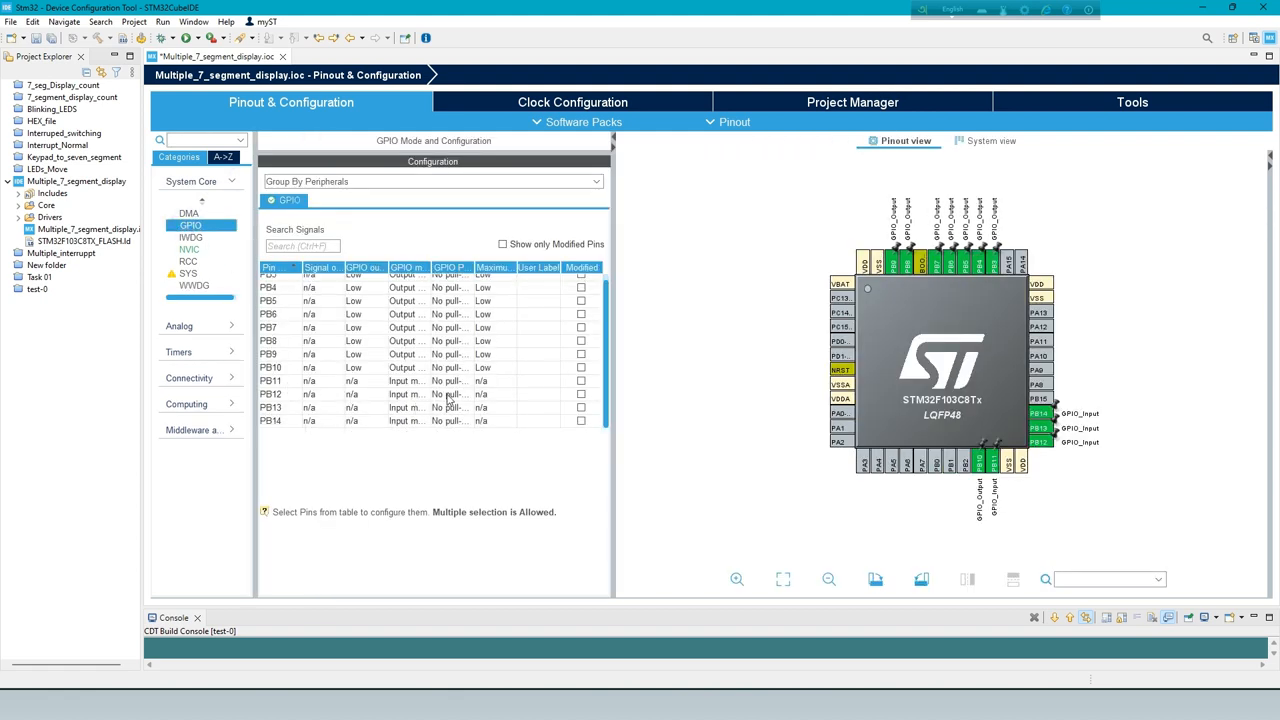
pyautogui.click(270, 381)
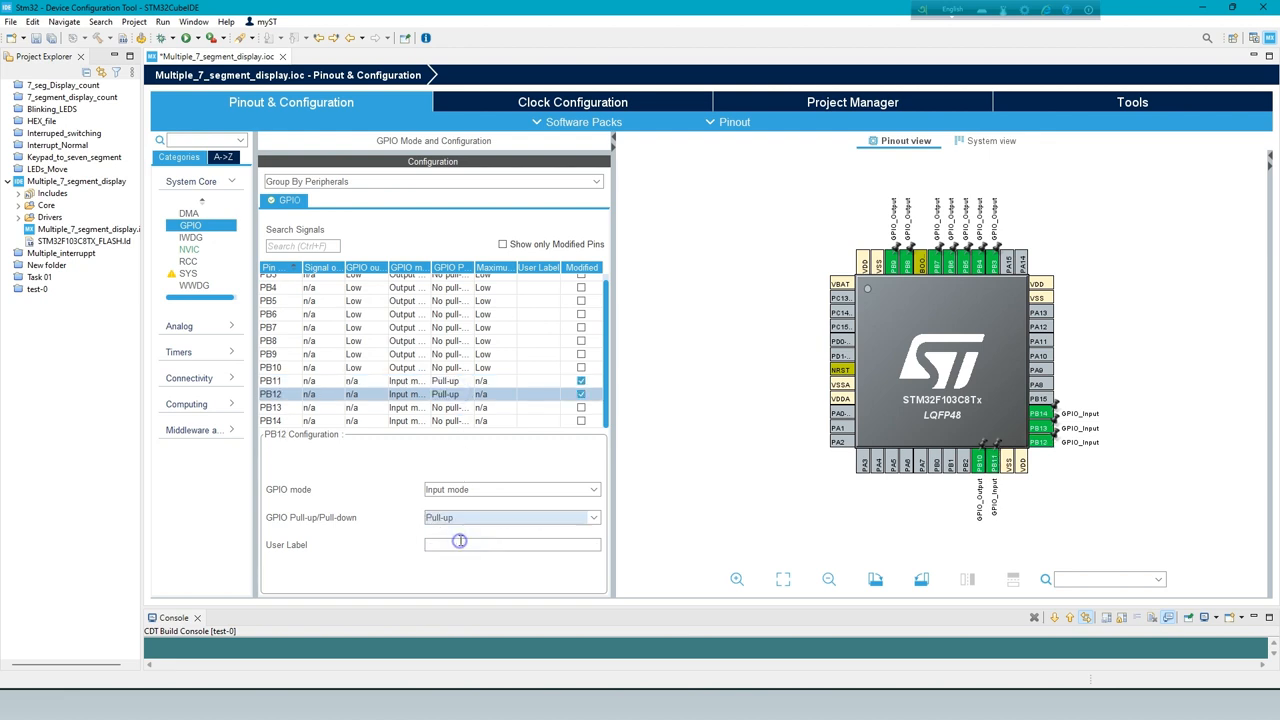
pyautogui.click(512, 517)
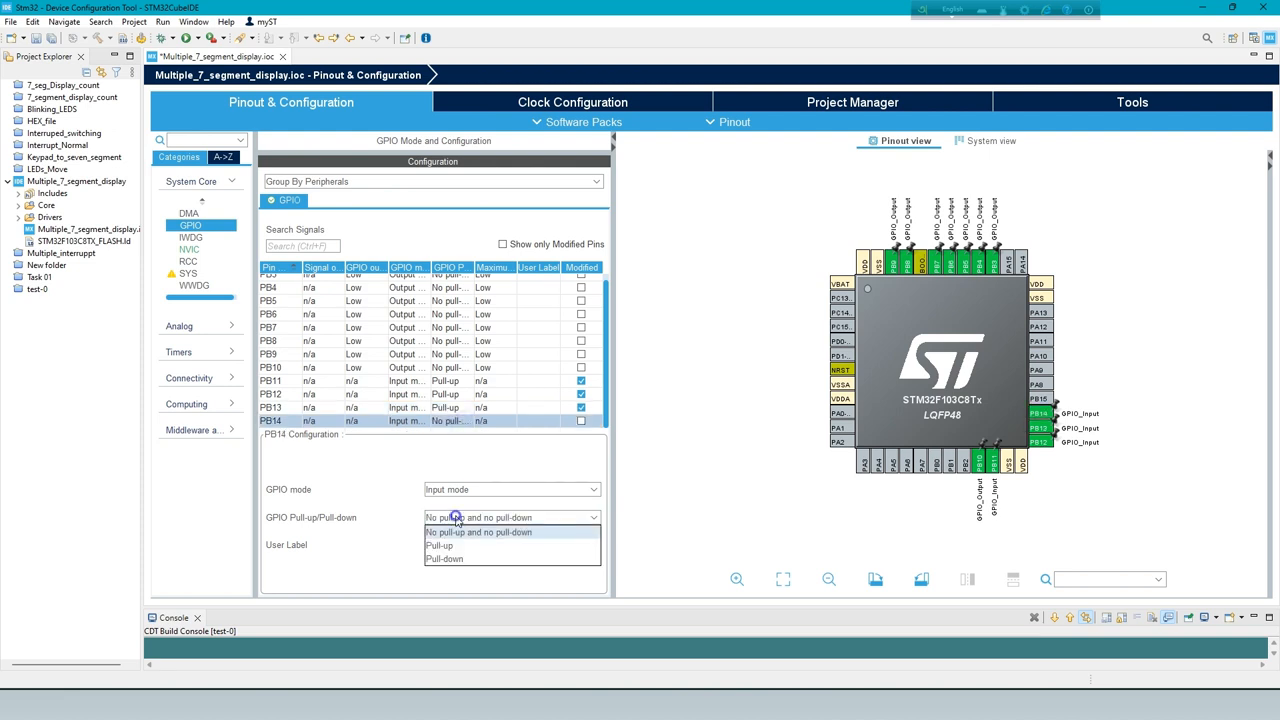
pyautogui.click(439, 546)
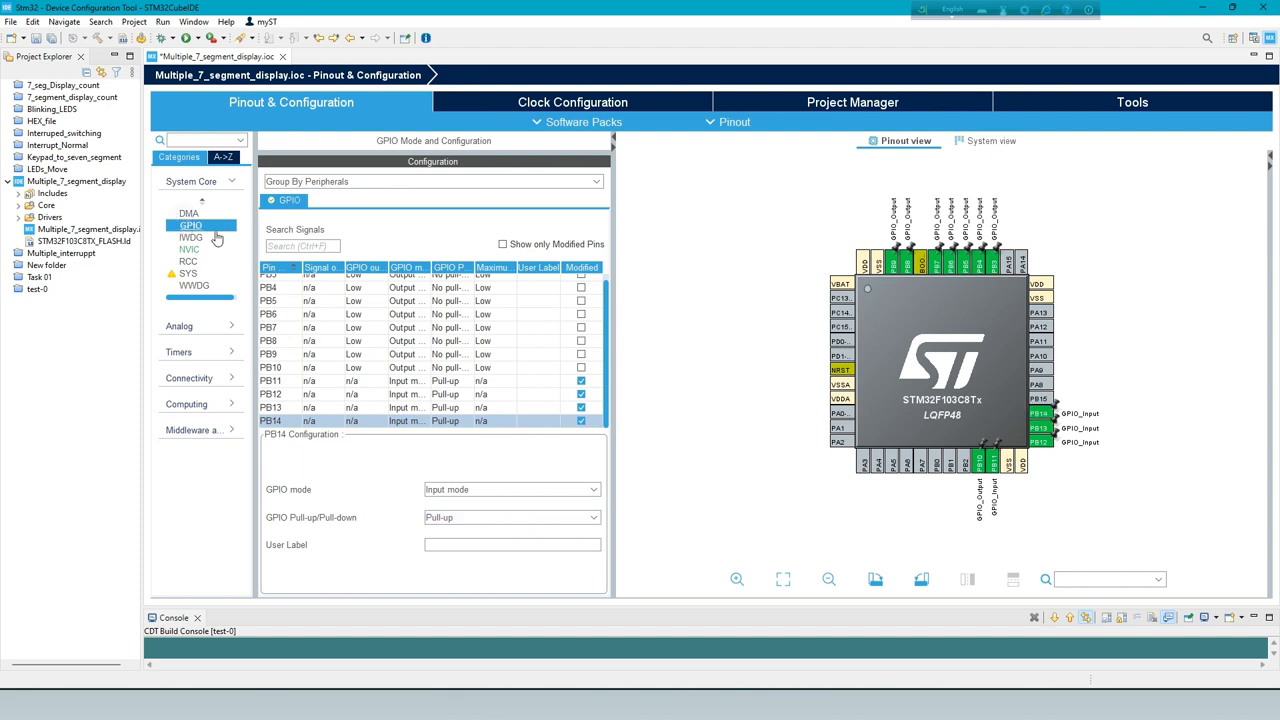
pyautogui.click(188, 261)
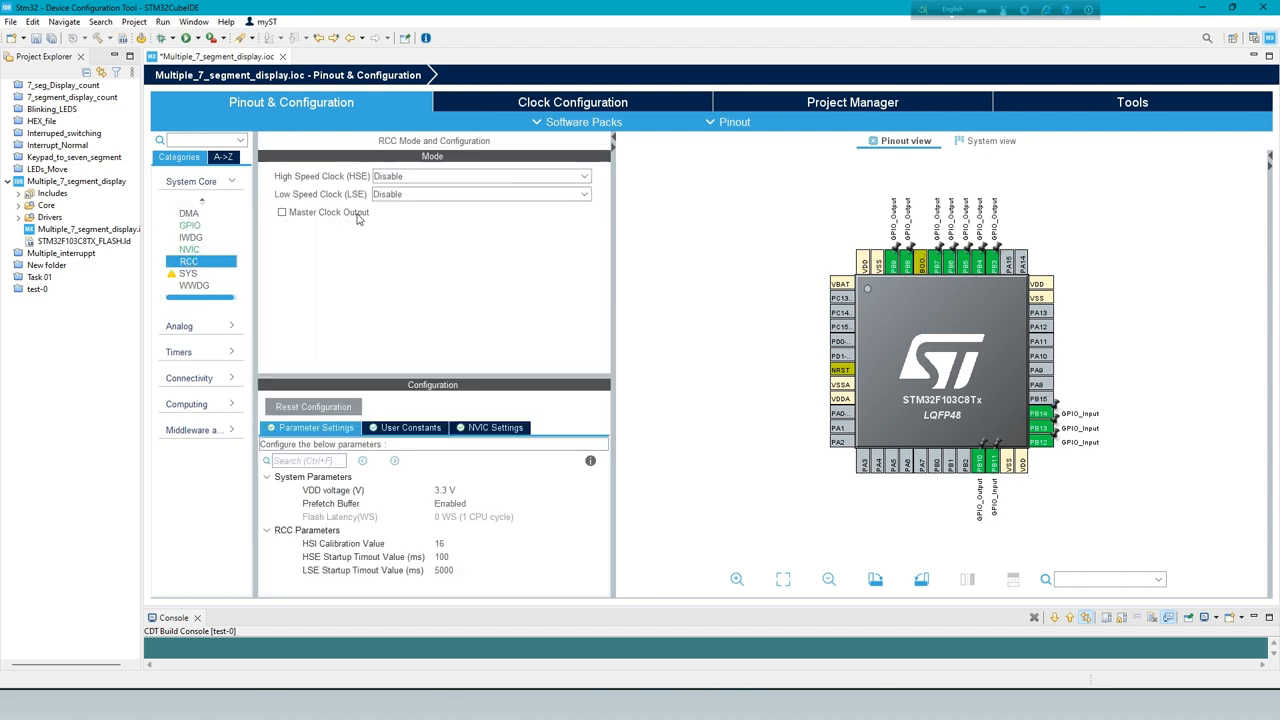
pyautogui.click(480, 176)
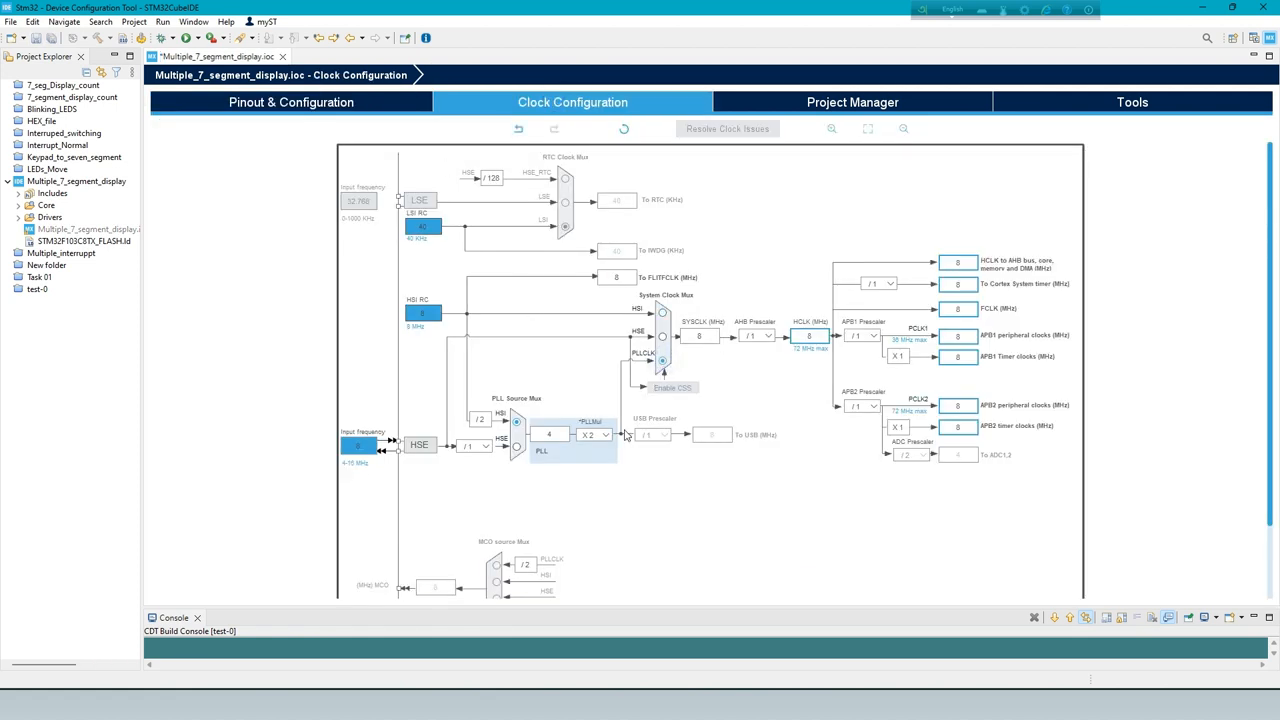
# Step: Set the APB1 prescaler to /2 for 36 MHz and open main.c in C/C++ view
pyautogui.click(605, 434)
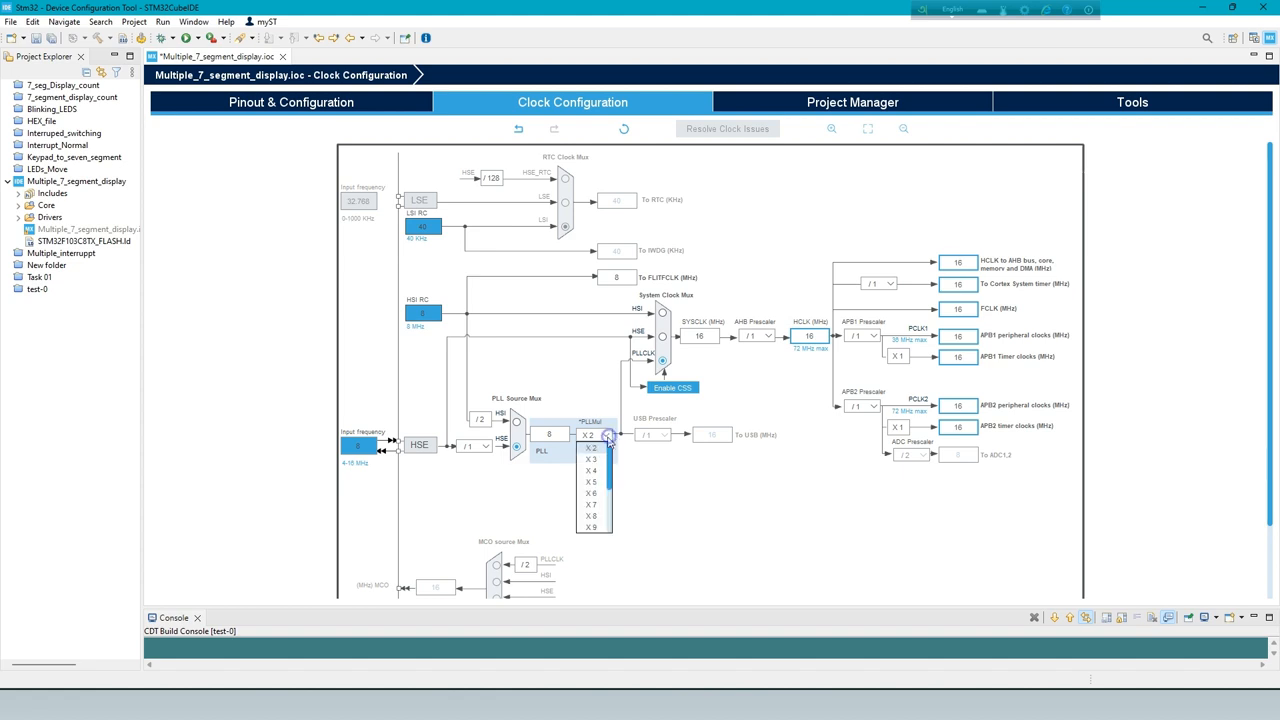
pyautogui.click(591, 536)
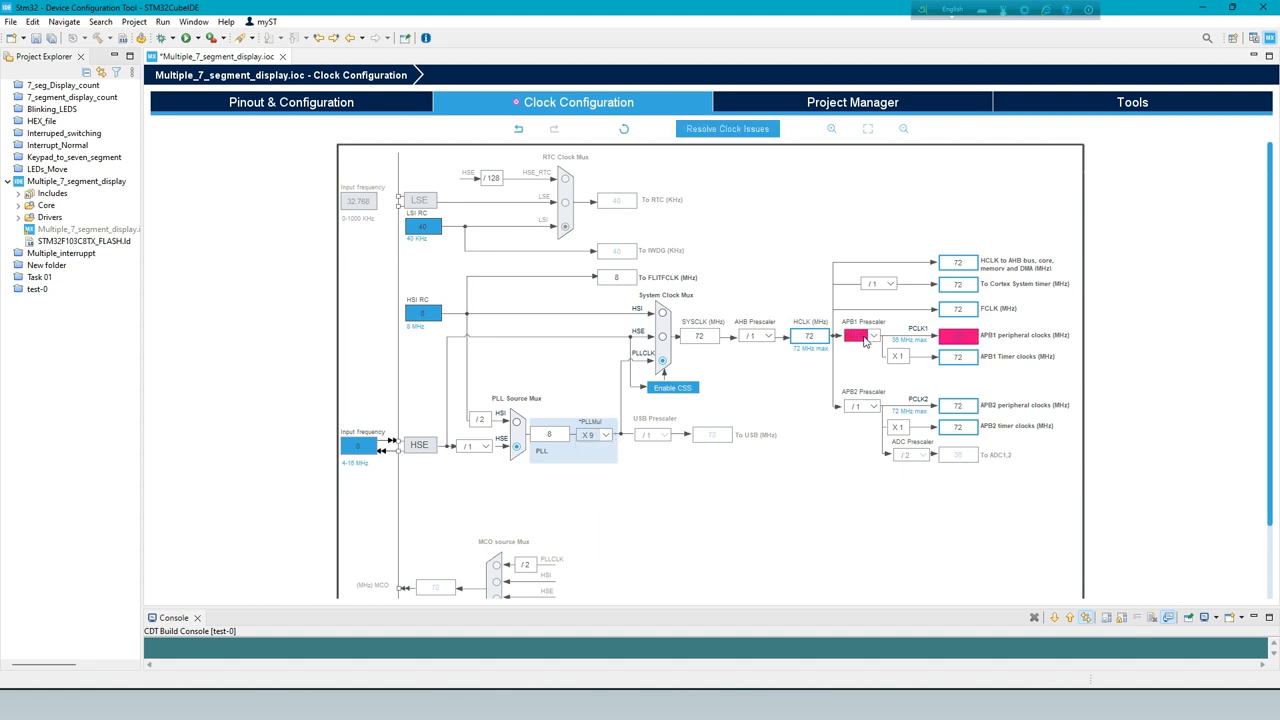
pyautogui.click(867, 335)
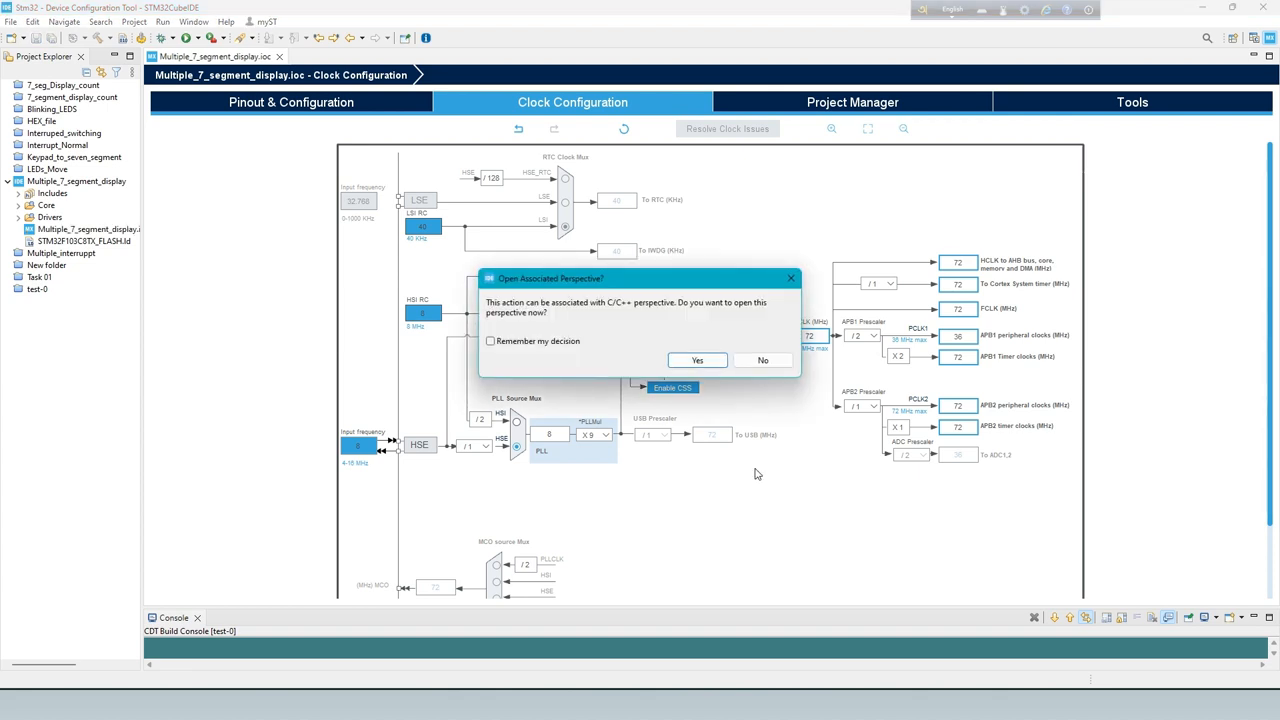
pyautogui.click(697, 360)
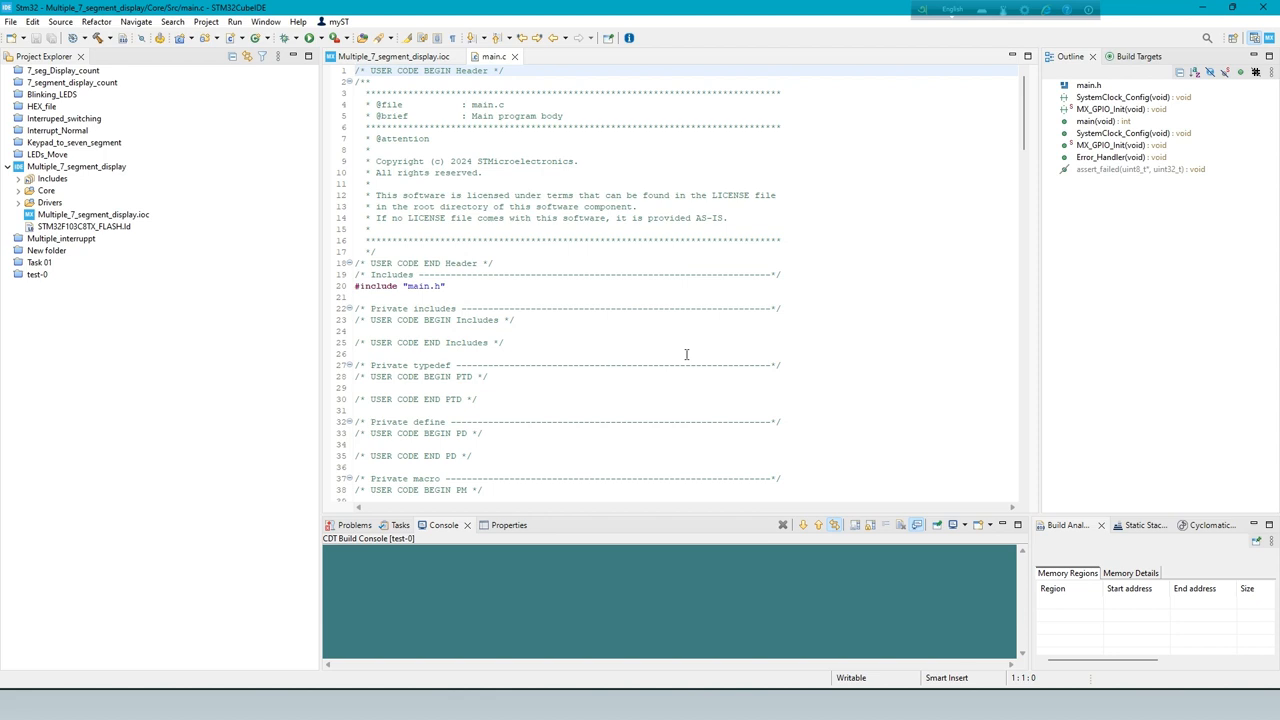
pyautogui.moveTo(641, 328)
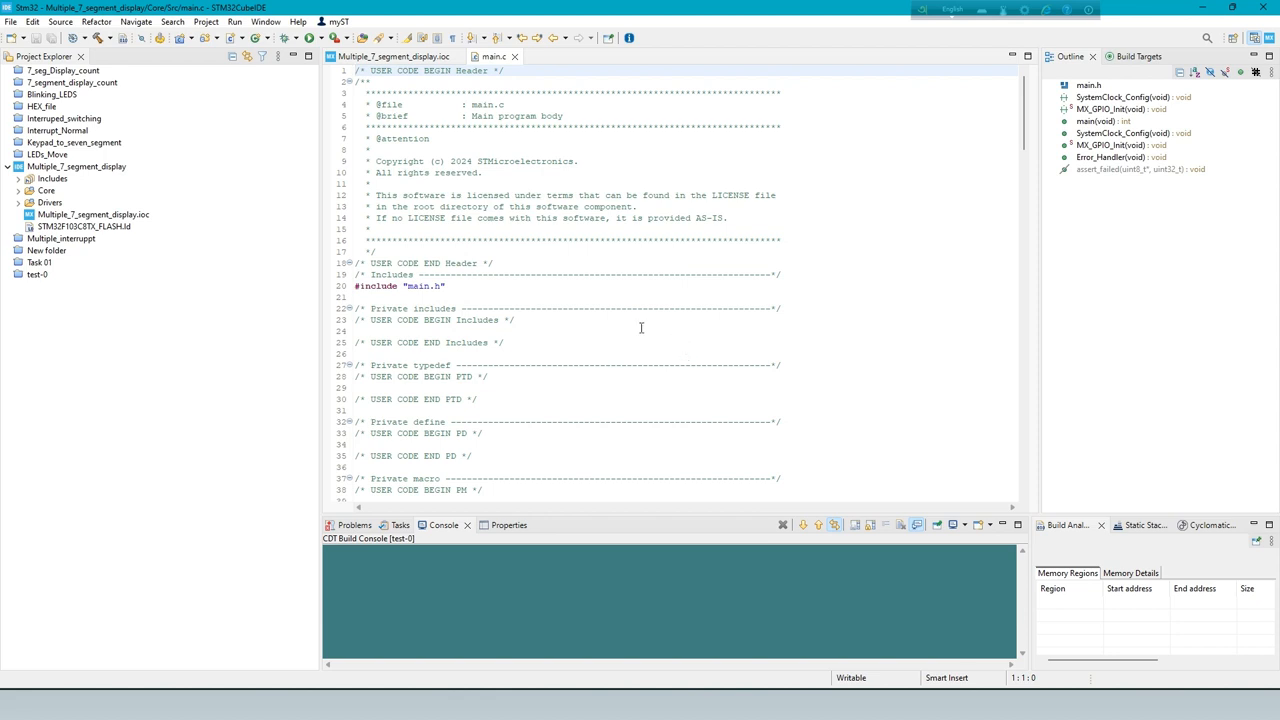
# Step: Declare uint16_t num_disp, shifted_d_data[11] and shifted_g_data[4] as private variables
pyautogui.scroll(-3)
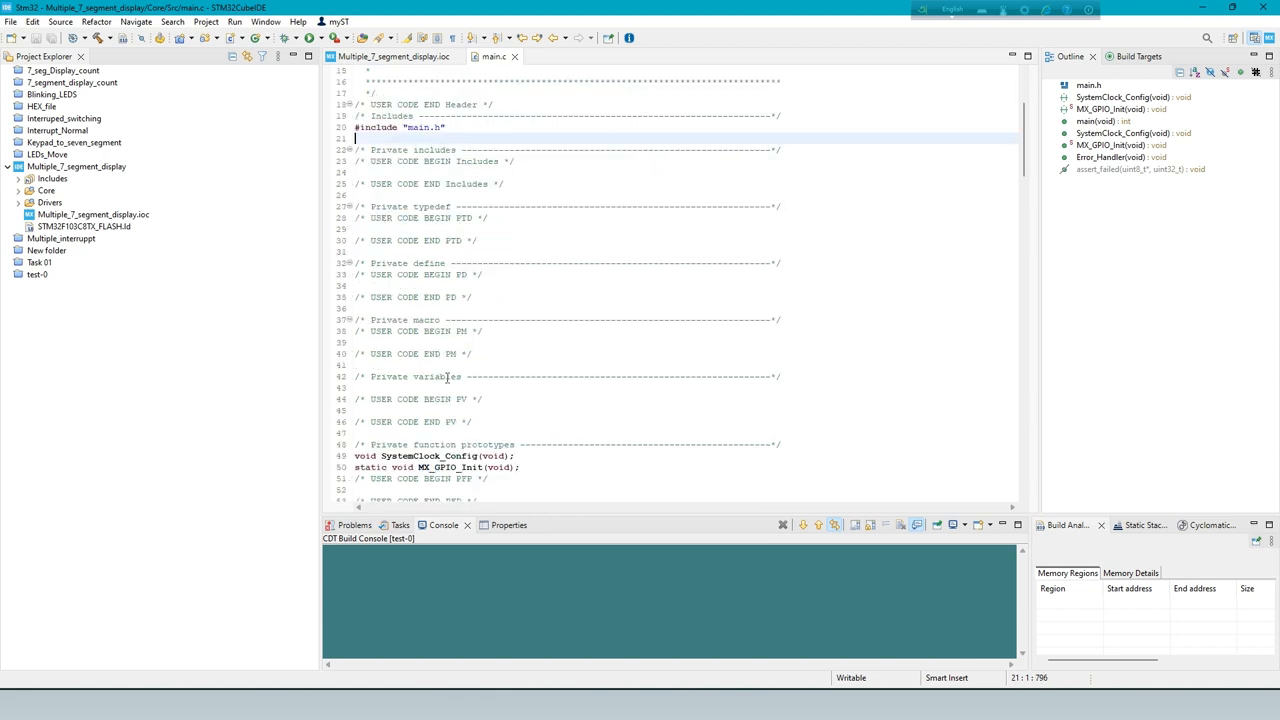
pyautogui.click(388, 410)
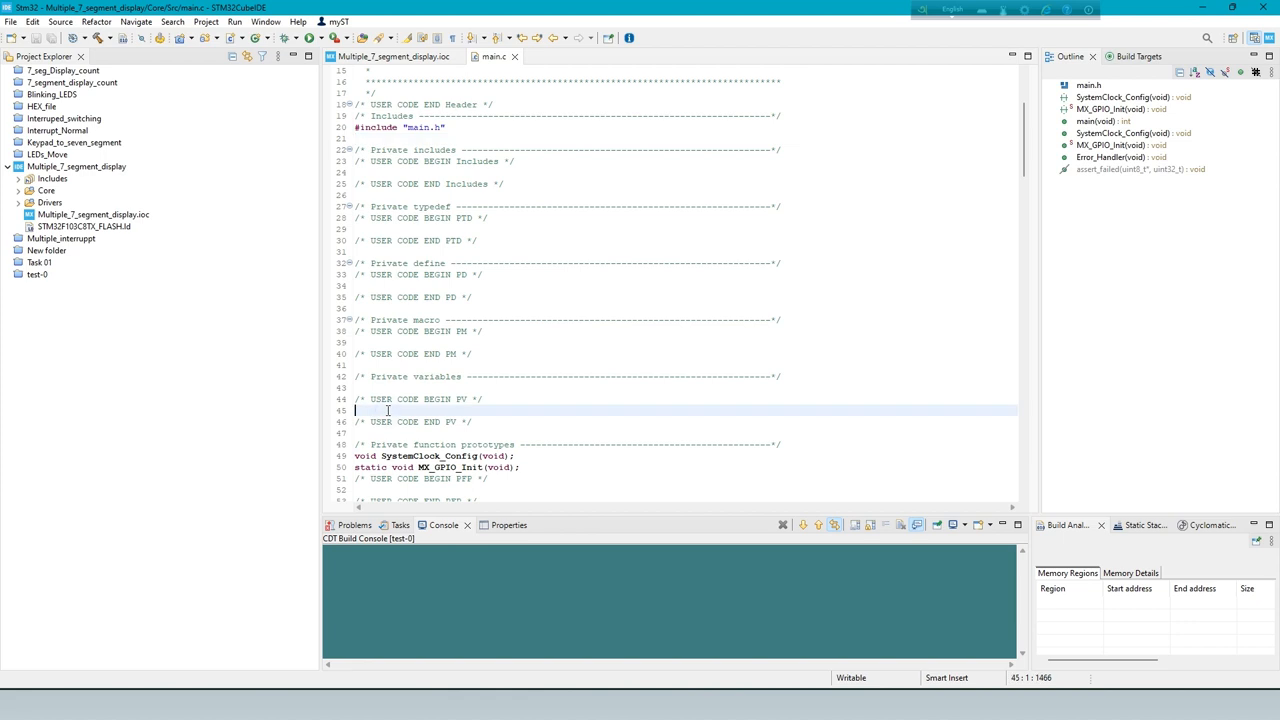
pyautogui.write('uint16_t num_disp, shifted_d_data[11], shifted_g_data[4];')
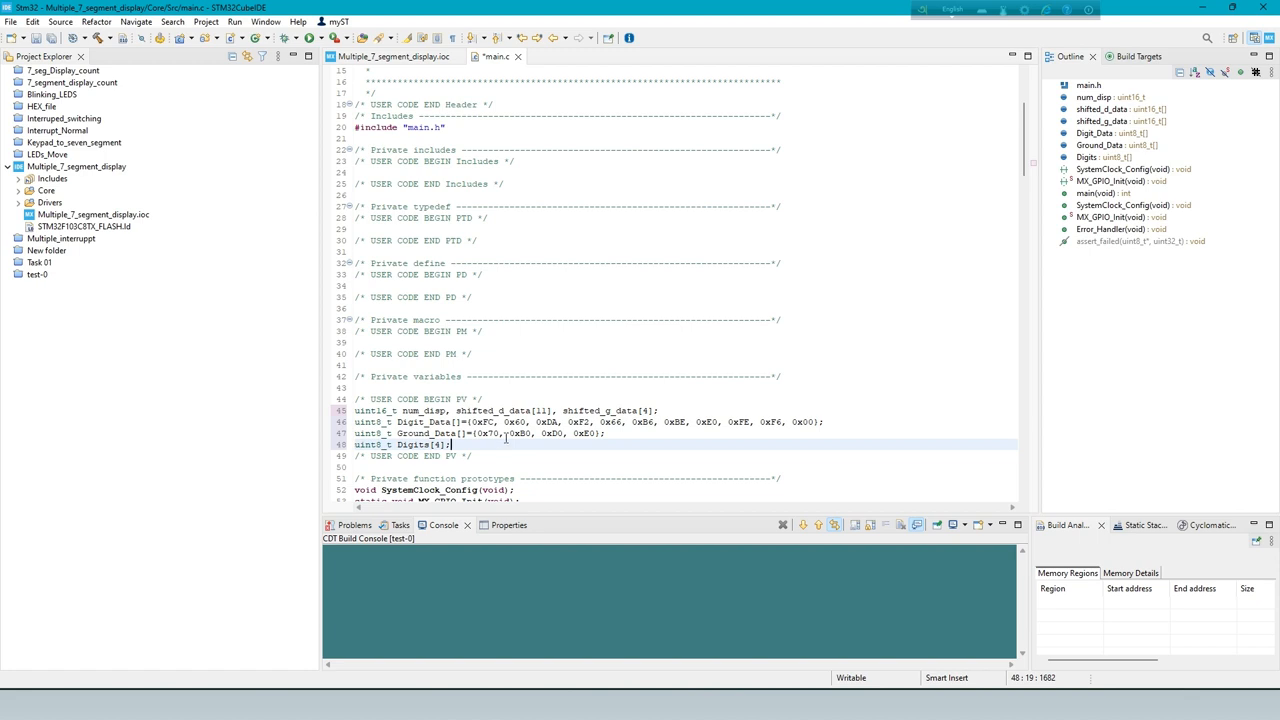
# Step: Add the setup loops and GPIOB ODR display loop showing 3517, then build
pyautogui.scroll(-3)
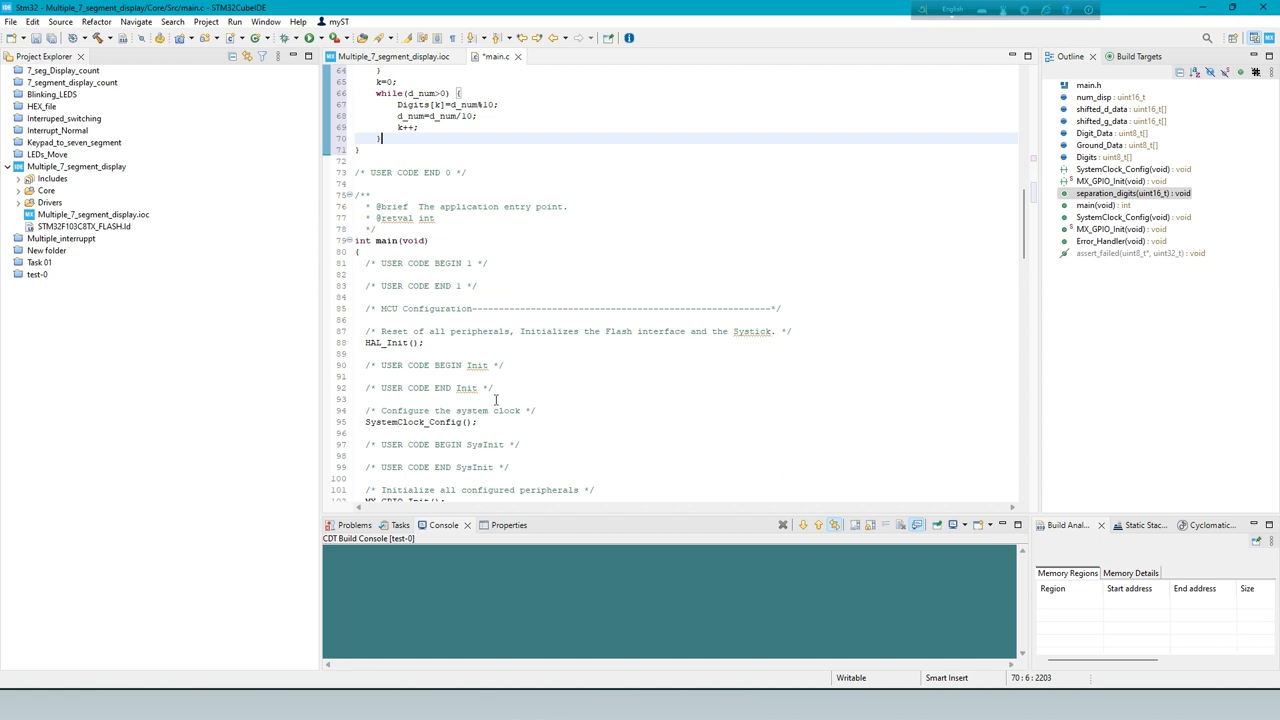
pyautogui.scroll(-3)
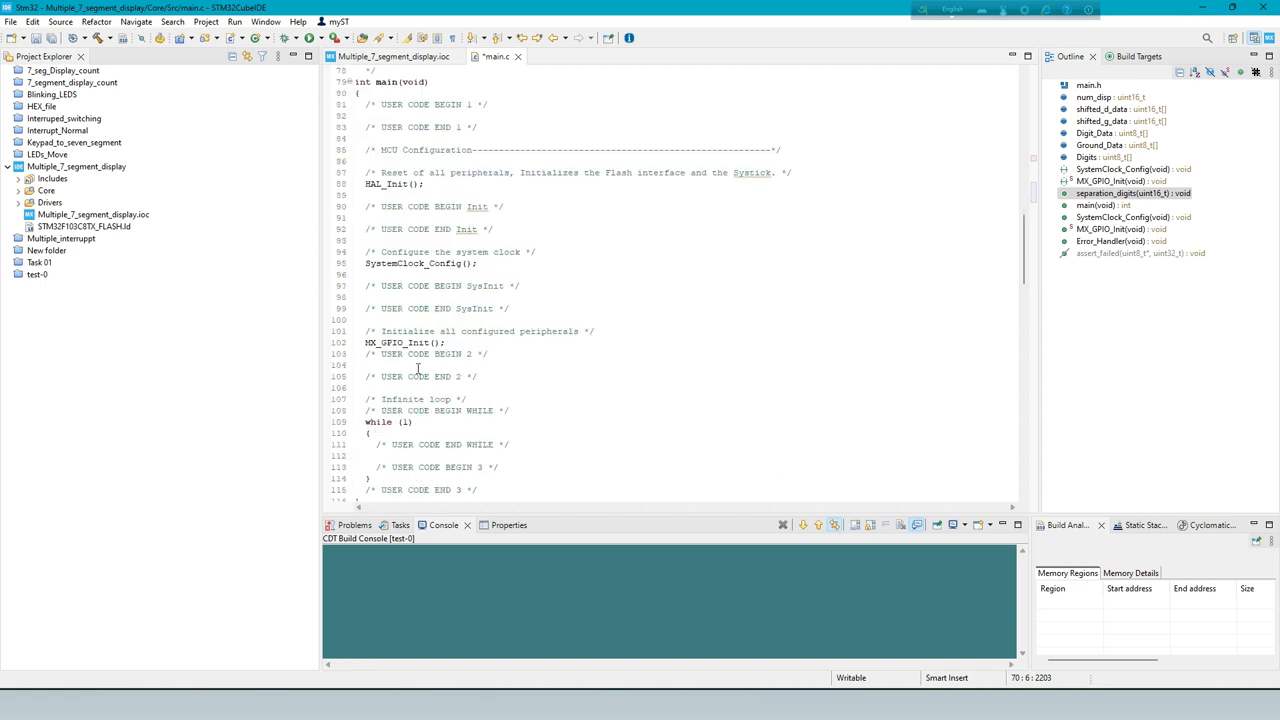
pyautogui.click(513, 411)
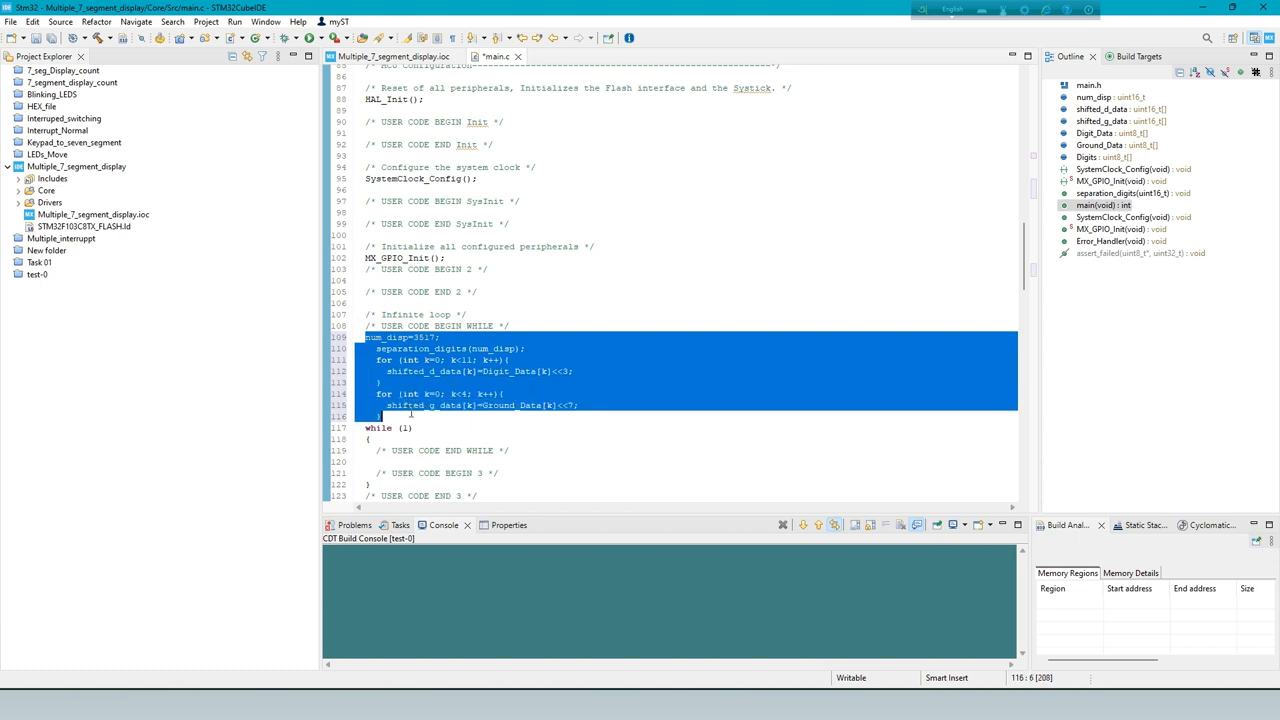
pyautogui.click(605, 314)
pyautogui.write('GPIOB->ODR=shifted_g_data[k]|shifted_d_data[Digits[k]];')
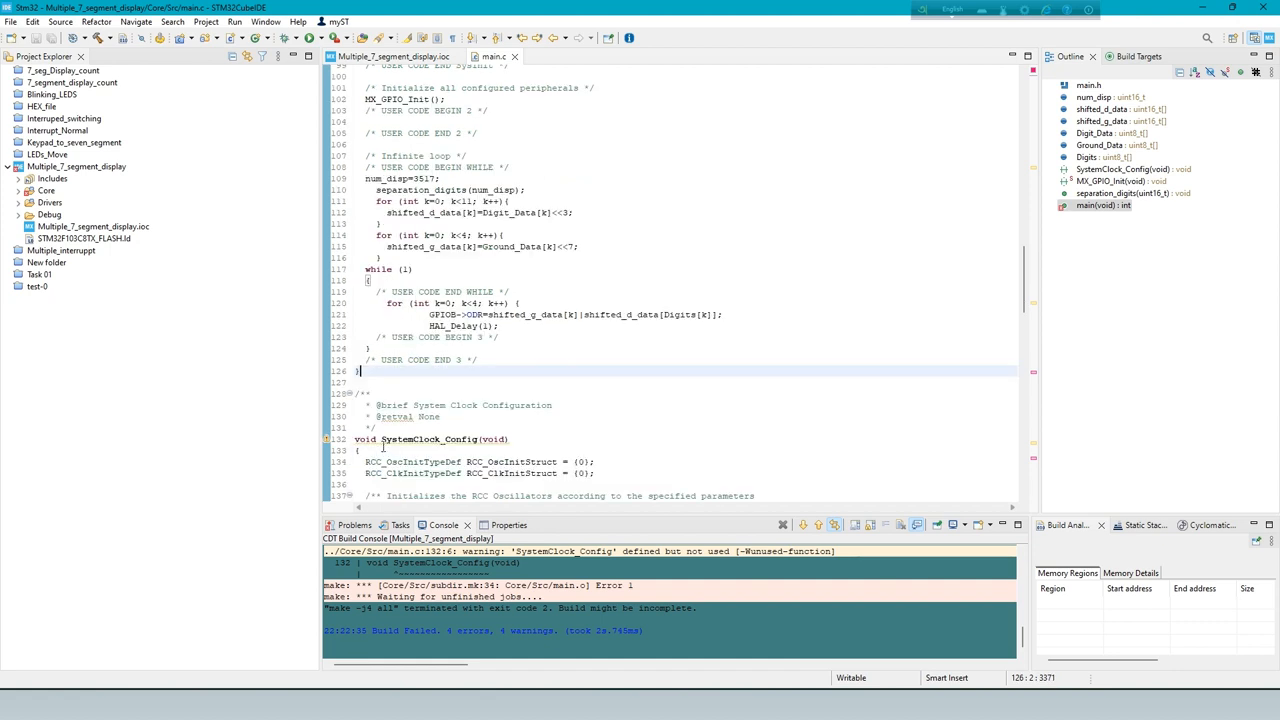
# Step: Add the missing closing brace to main and rebuild with 0 errors and 0 warnings
pyautogui.click(377, 381)
pyautogui.write('}')
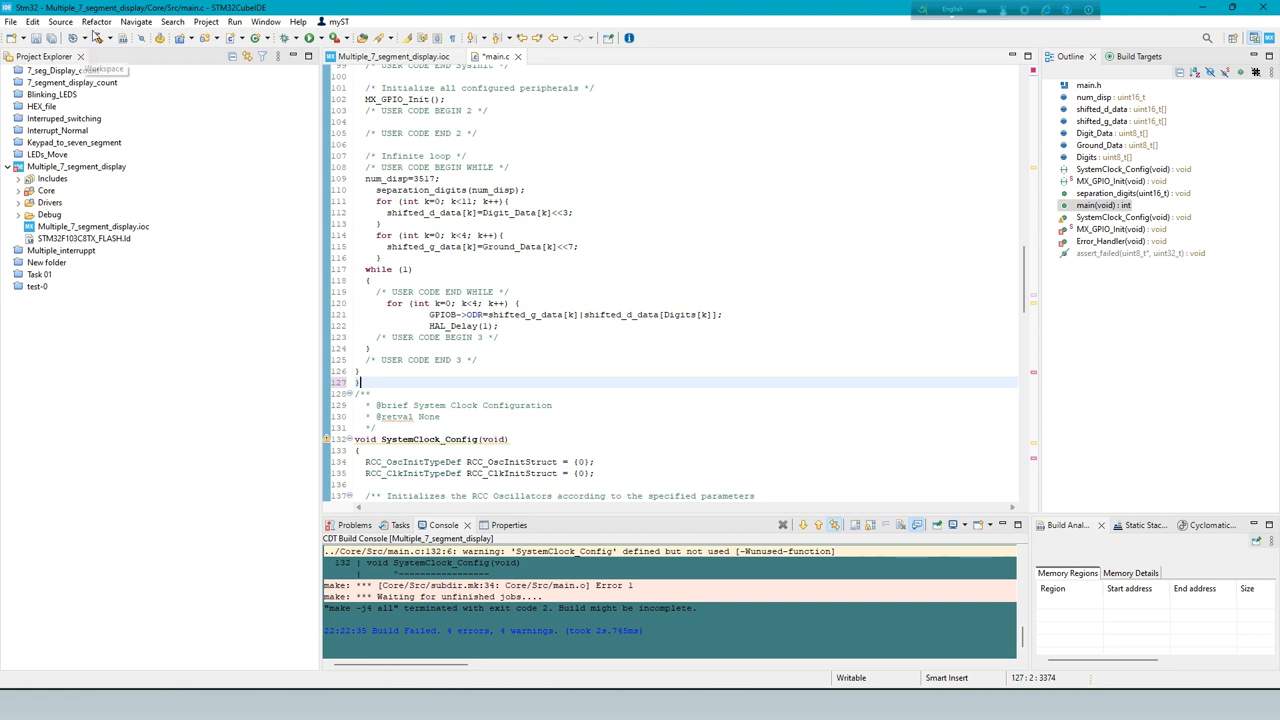
pyautogui.click(96, 37)
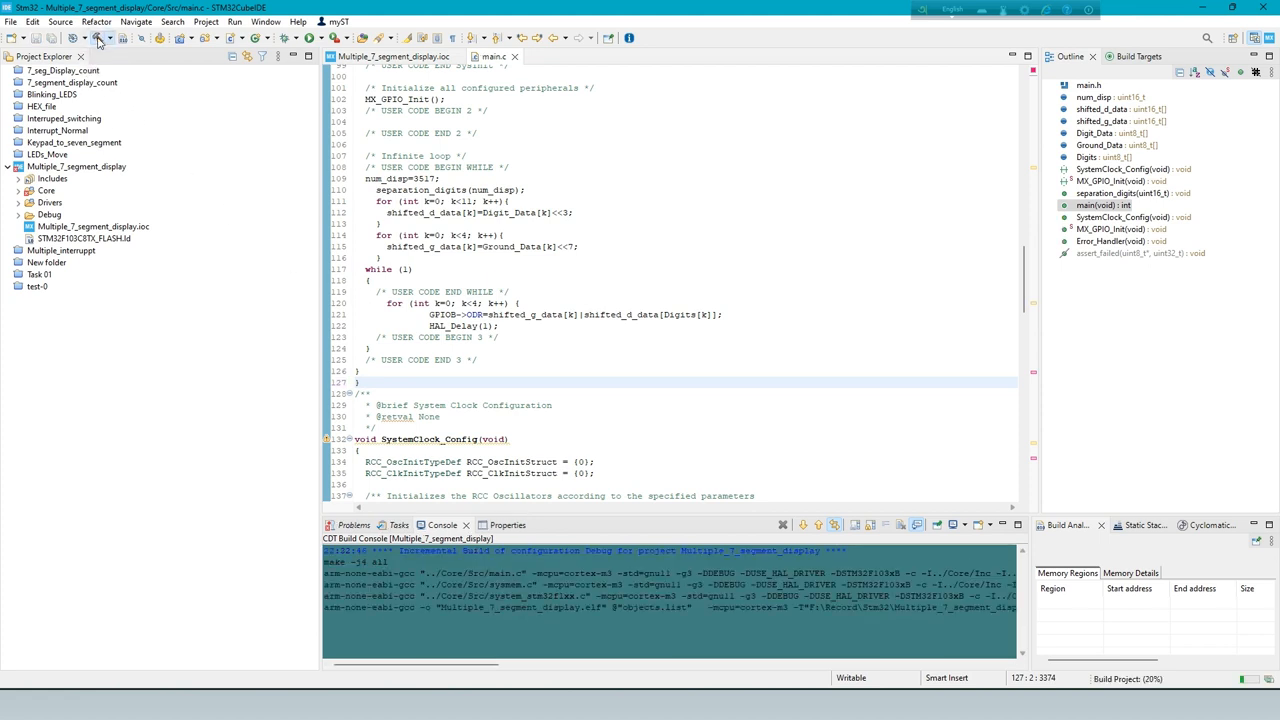
pyautogui.click(100, 38)
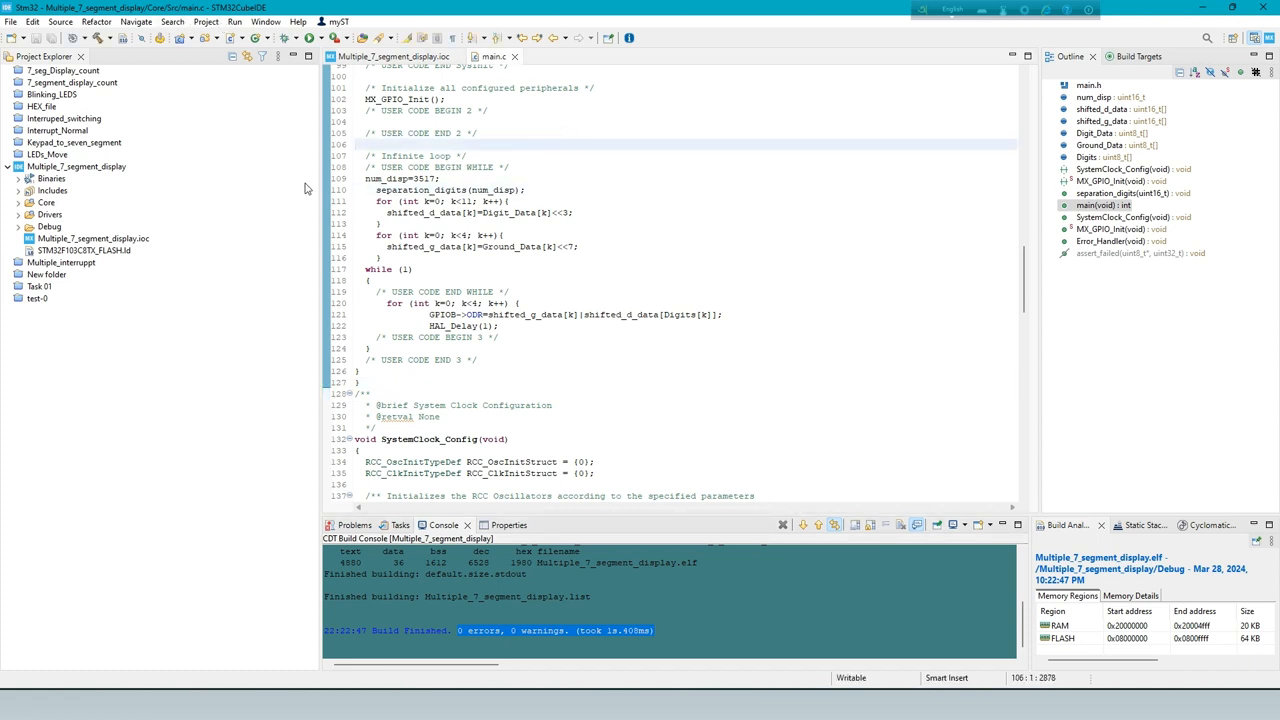
pyautogui.click(206, 21)
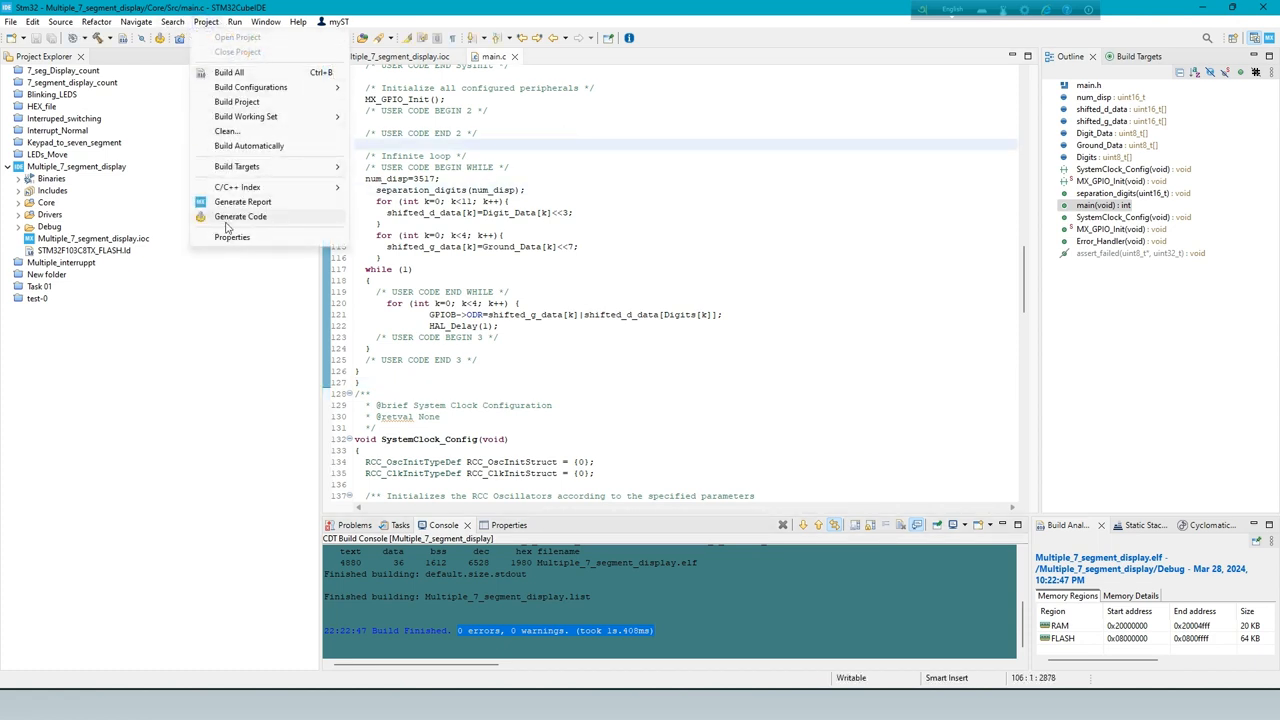
# Step: Enable Convert to Intel Hex under MCU Post build outputs and rebuild the project
pyautogui.click(232, 237)
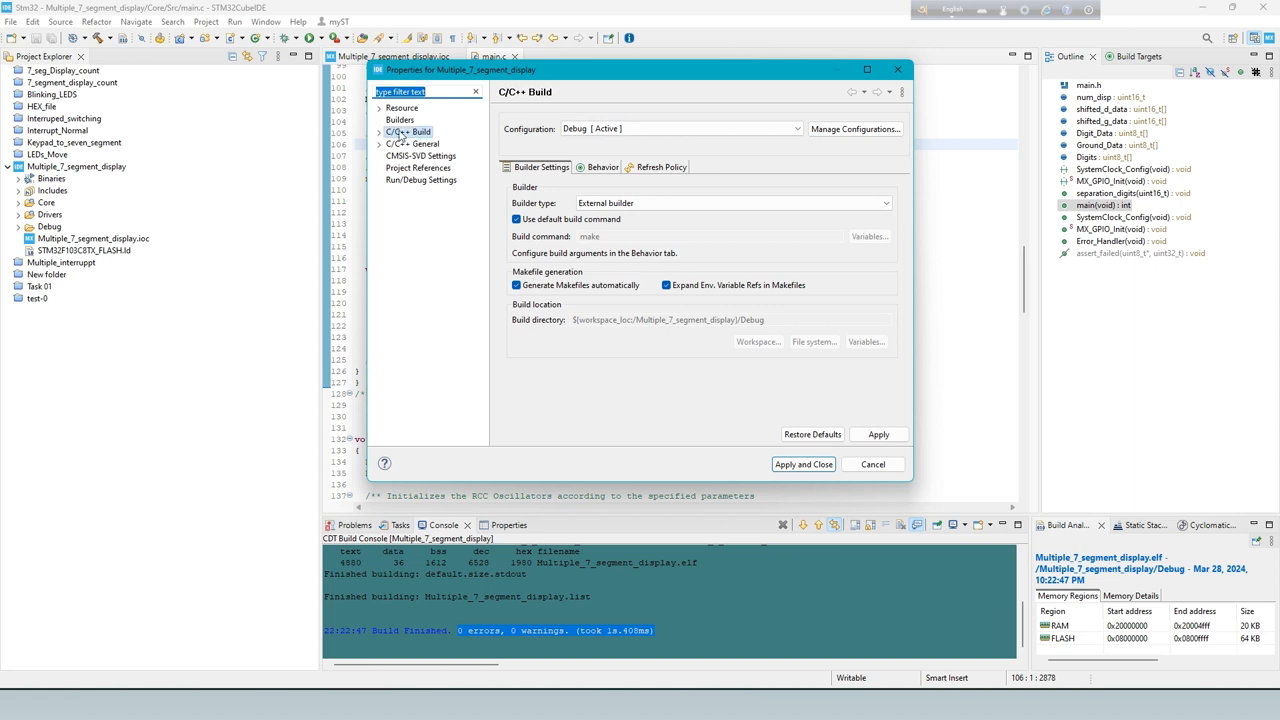
pyautogui.click(380, 131)
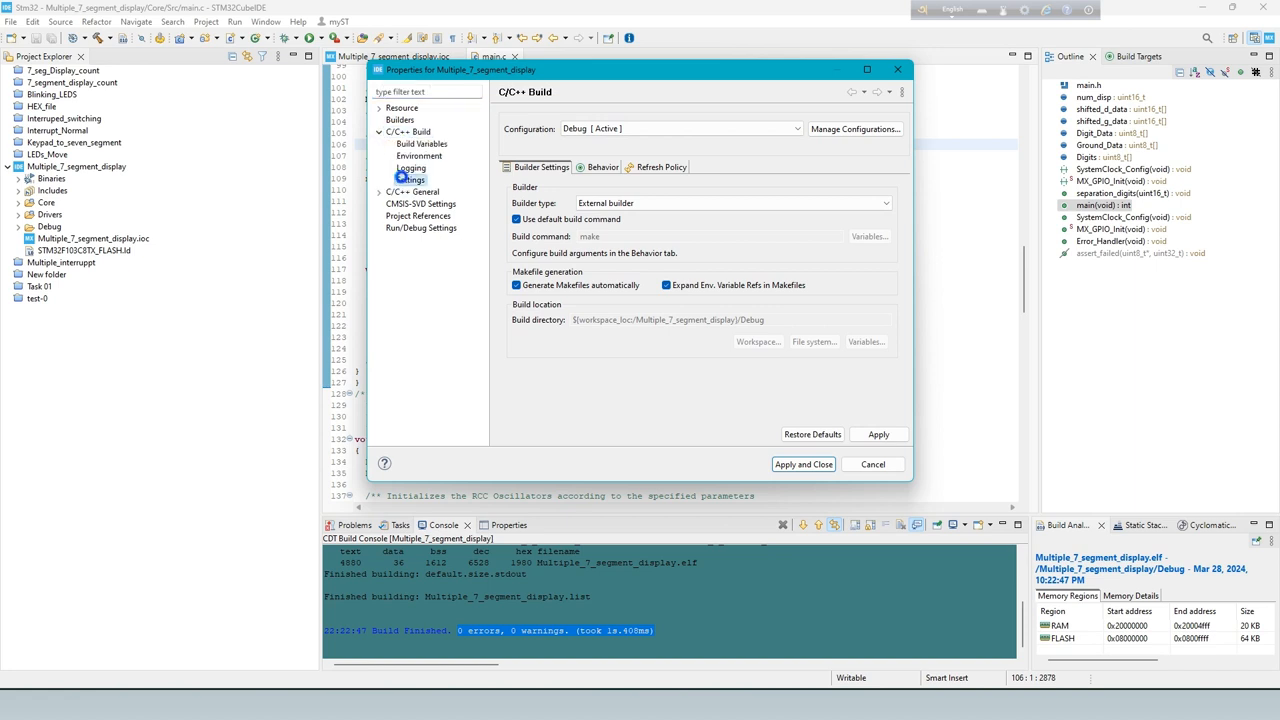
pyautogui.click(411, 180)
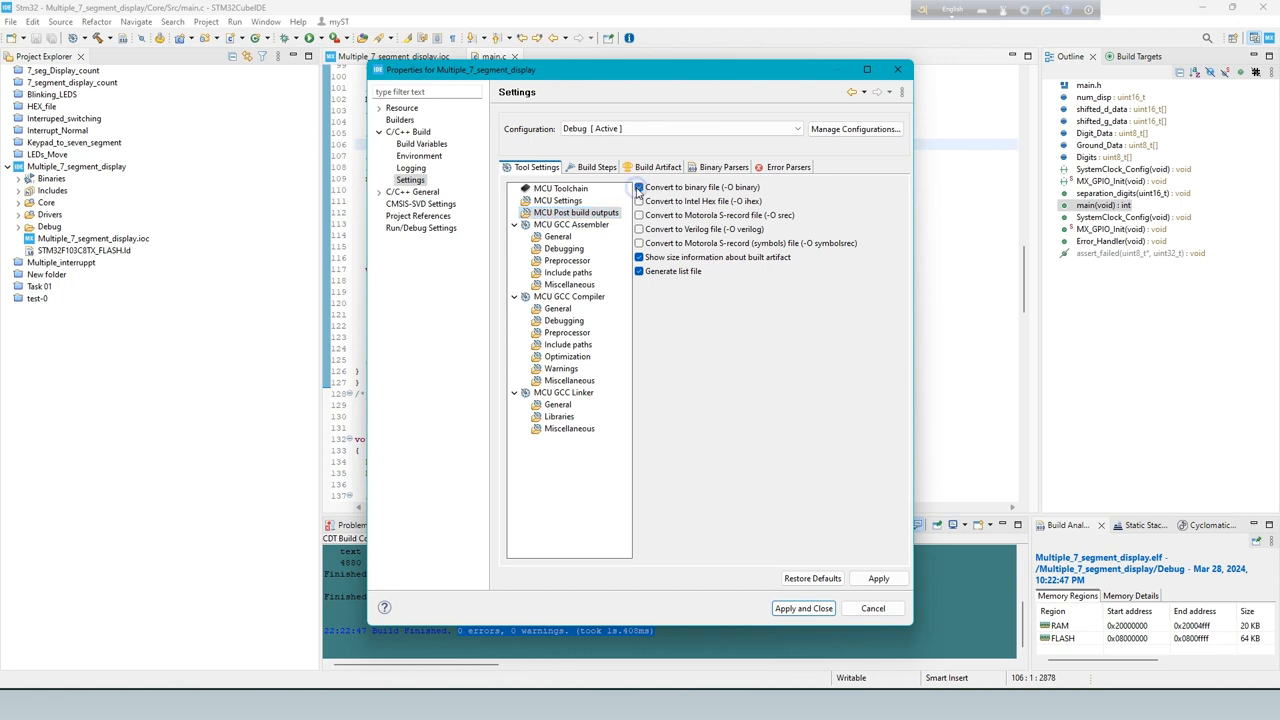
pyautogui.click(638, 201)
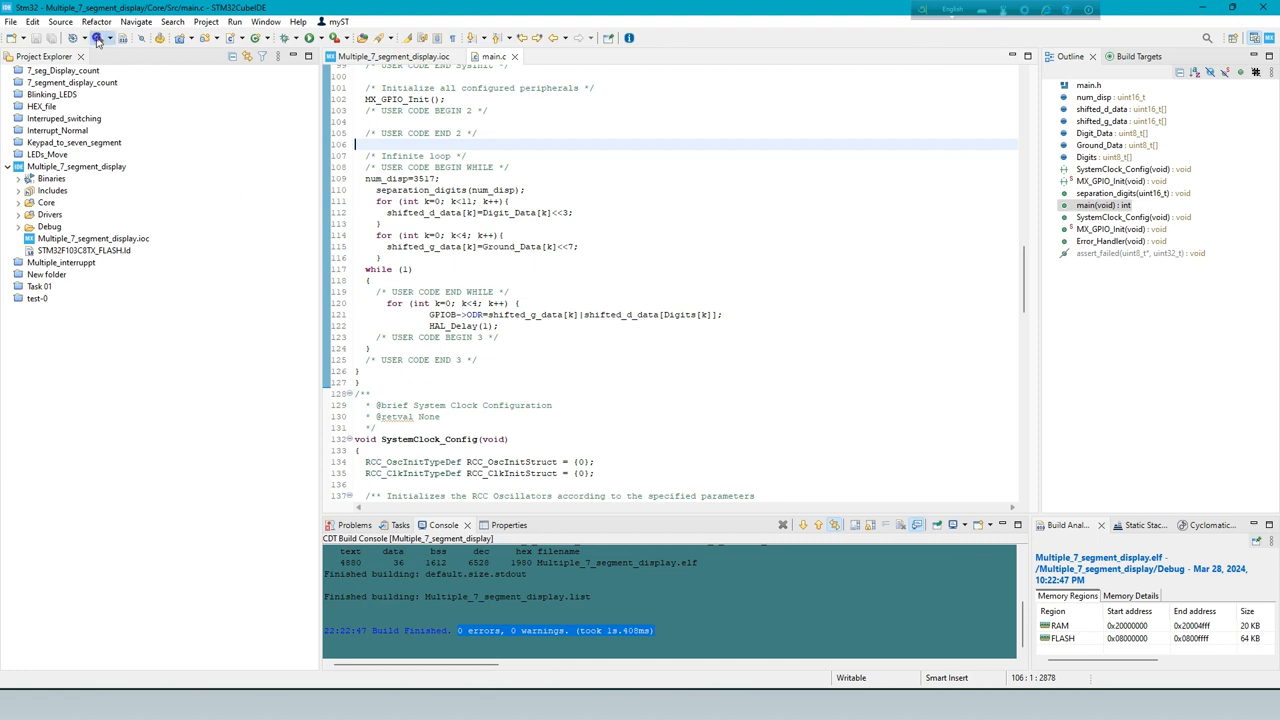
pyautogui.click(97, 38)
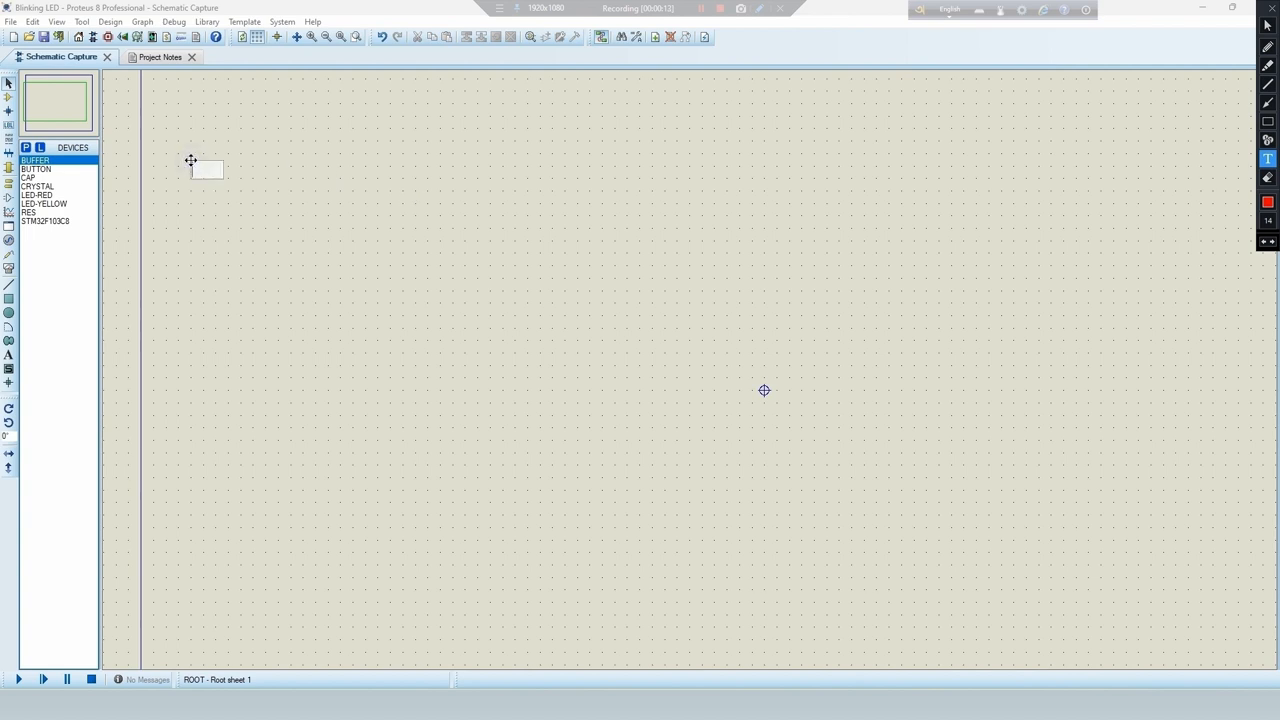
pyautogui.write('to add c')
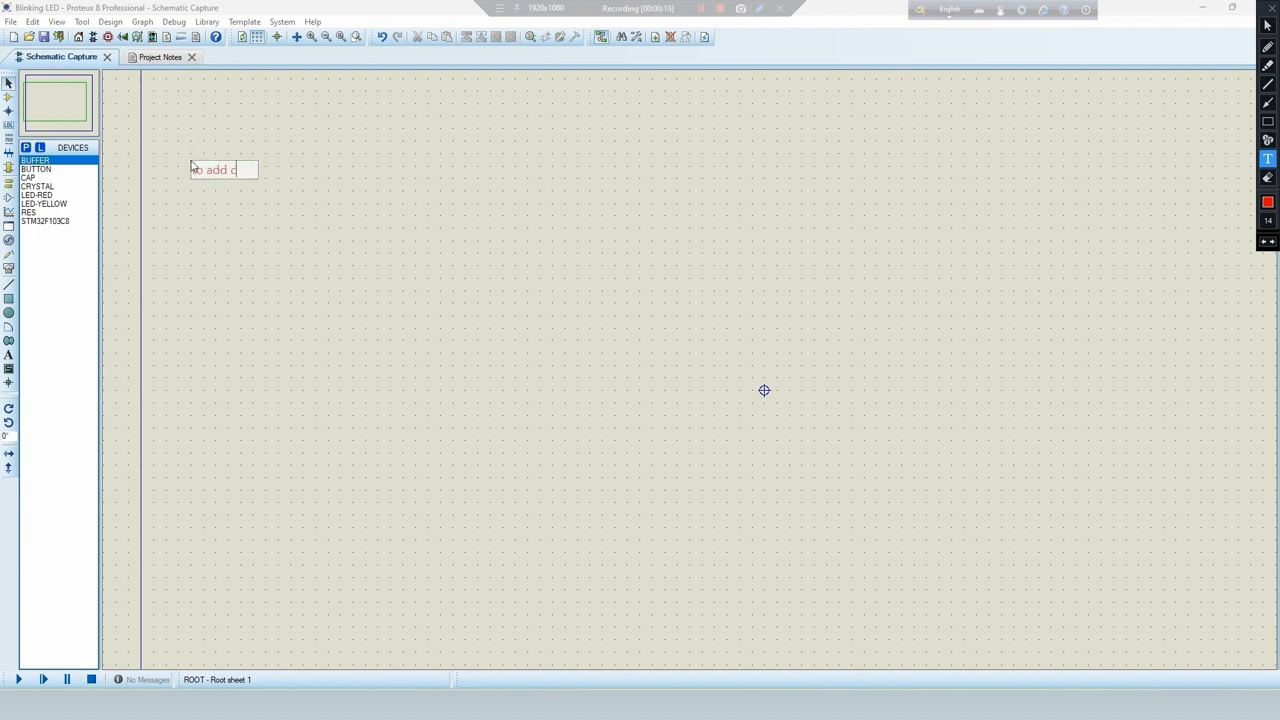
pyautogui.write('omponents')
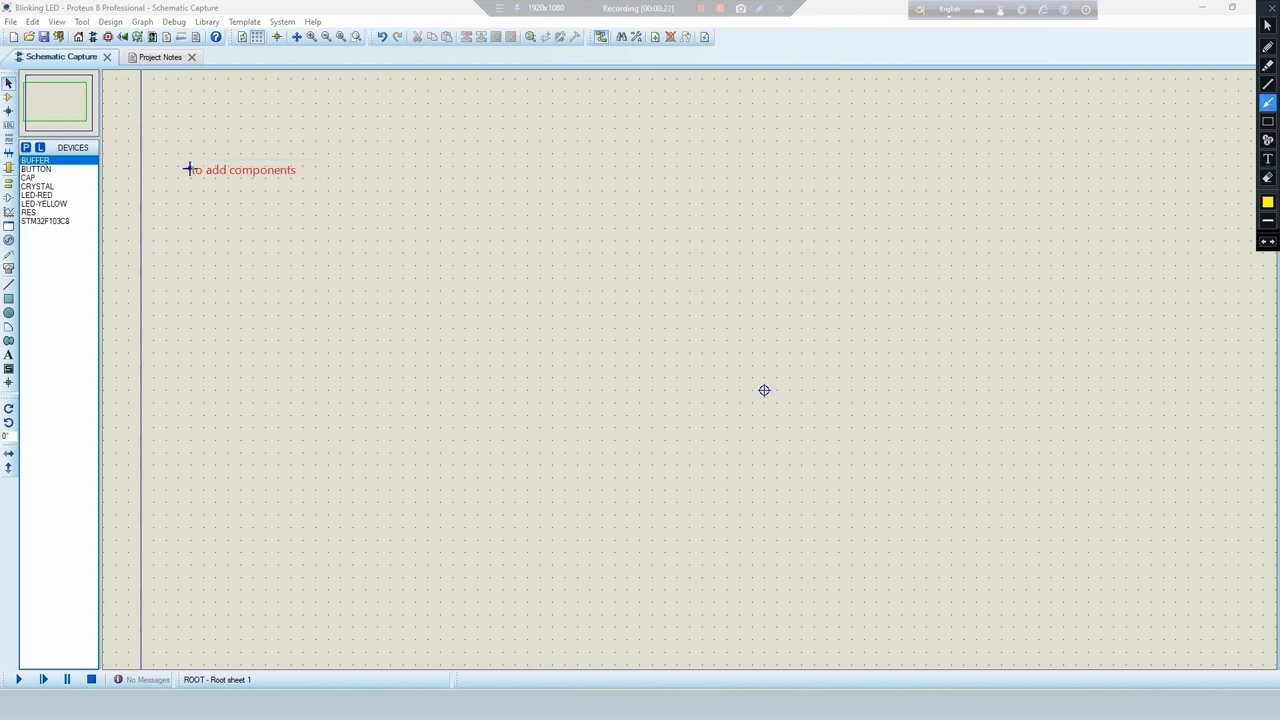
pyautogui.moveTo(298, 264)
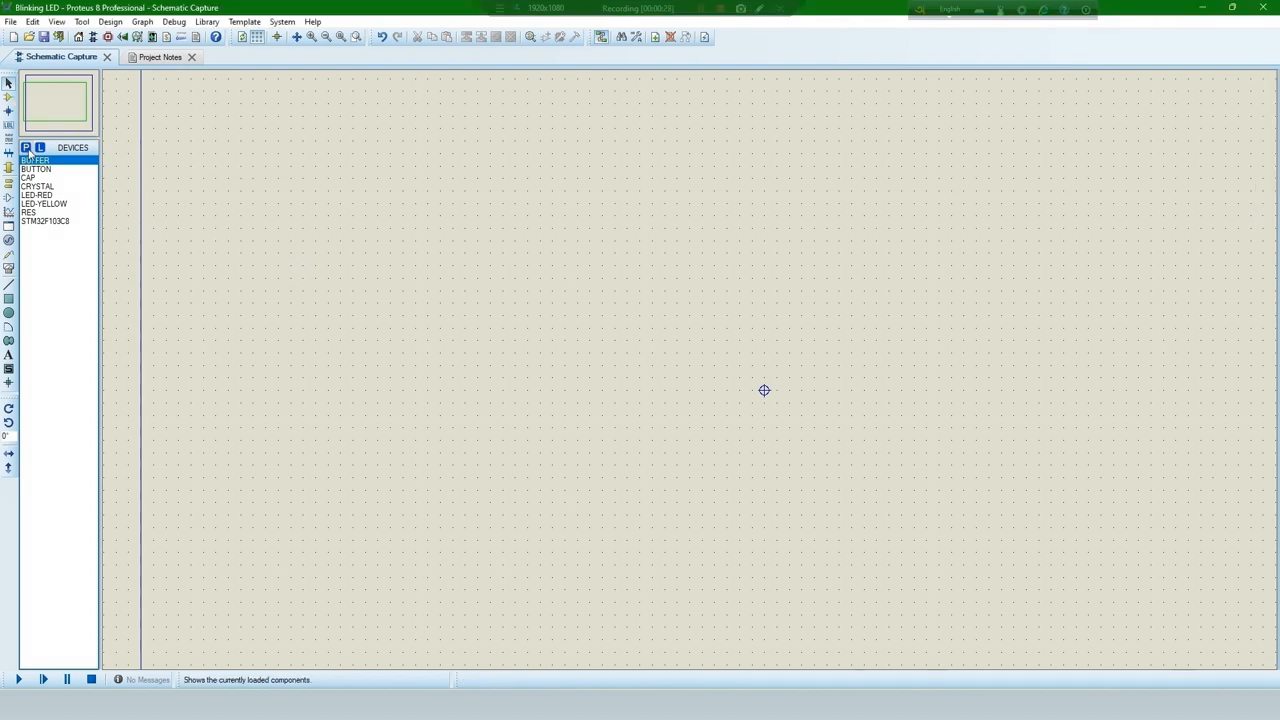
# Step: Search the Pick Devices library for stm32 and pick the STM32F103C8
pyautogui.click(25, 147)
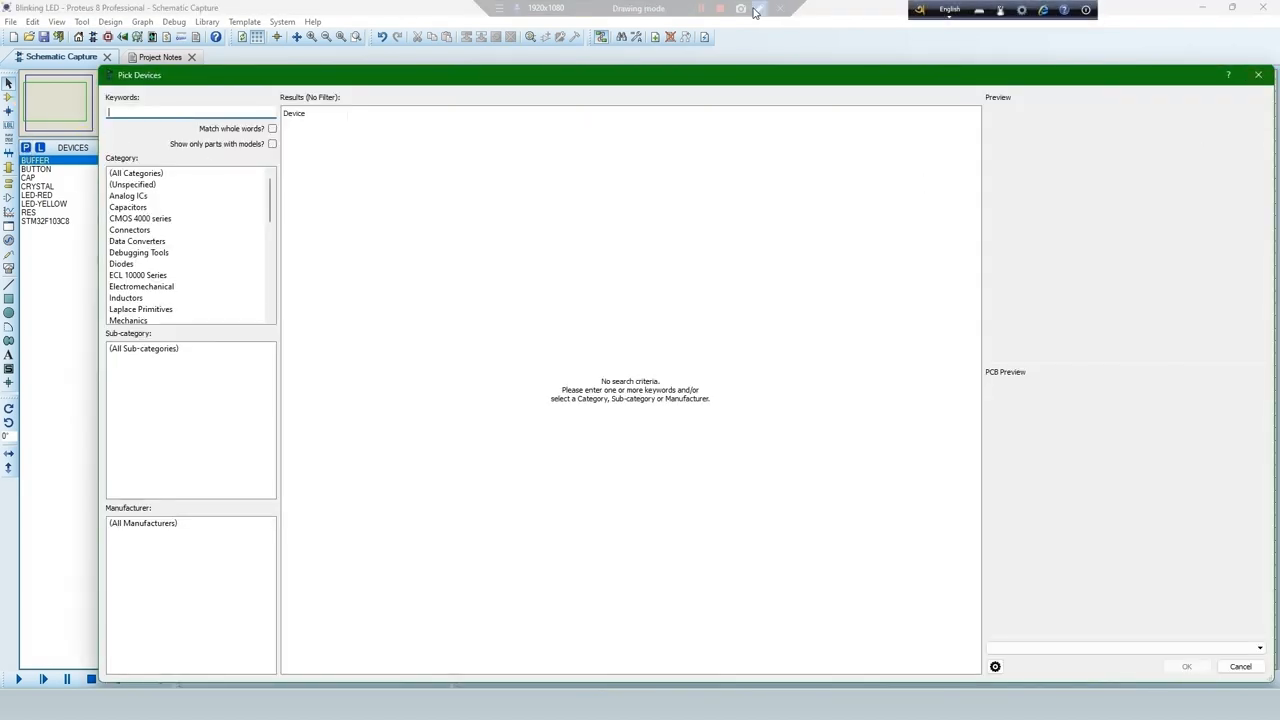
pyautogui.click(741, 9)
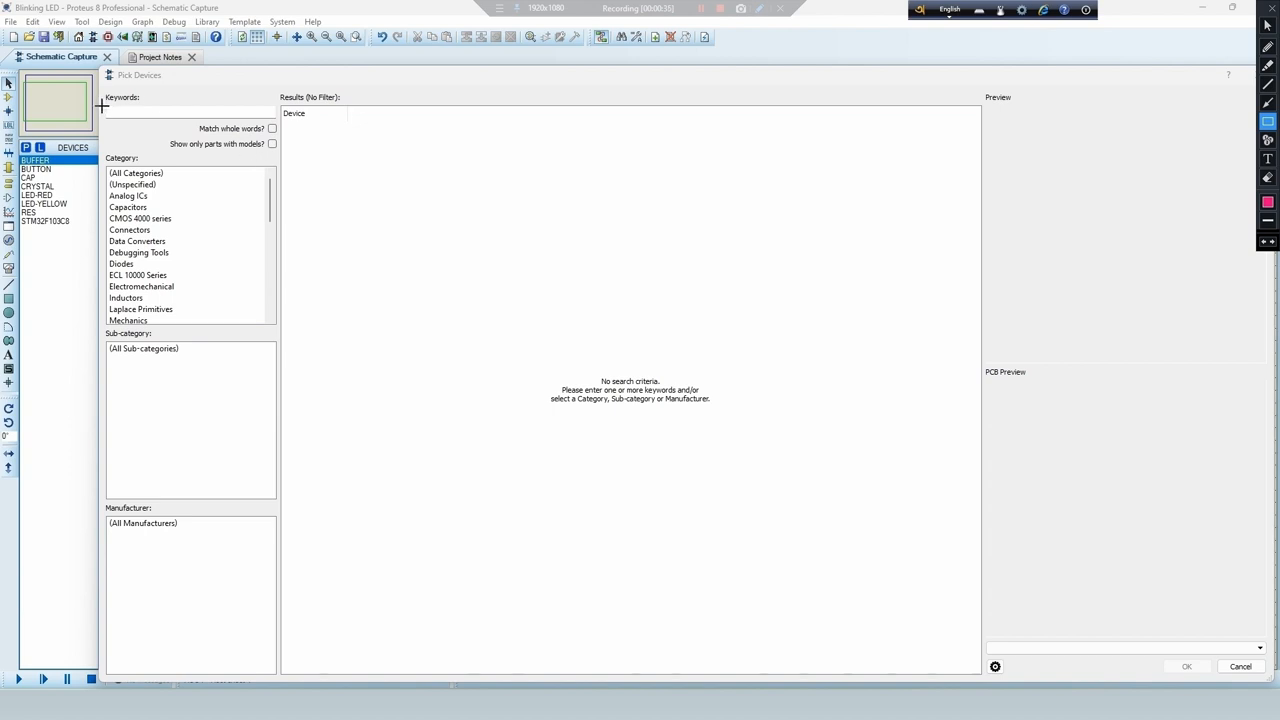
pyautogui.click(190, 111)
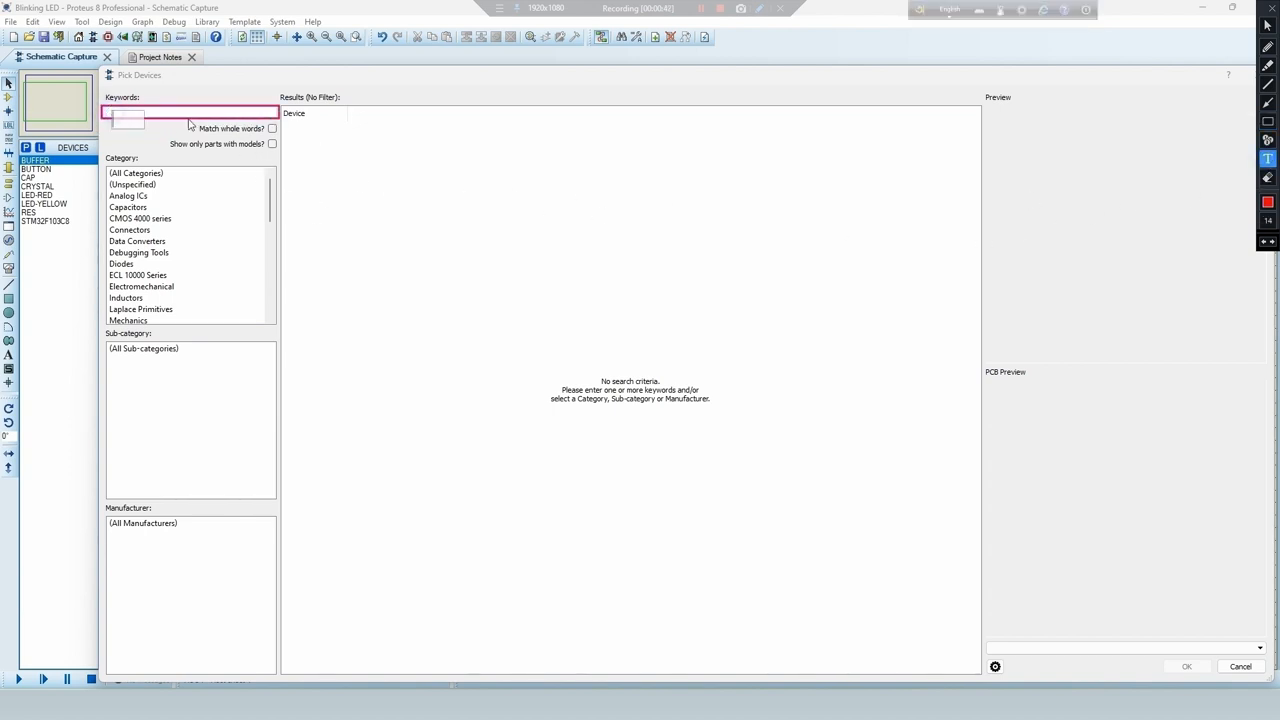
pyautogui.write('searc')
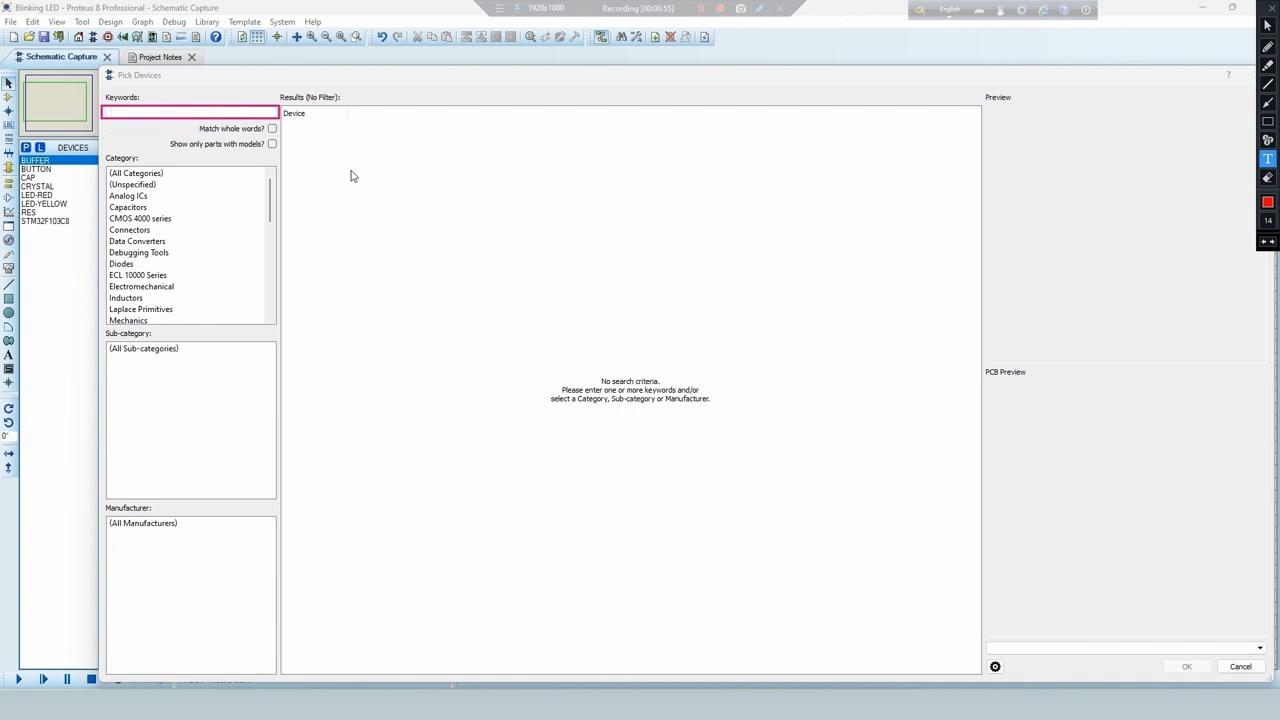
pyautogui.write('stm32f103')
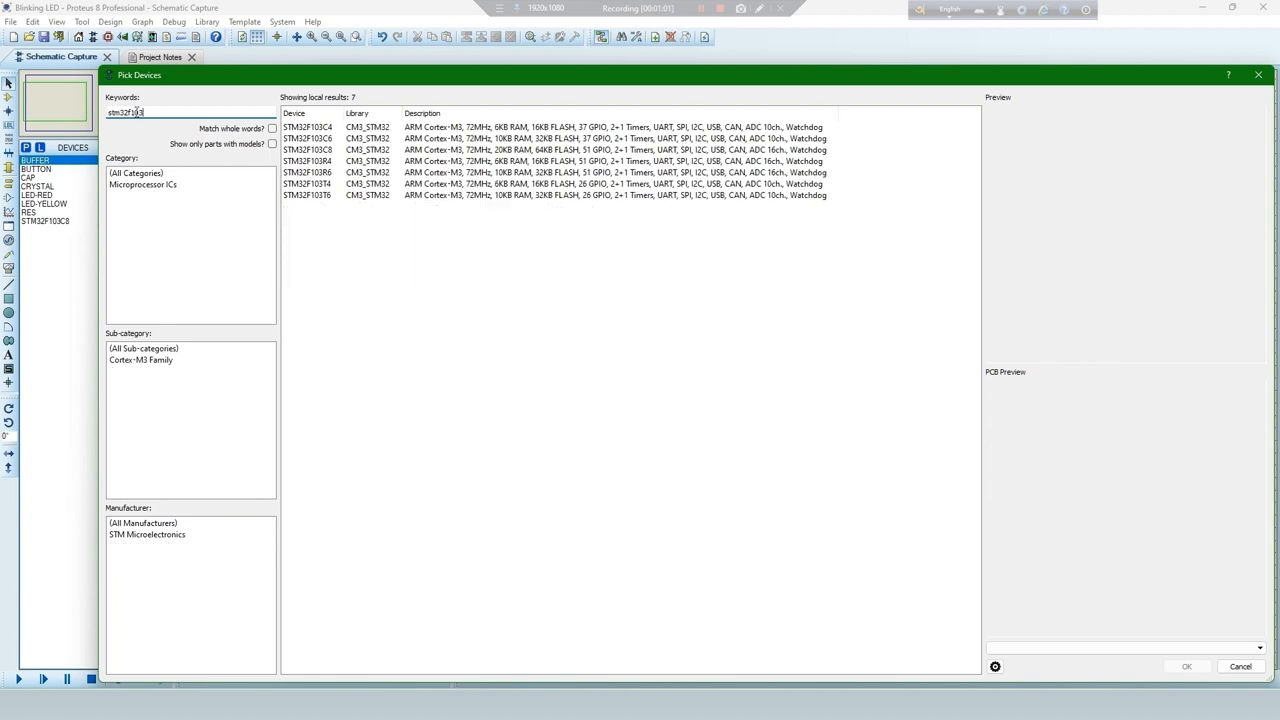
pyautogui.write('c')
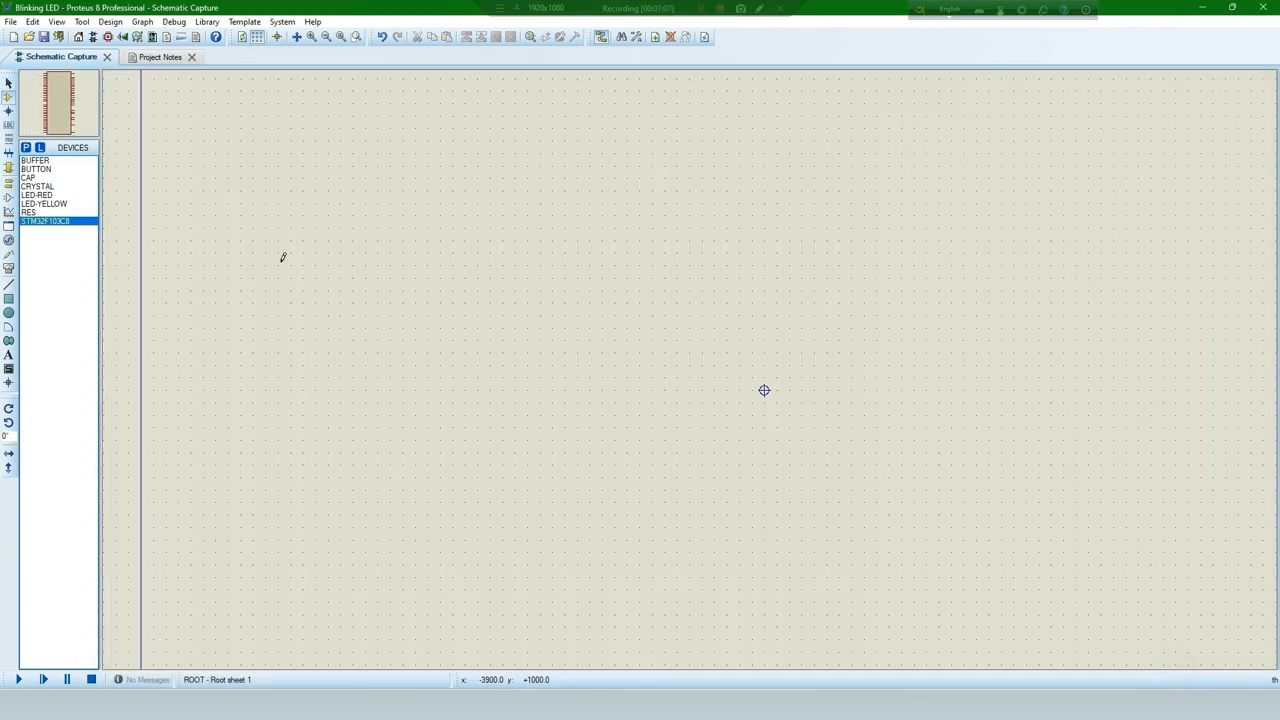
# Step: Place the STM32F103C8, a capacitor and crystal X1 on the schematic
pyautogui.click(764, 390)
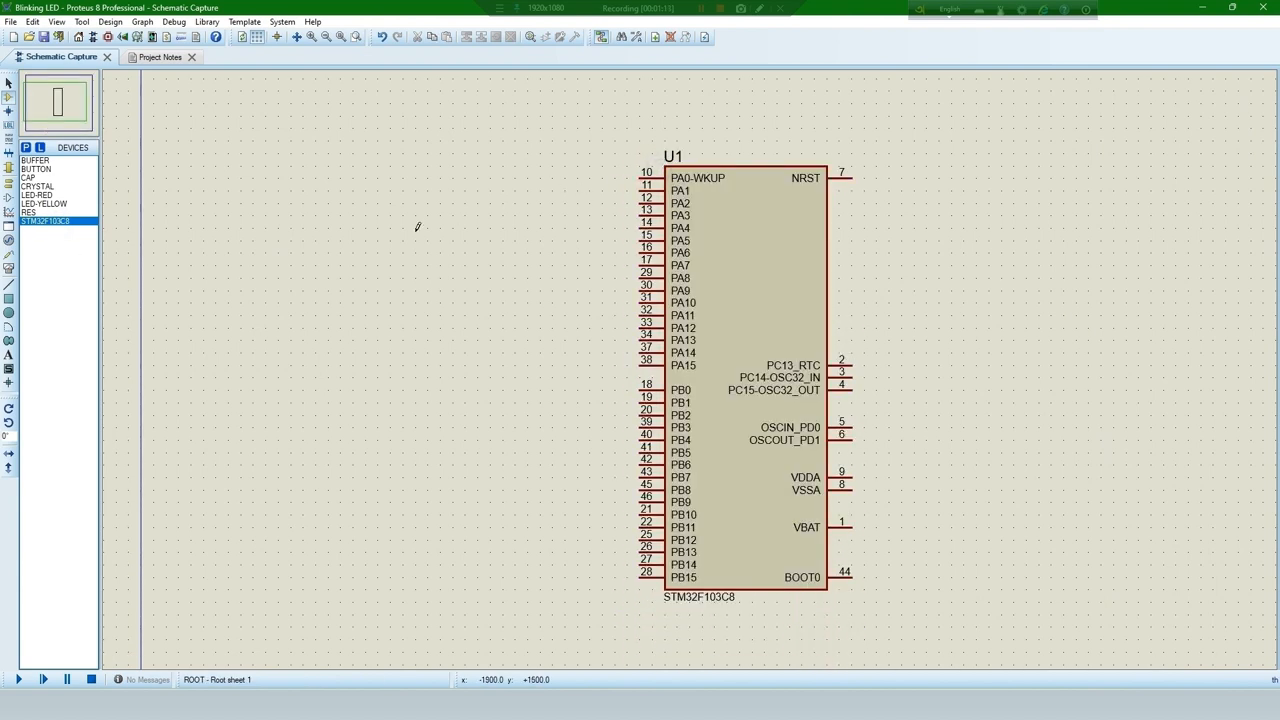
pyautogui.click(30, 177)
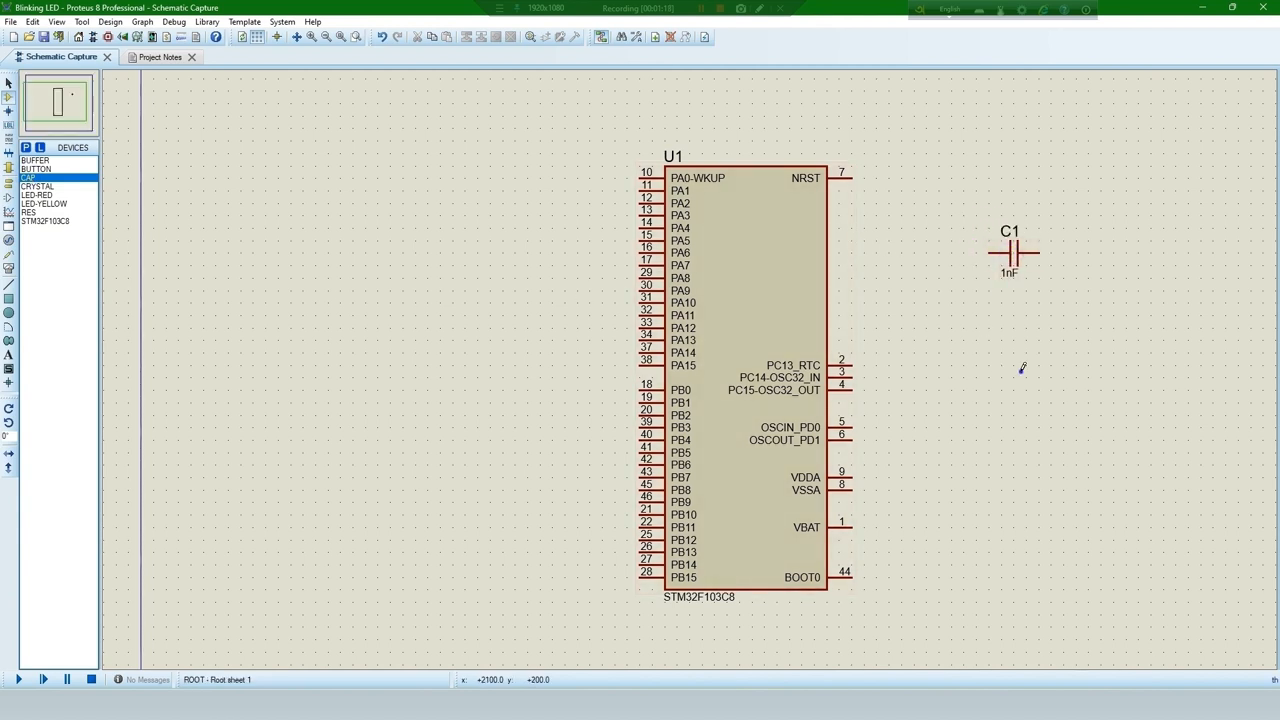
pyautogui.click(1010, 375)
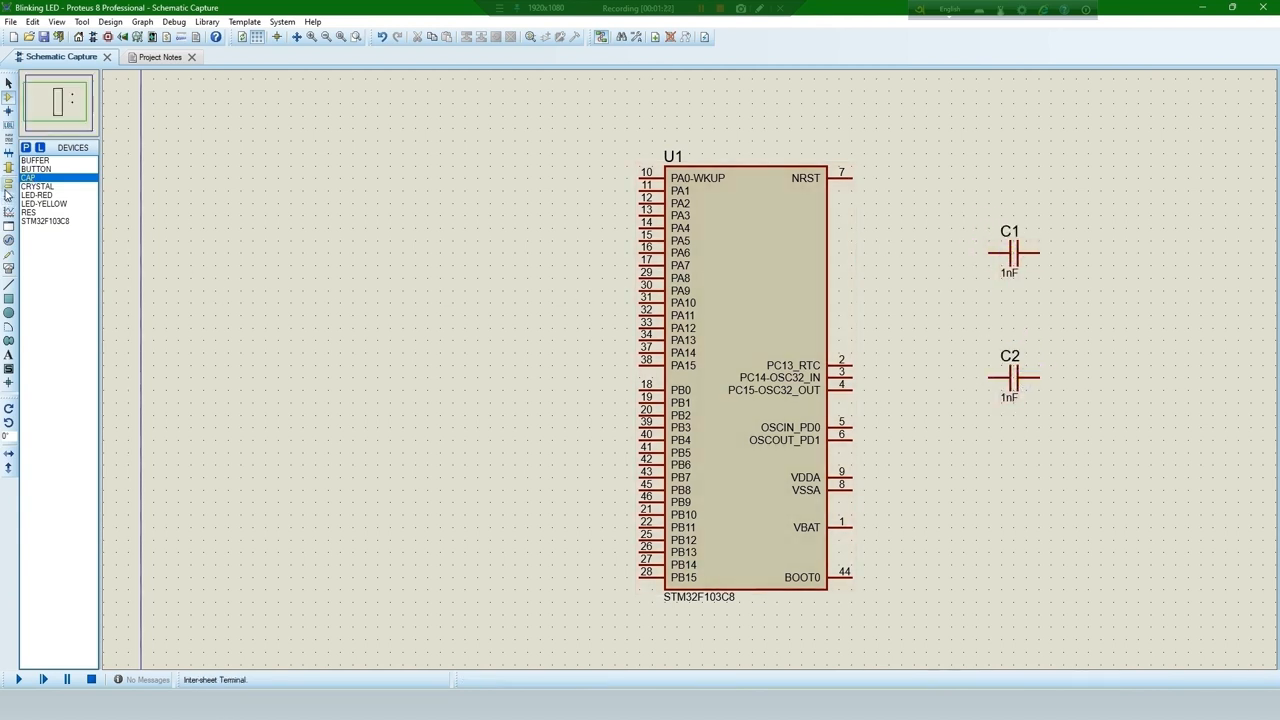
pyautogui.click(37, 186)
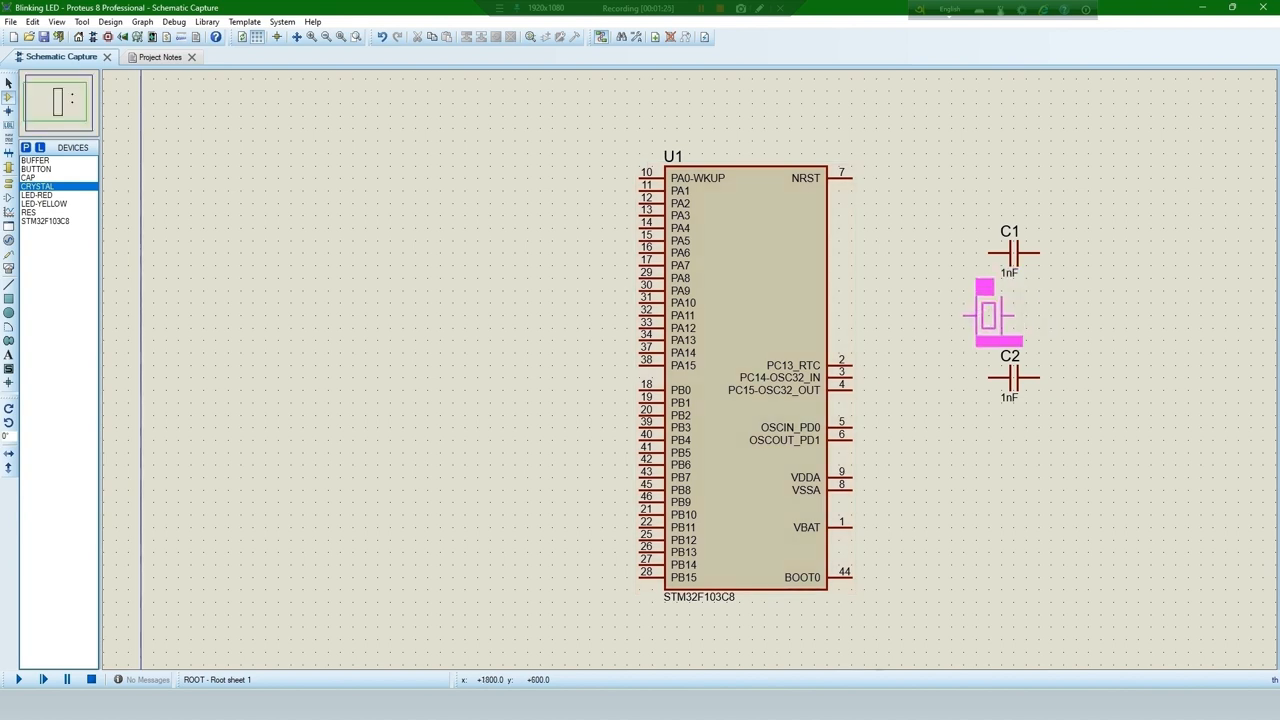
pyautogui.rightClick(990, 305)
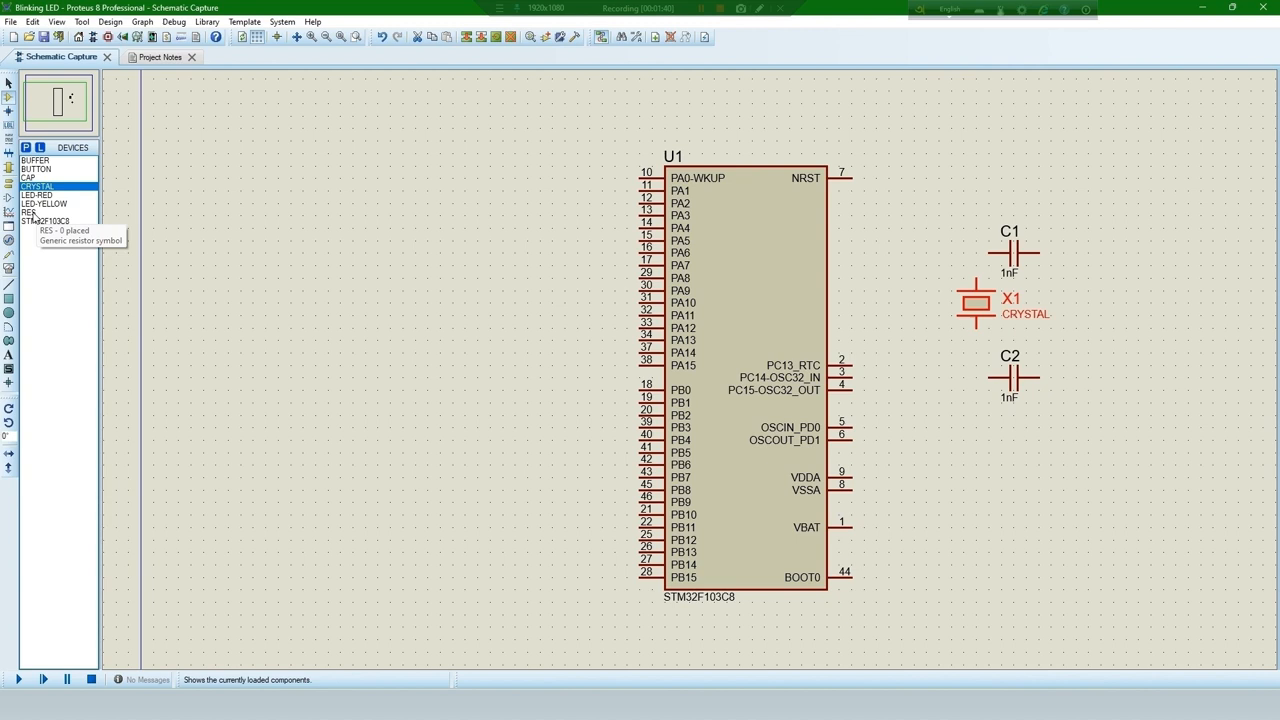
pyautogui.moveTo(668, 11)
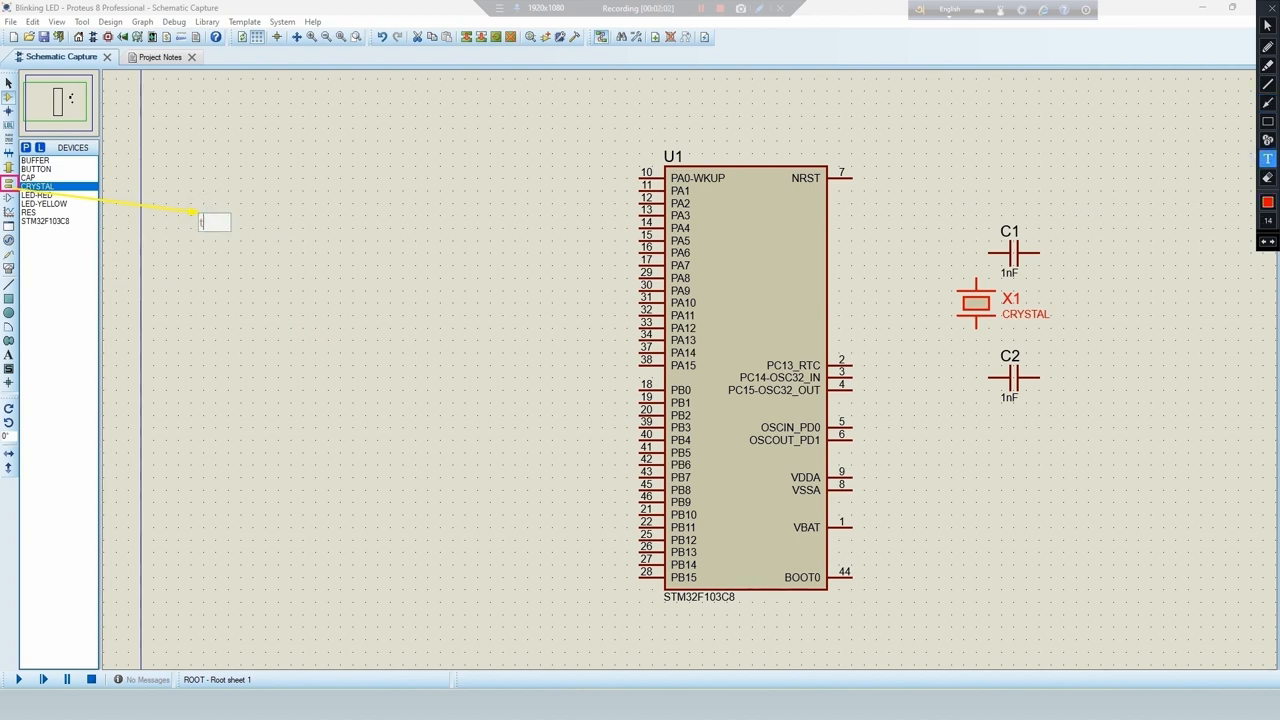
pyautogui.write('to add po')
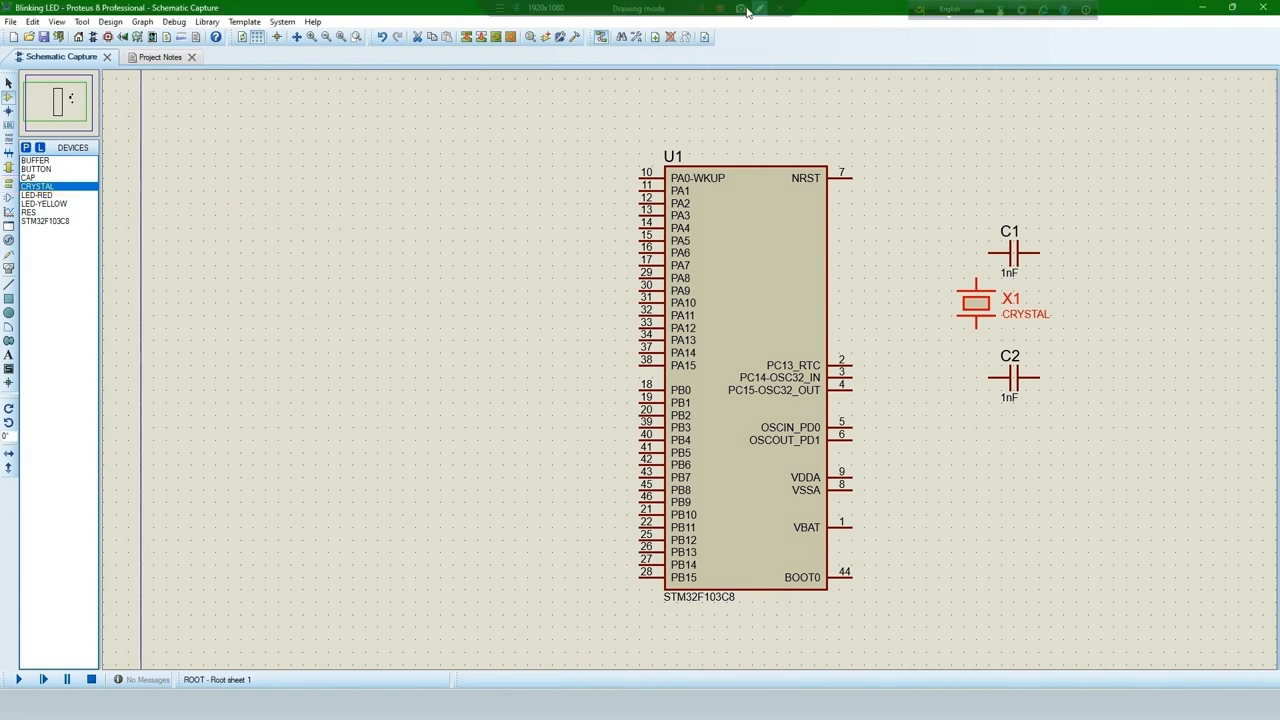
# Step: Place ground terminals beside the chip and below C1/C2, connecting the oscillator wiring
pyautogui.click(745, 8)
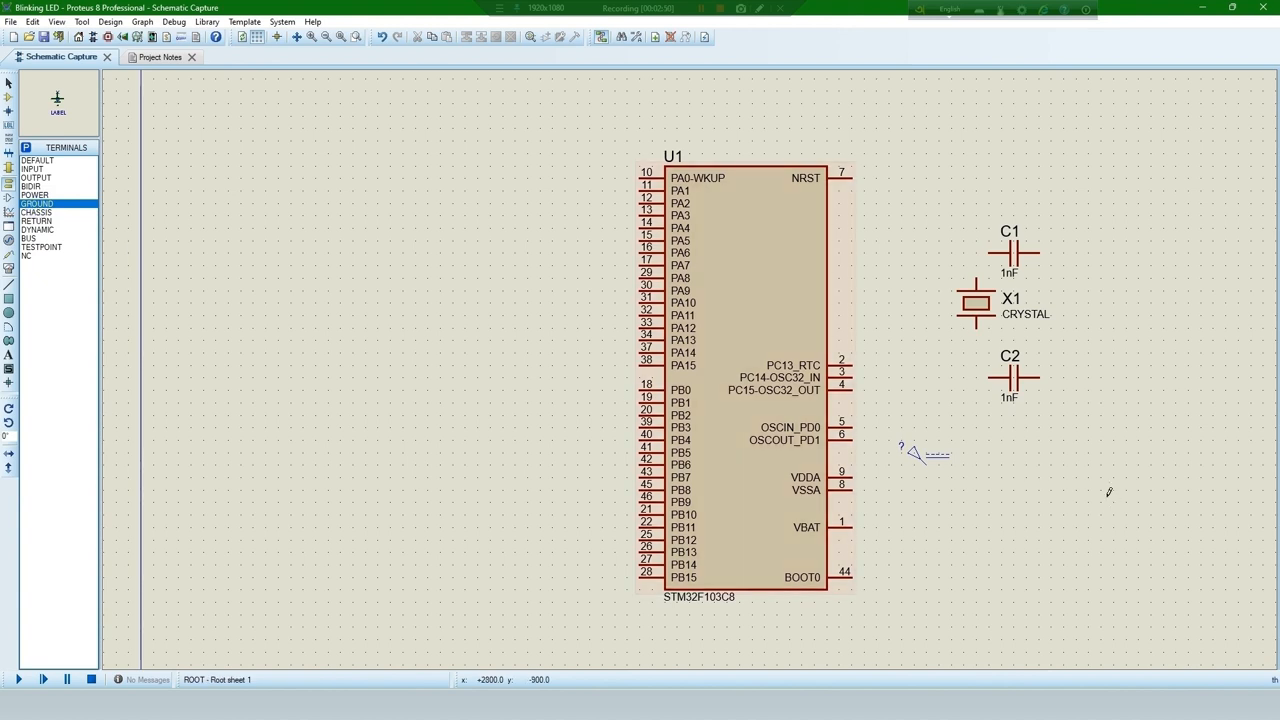
pyautogui.click(37, 203)
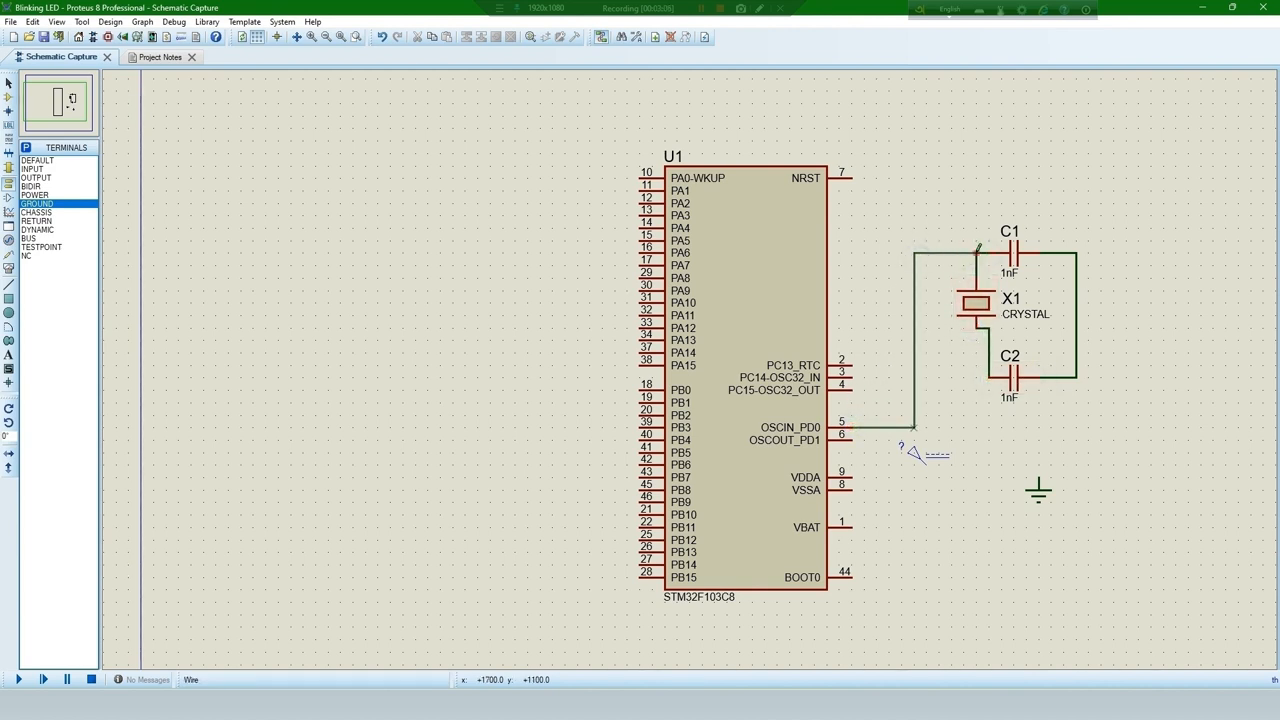
pyautogui.click(985, 375)
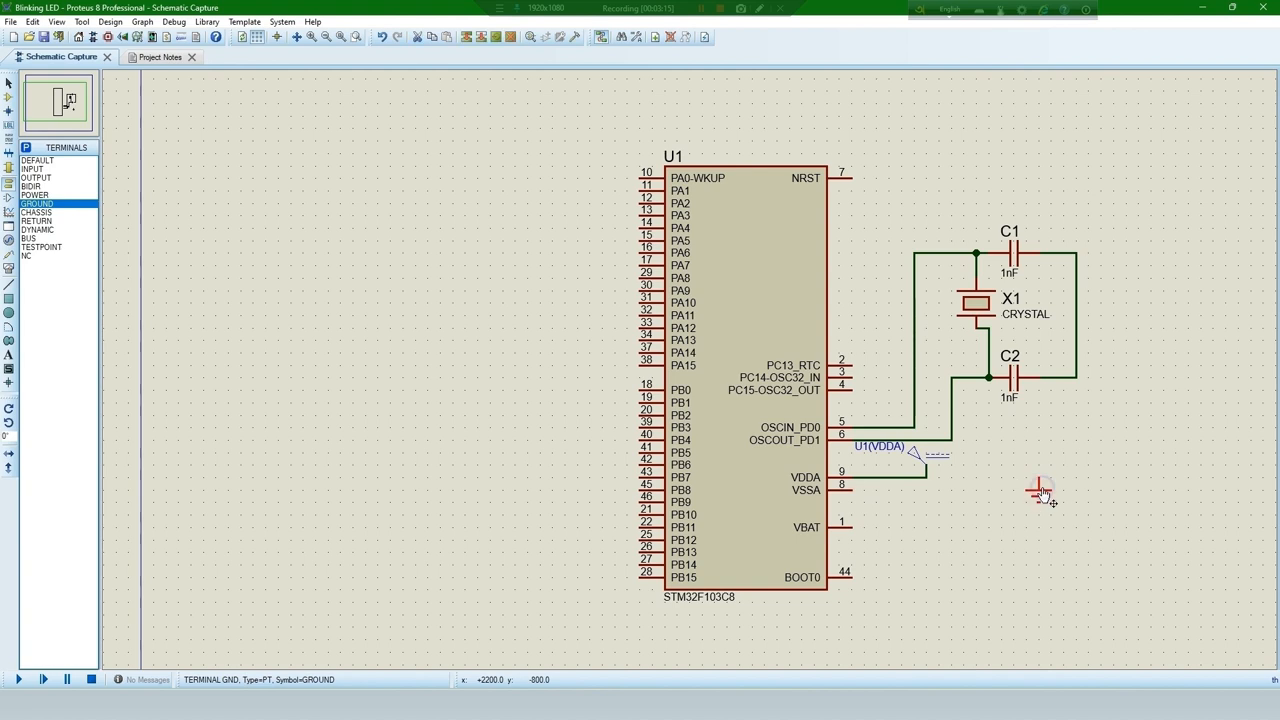
pyautogui.click(938, 528)
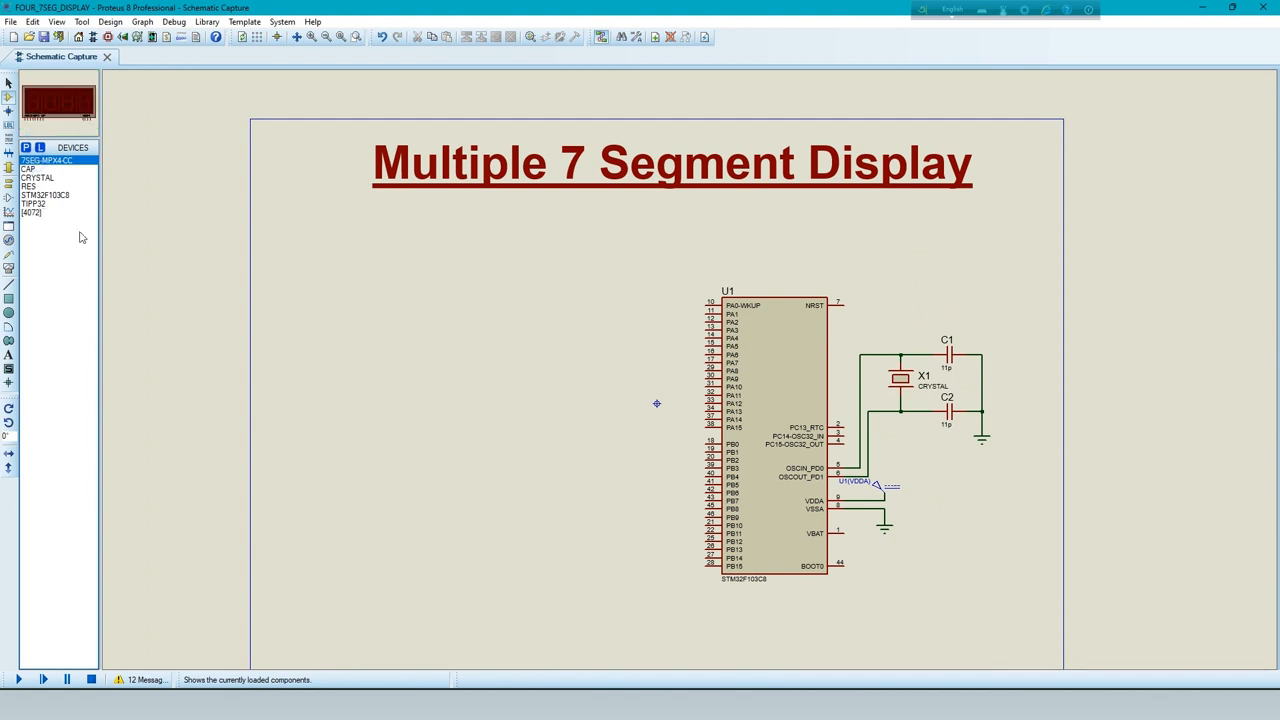
# Step: Place the 7SEG-MPX4-CC display and a rotated RES resistor below it
pyautogui.click(485, 305)
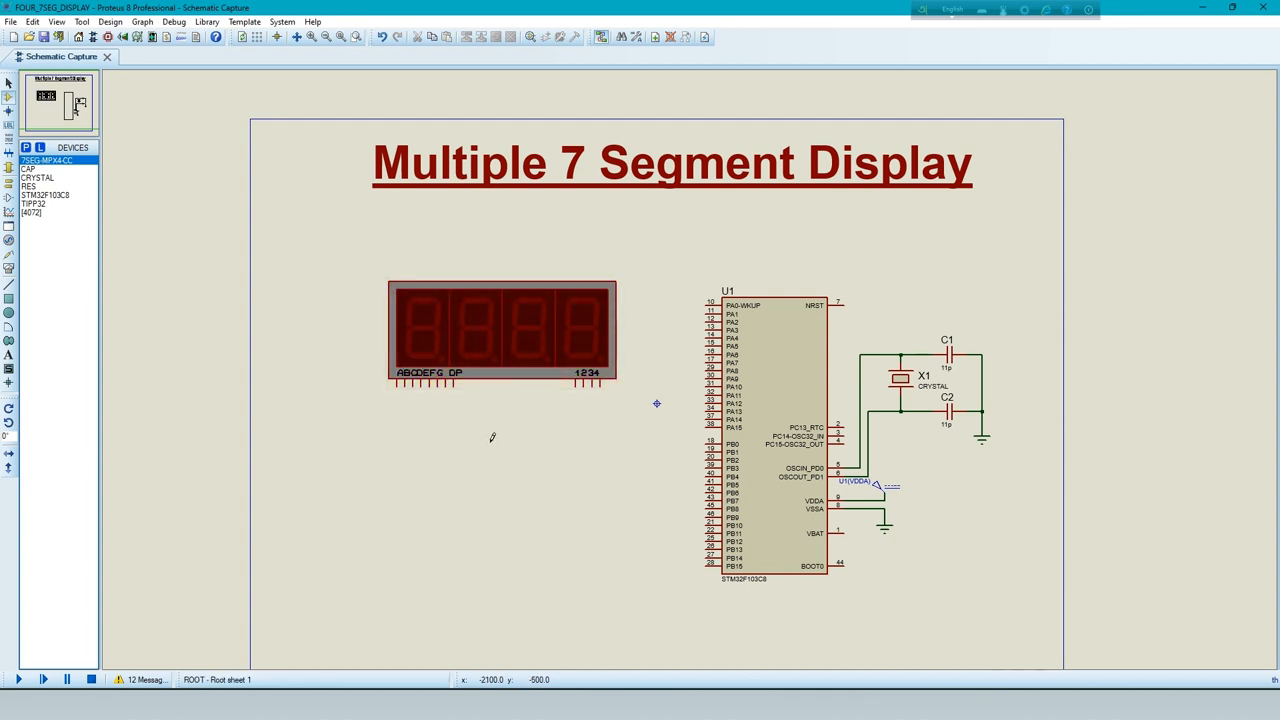
pyautogui.moveTo(80, 297)
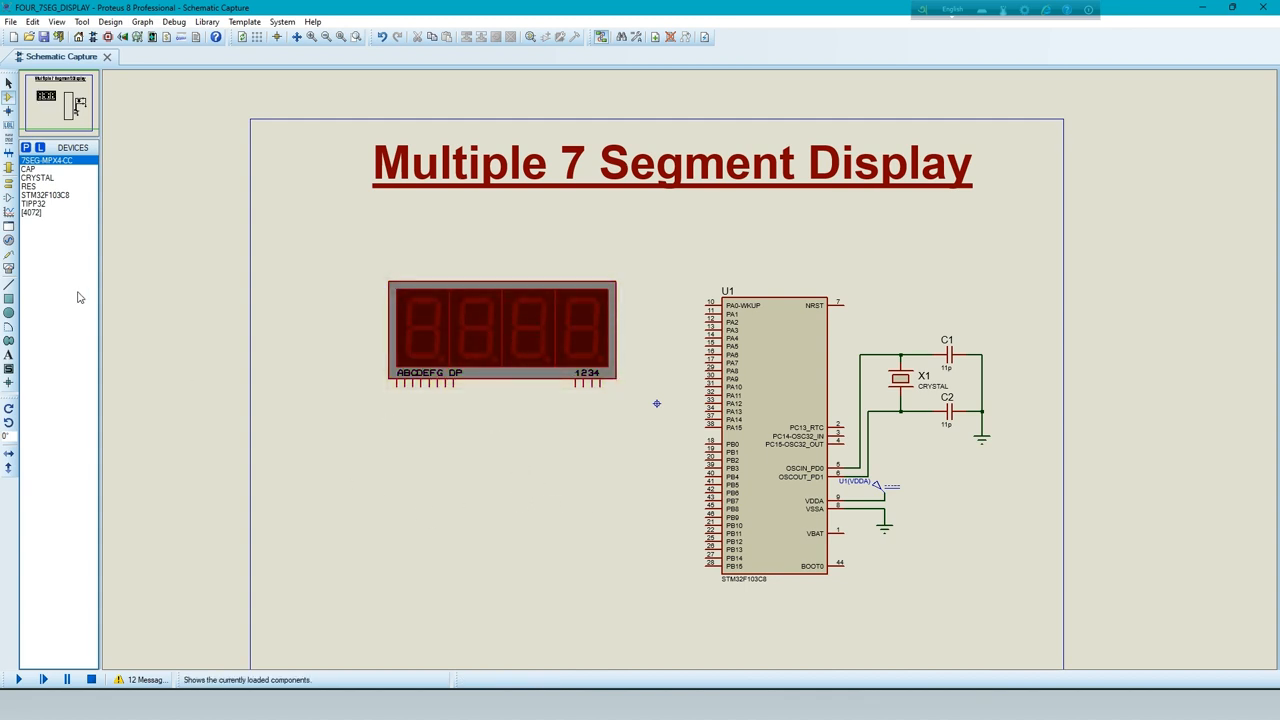
pyautogui.click(29, 186)
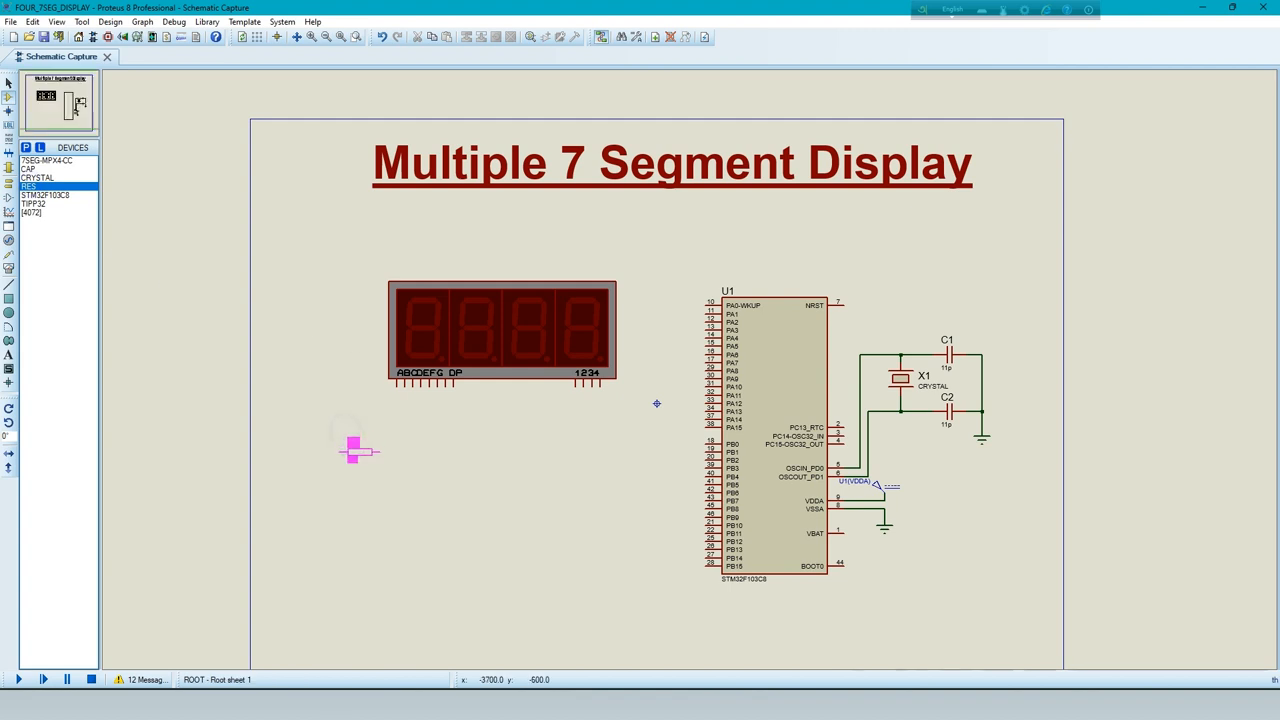
pyautogui.click(351, 445)
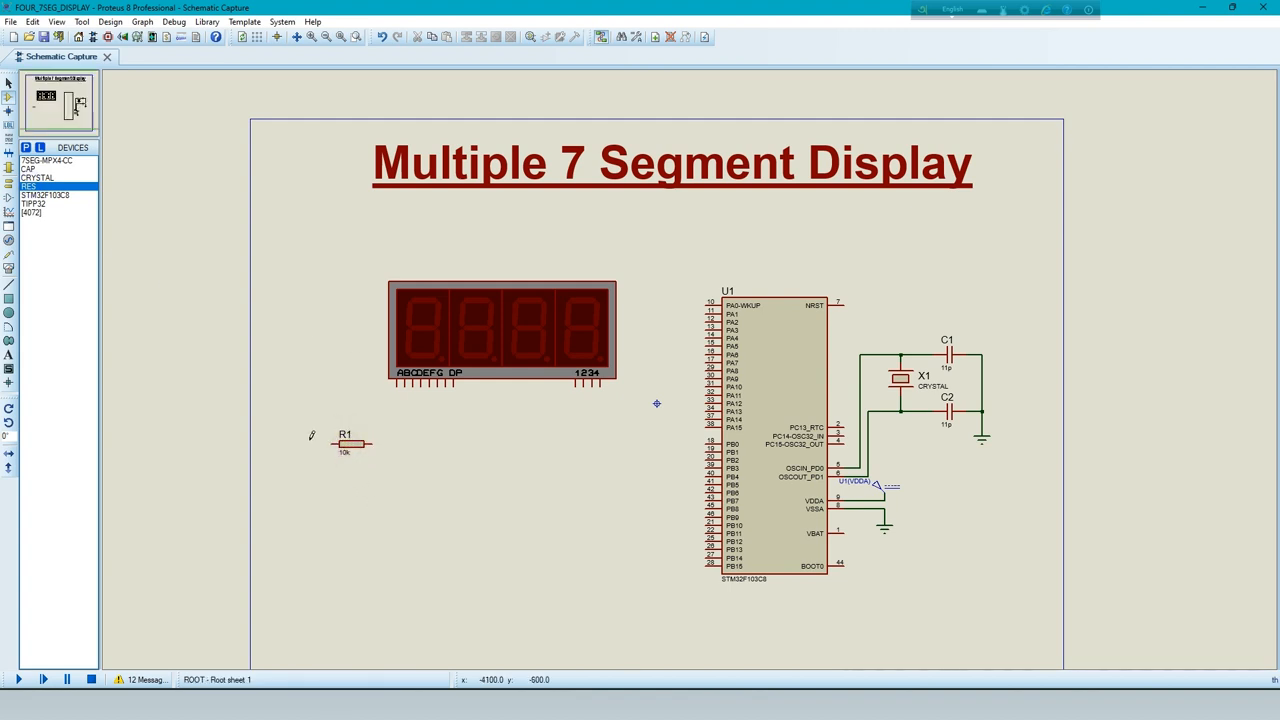
pyautogui.rightClick(350, 443)
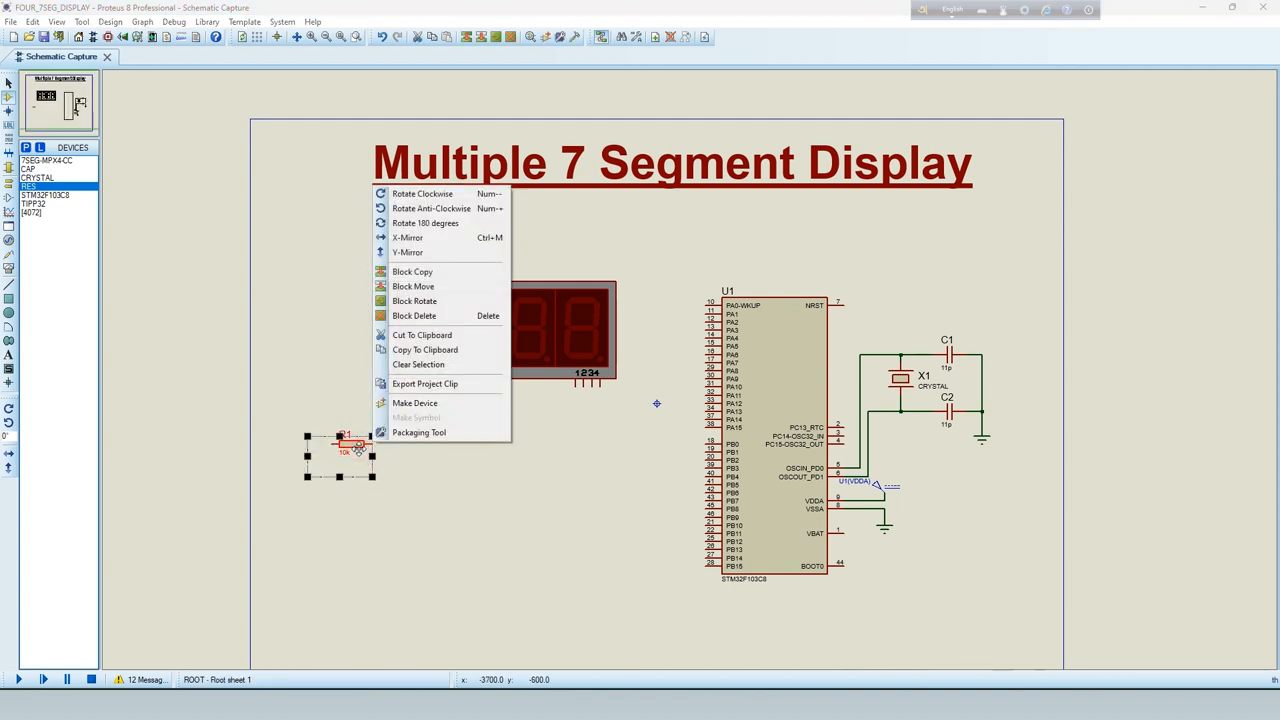
pyautogui.moveTo(422, 193)
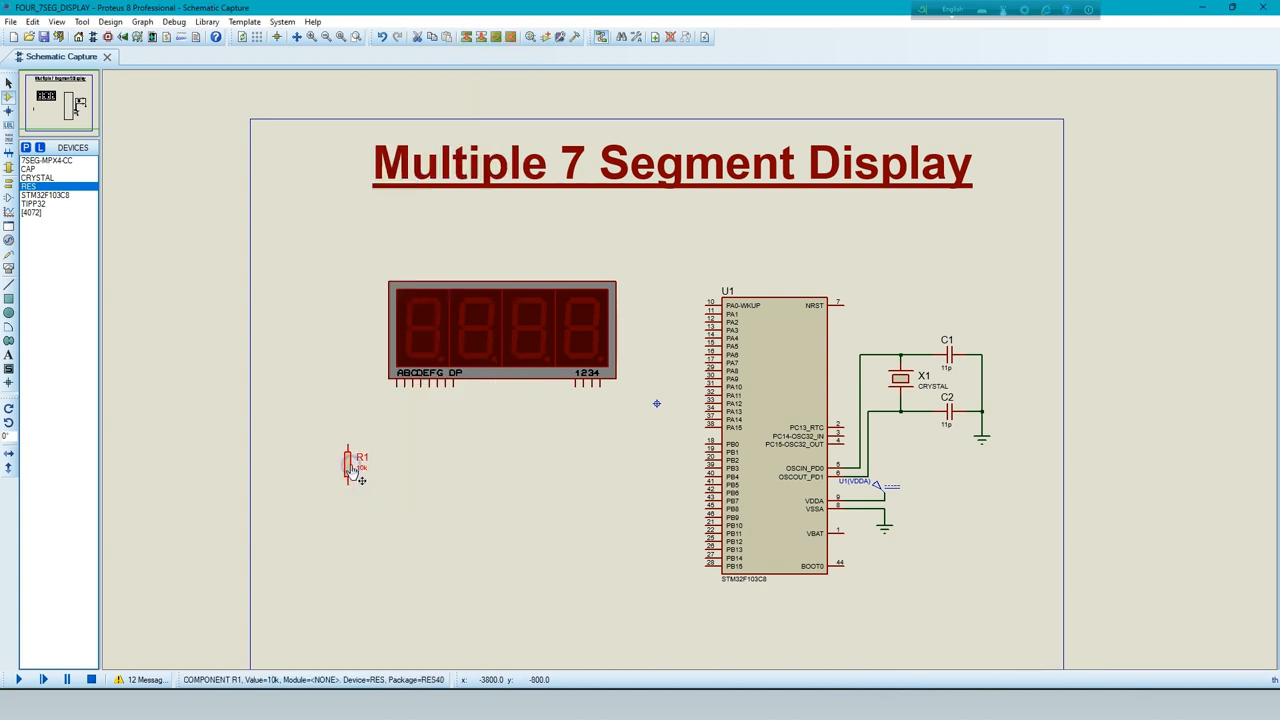
# Step: Set the resistor to 330 ohms and copy it into a row of eight
pyautogui.doubleClick(348, 465)
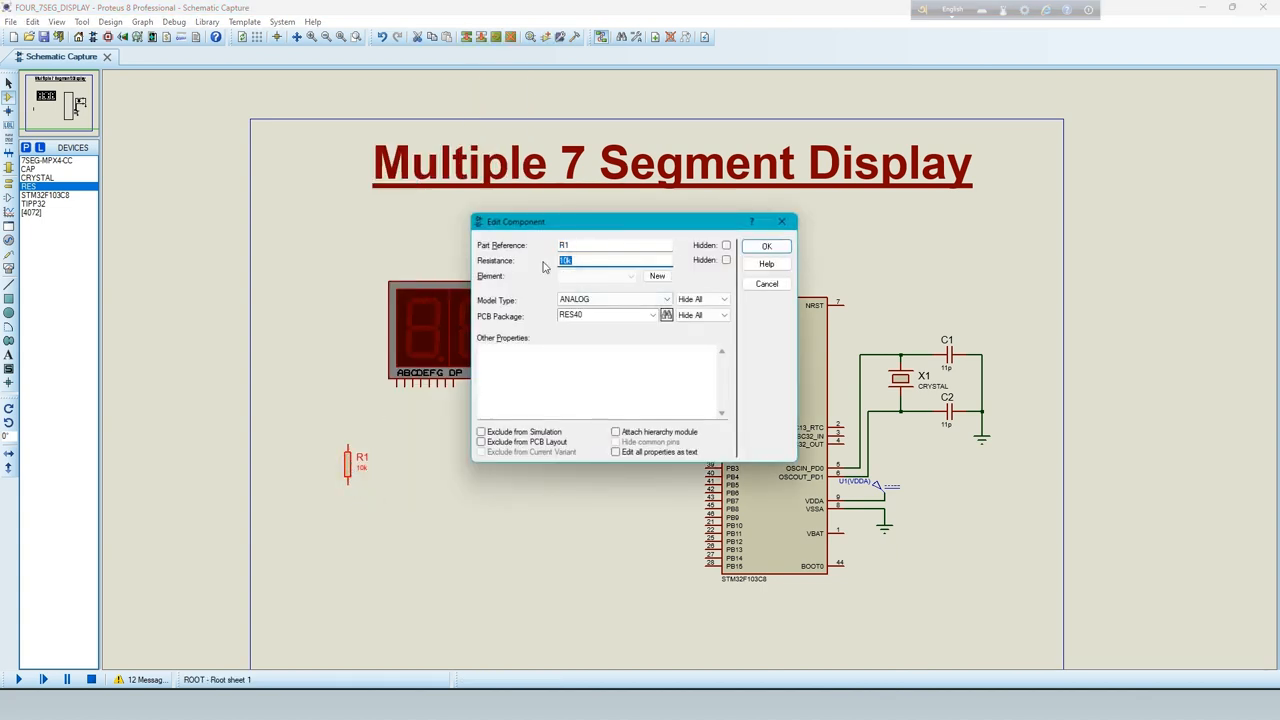
pyautogui.click(766, 246)
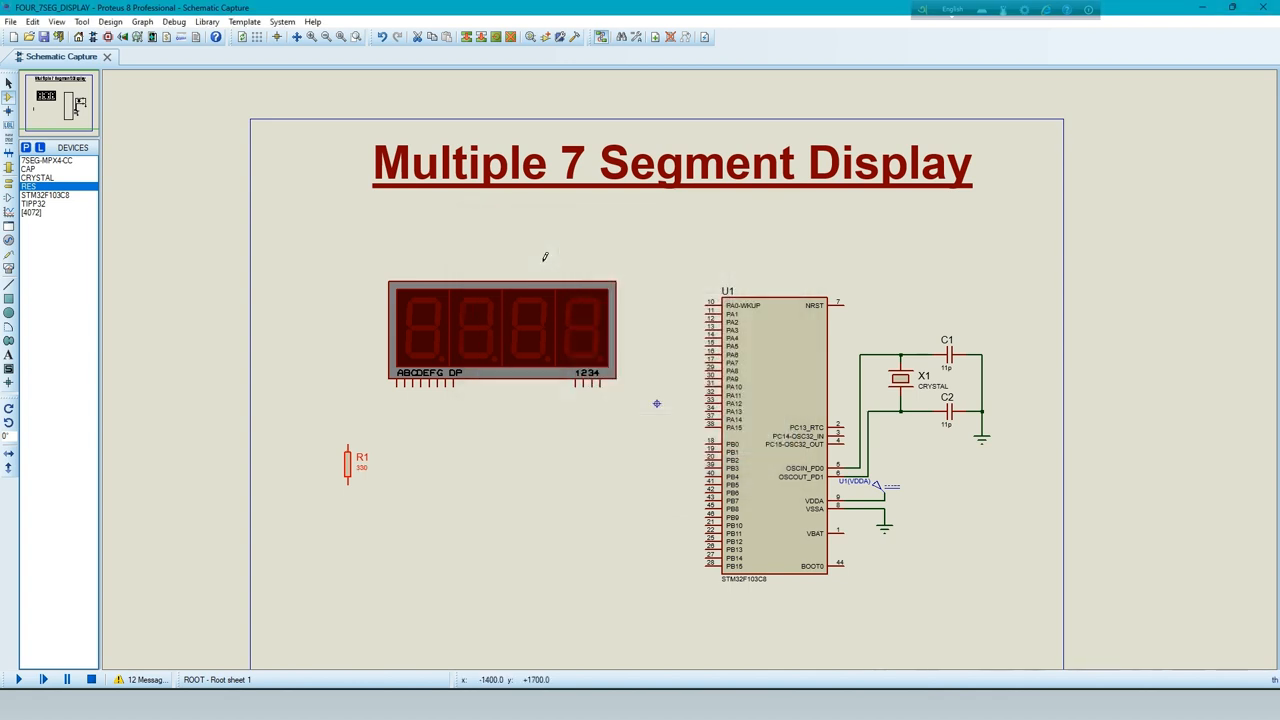
pyautogui.click(355, 465)
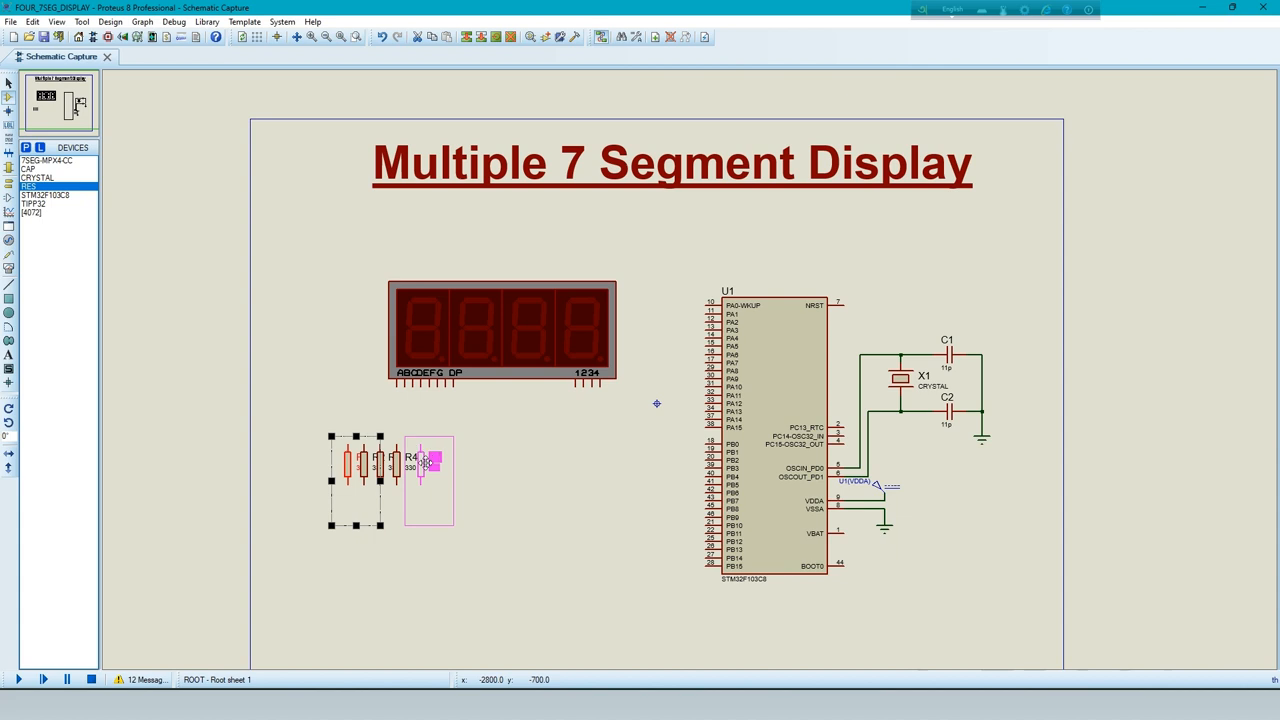
pyautogui.click(430, 465)
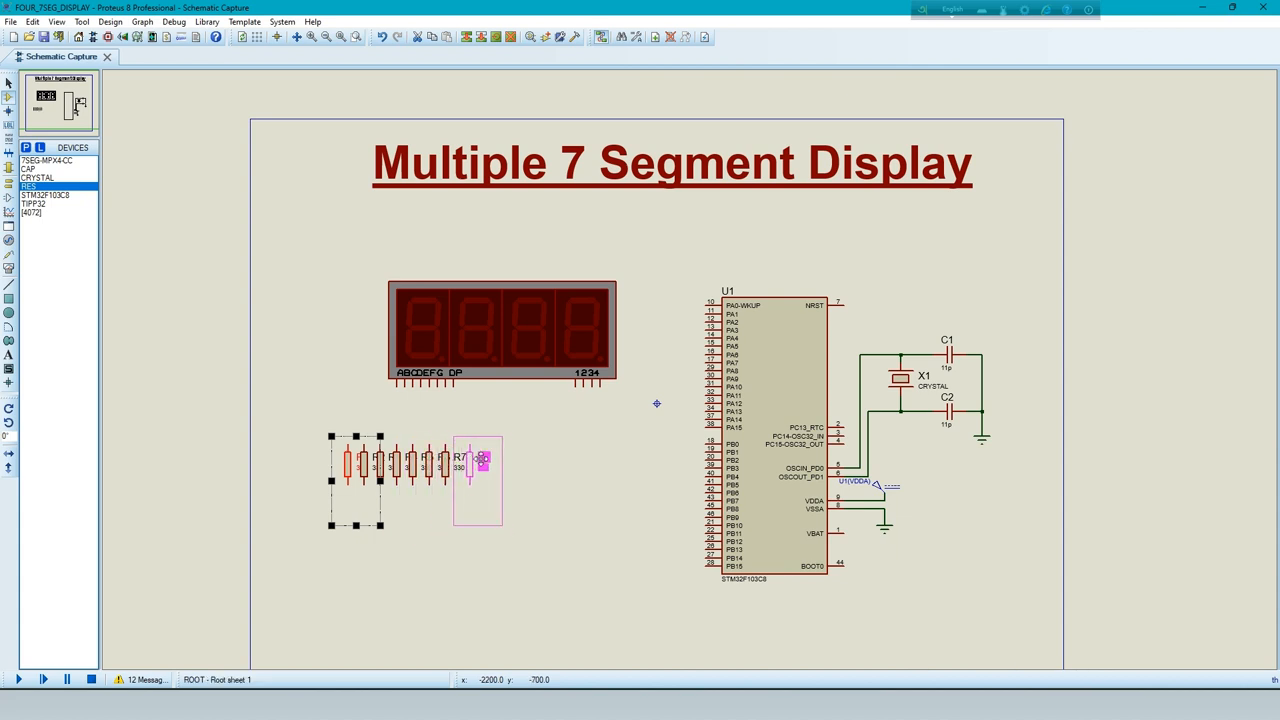
pyautogui.moveTo(478, 478); pyautogui.dragTo(470, 537)
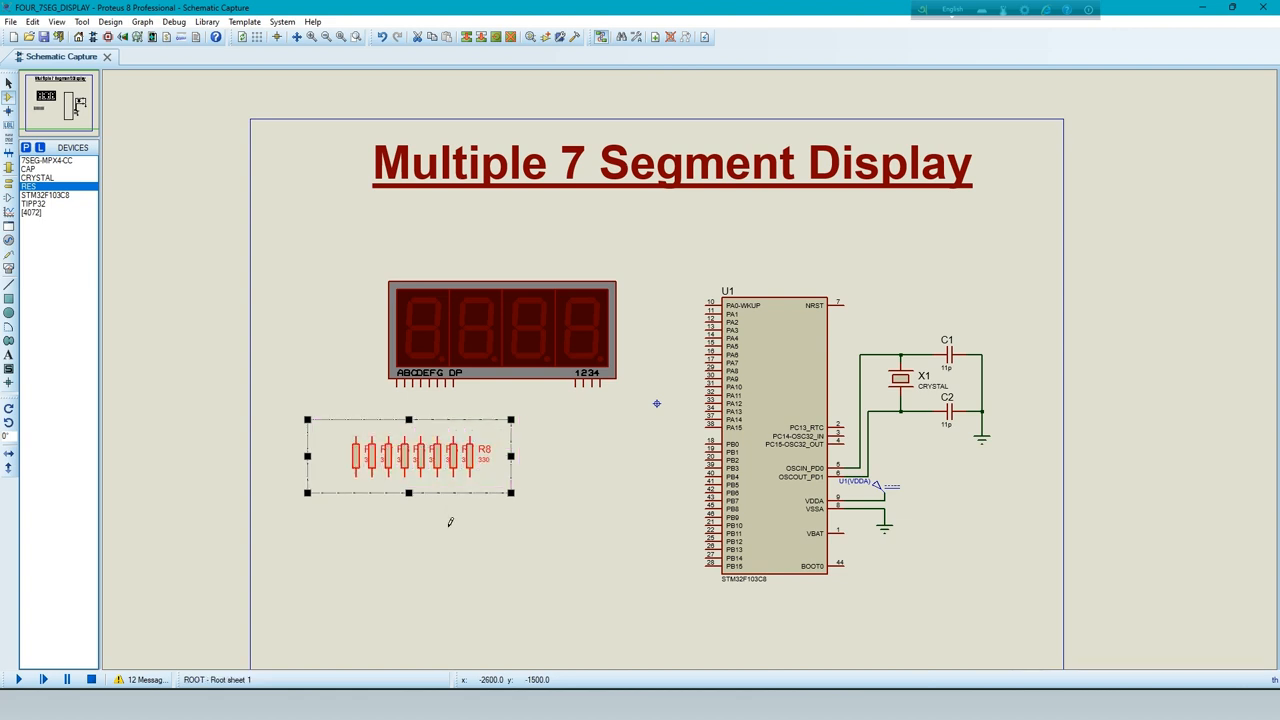
# Step: Start wiring the display segment pins through the resistors to port B
pyautogui.click(495, 570)
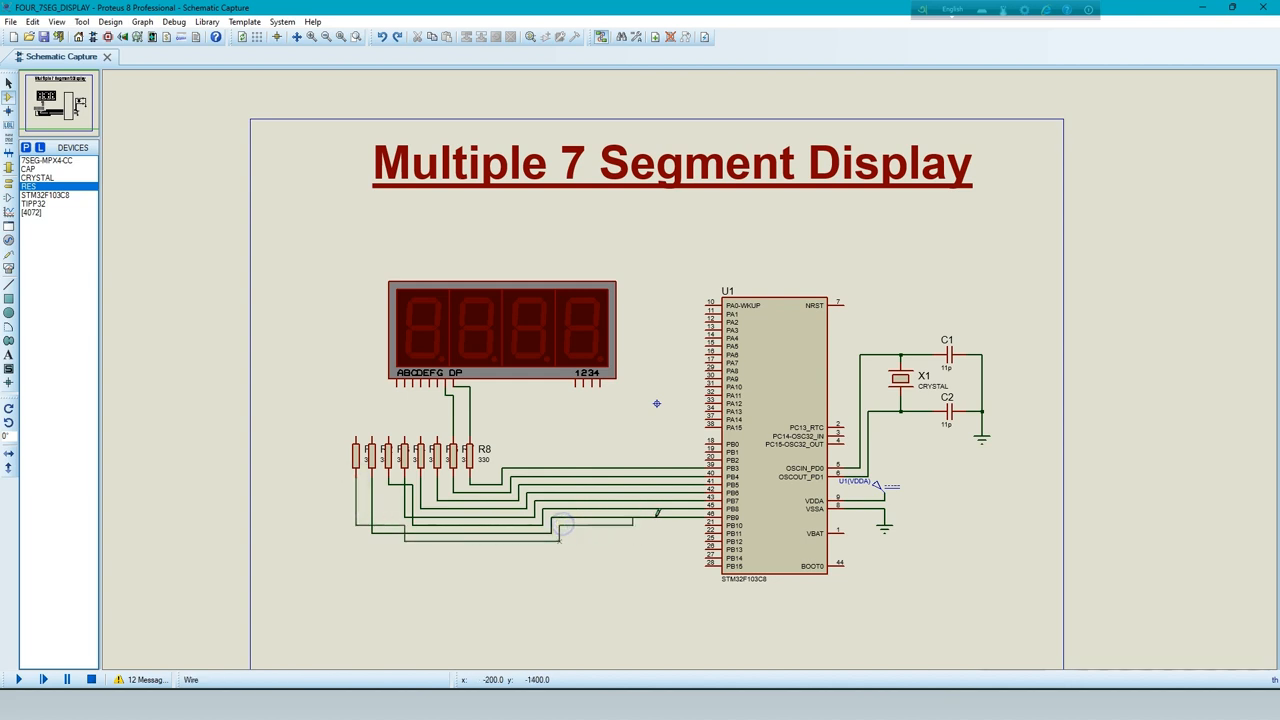
pyautogui.moveTo(665, 547)
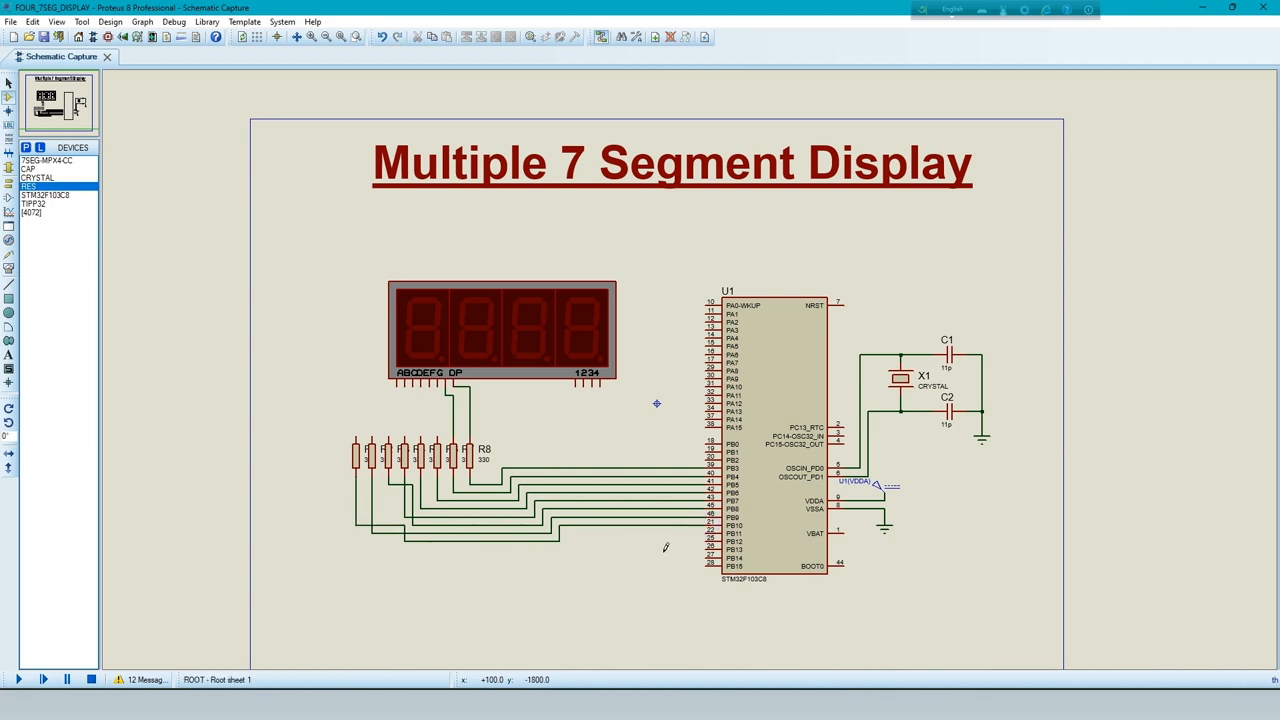
pyautogui.moveTo(604, 568)
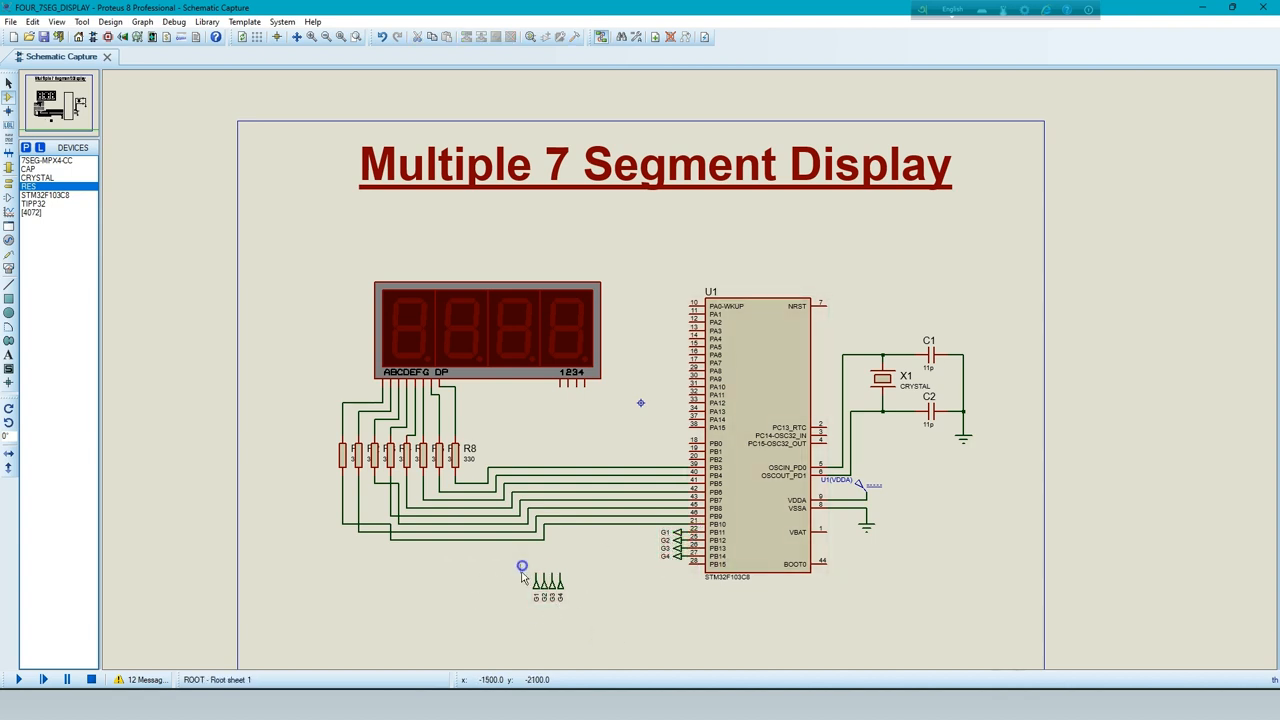
# Step: Move the G1–G4 terminals under the display's 1234 digit pins
pyautogui.moveTo(522, 567); pyautogui.dragTo(595, 612)
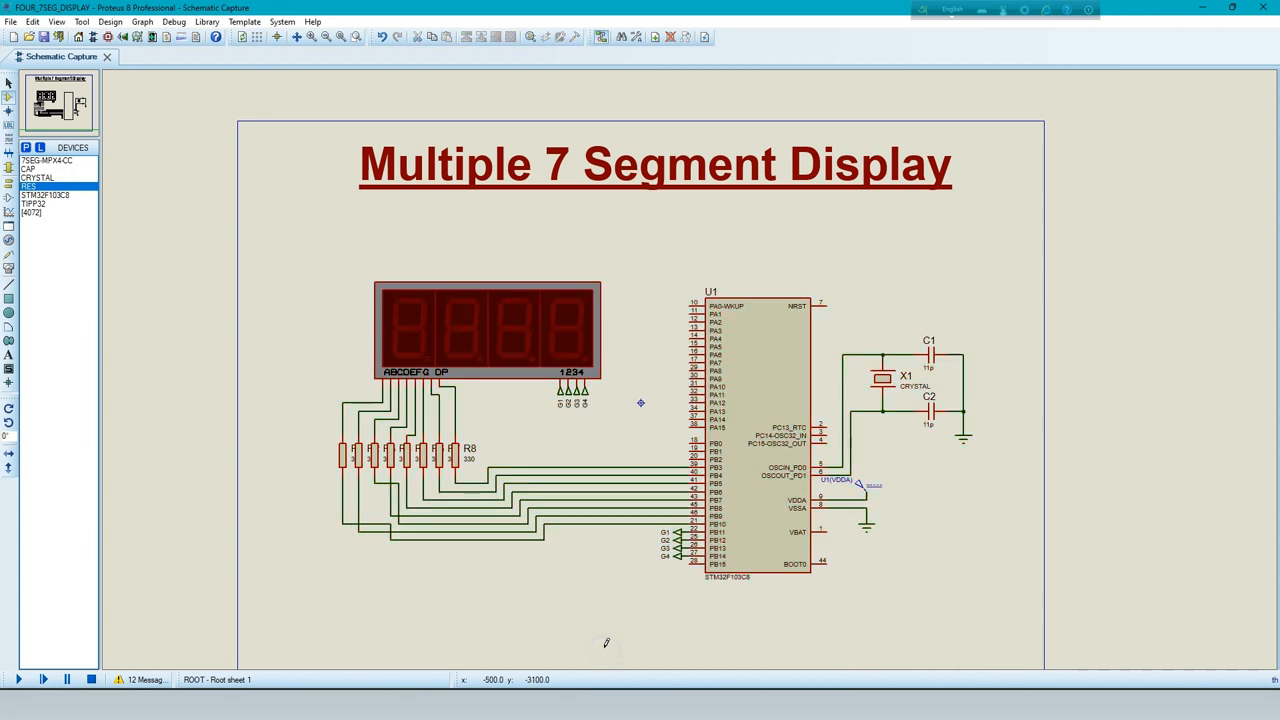
pyautogui.moveTo(606, 583)
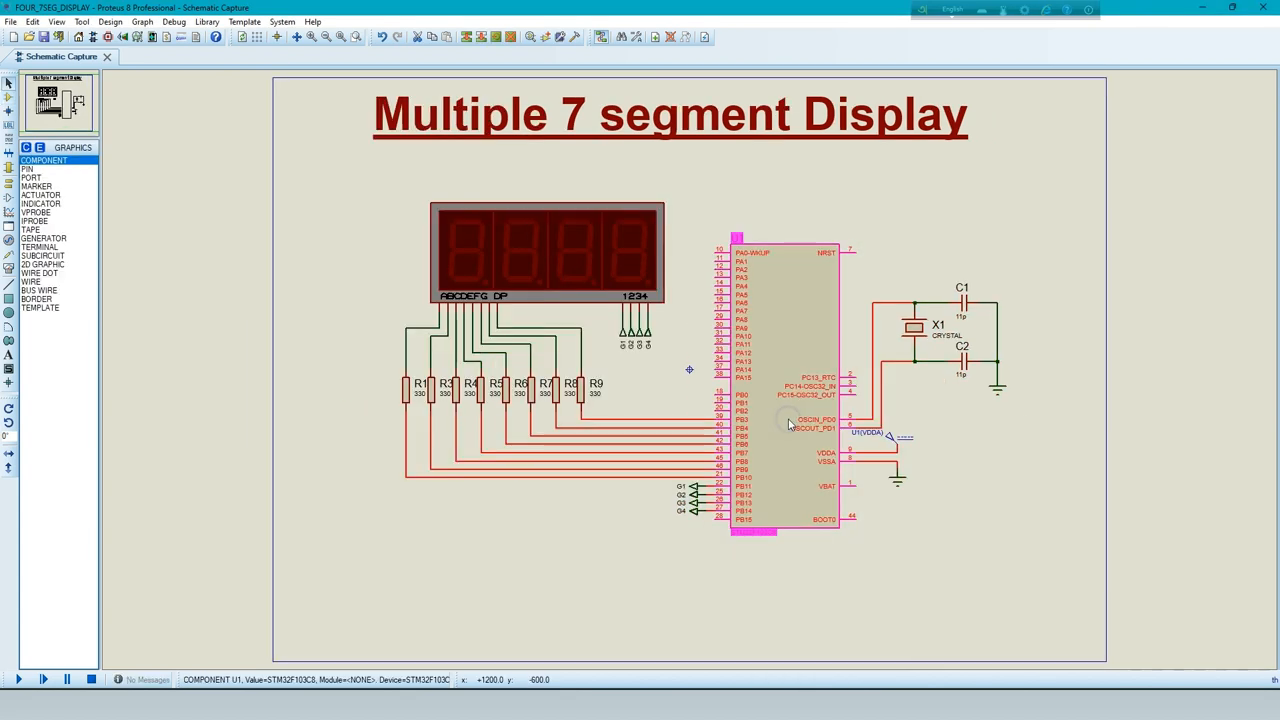
# Step: Load Multiple_7_segment_display.hex into U1 and start the simulation
pyautogui.doubleClick(790, 420)
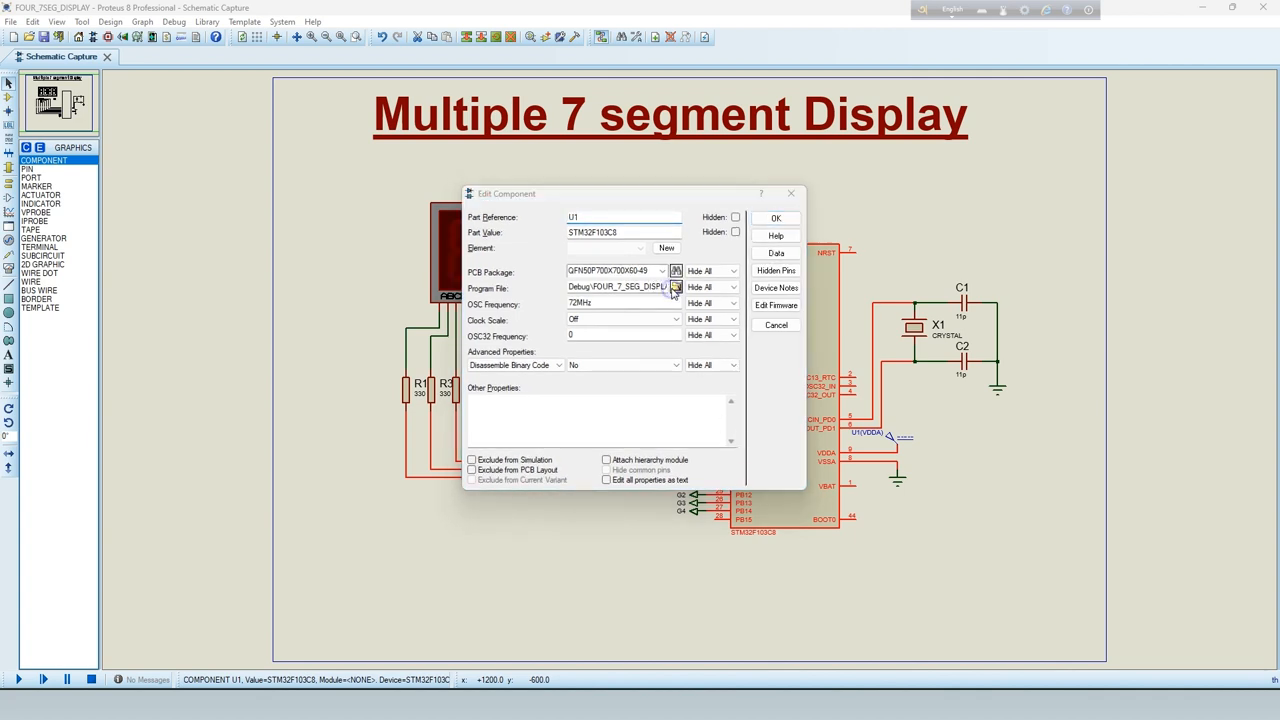
pyautogui.click(676, 288)
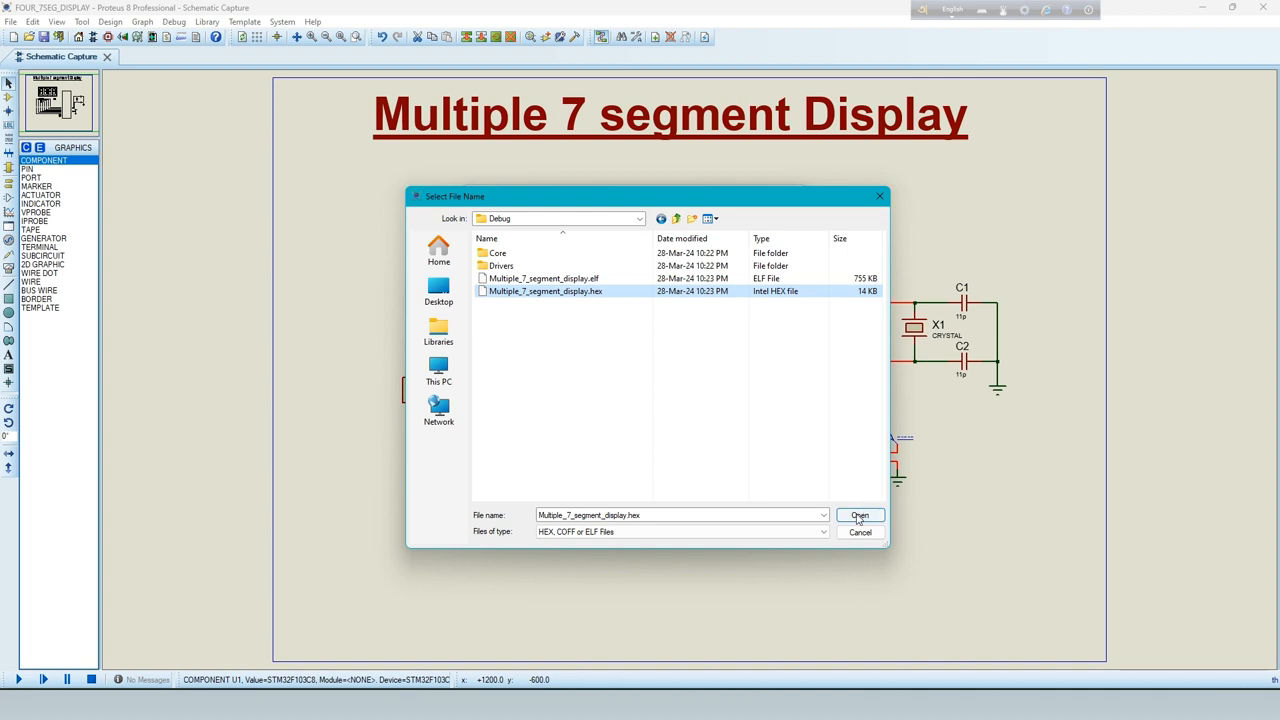
pyautogui.click(858, 515)
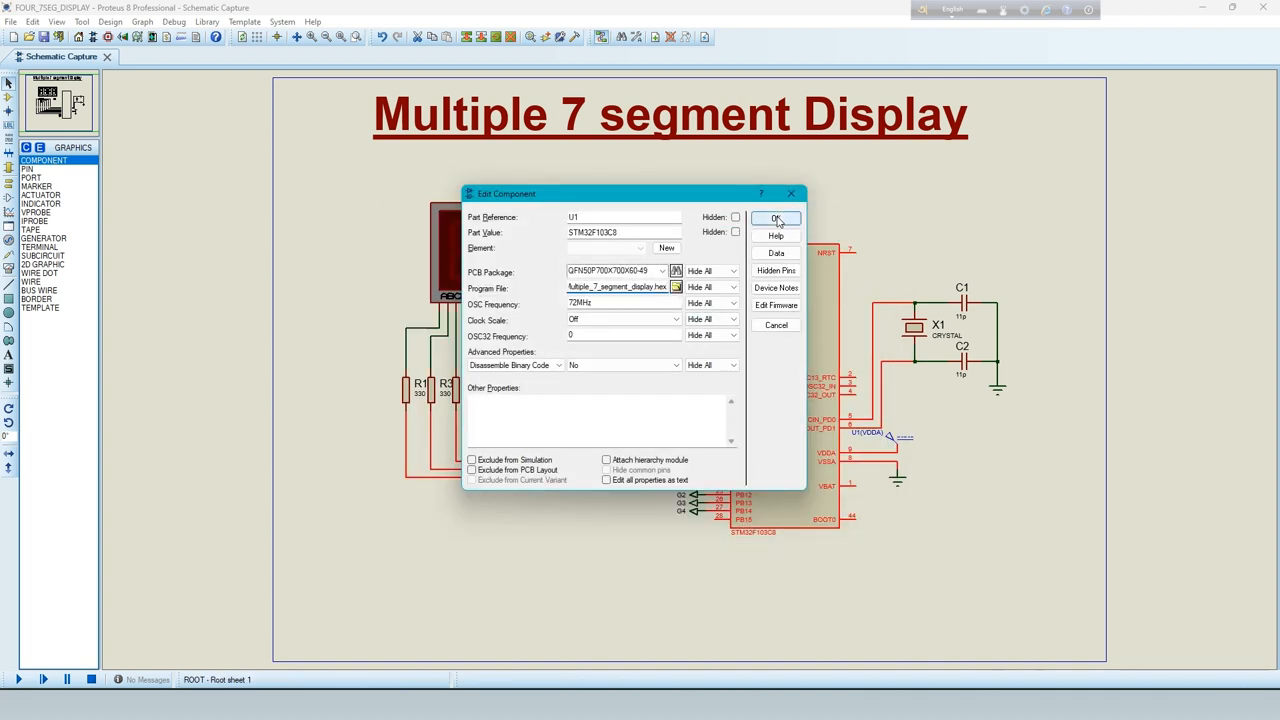
pyautogui.click(776, 219)
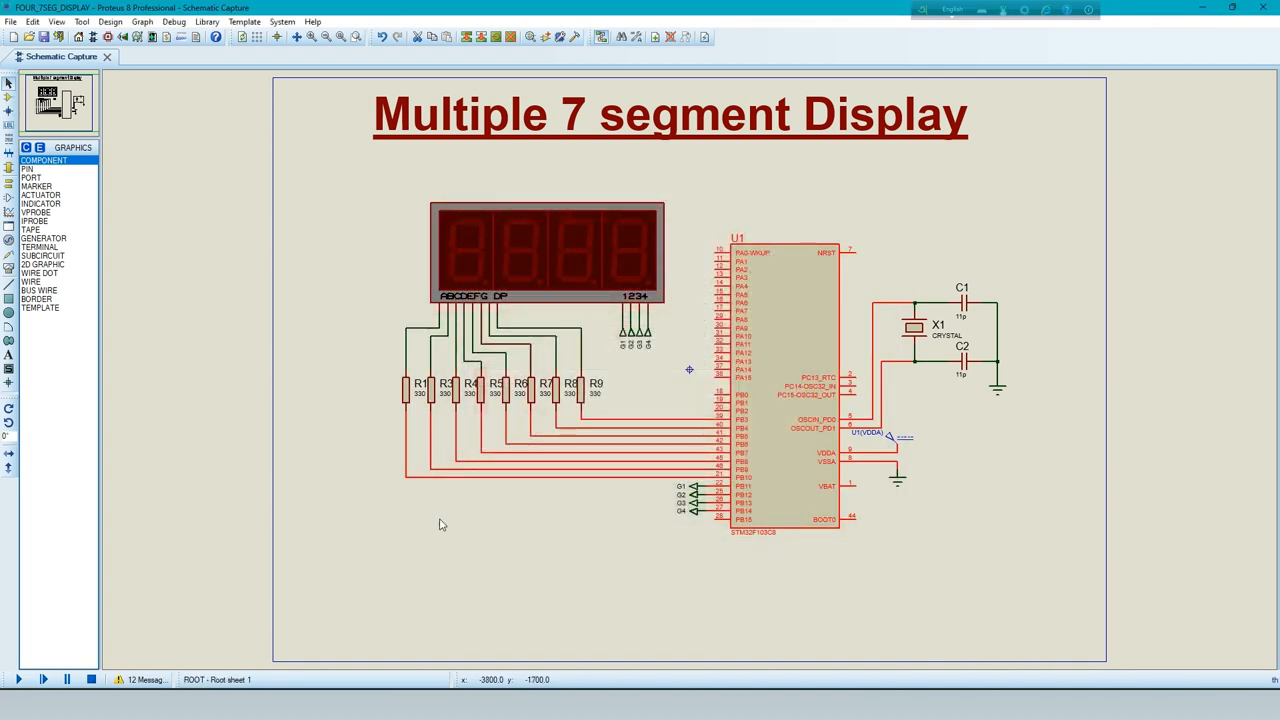
pyautogui.moveTo(673, 570)
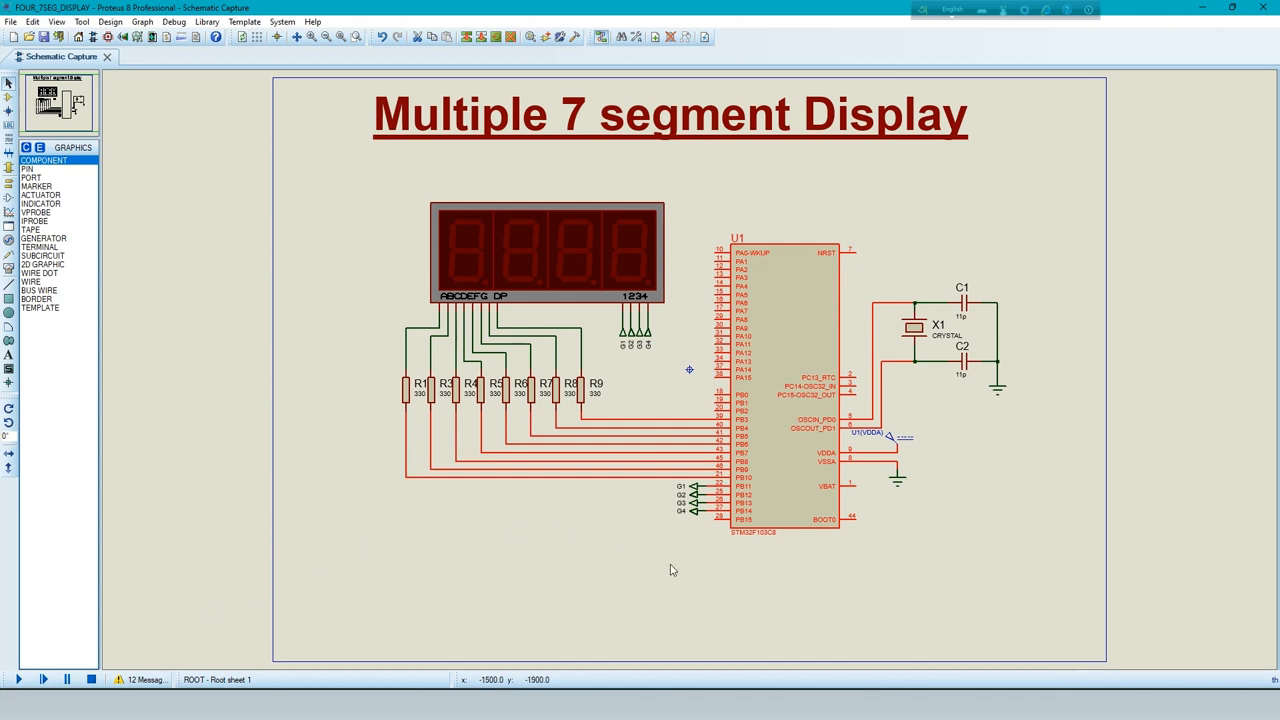
pyautogui.click(18, 679)
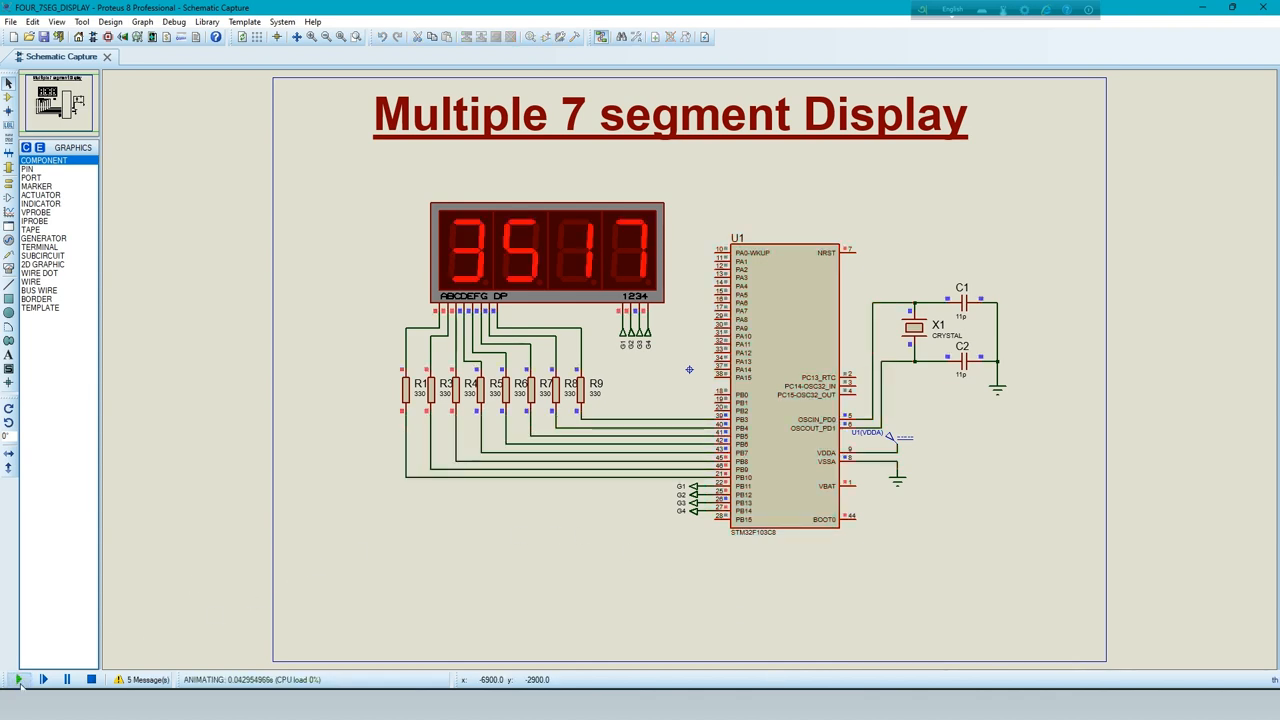